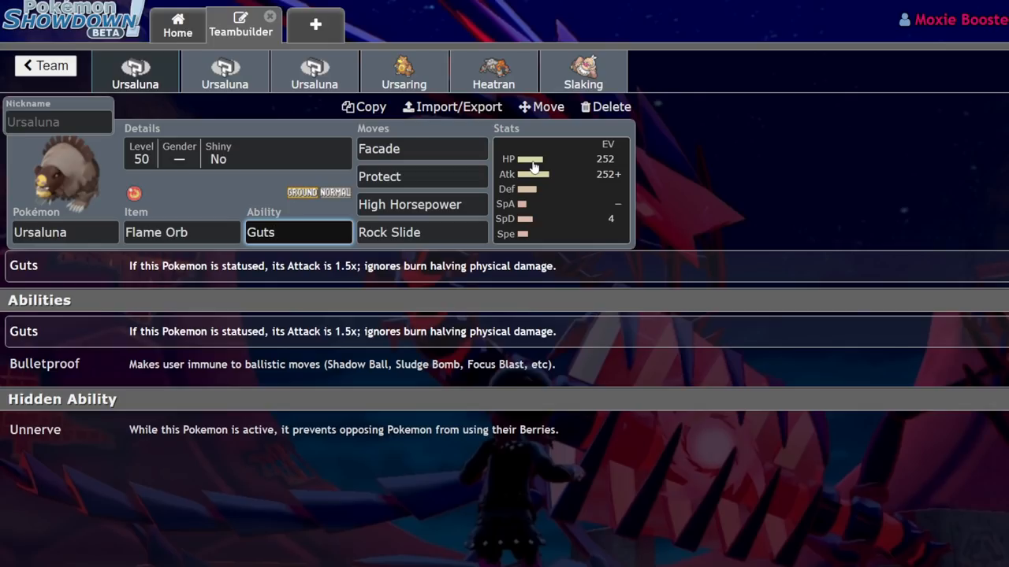
# Show Ursaluna's spread: 252 HP, 252 Attack, 4 Sp. Def, Adamant, 31 IVs.
pyautogui.click(298, 232)
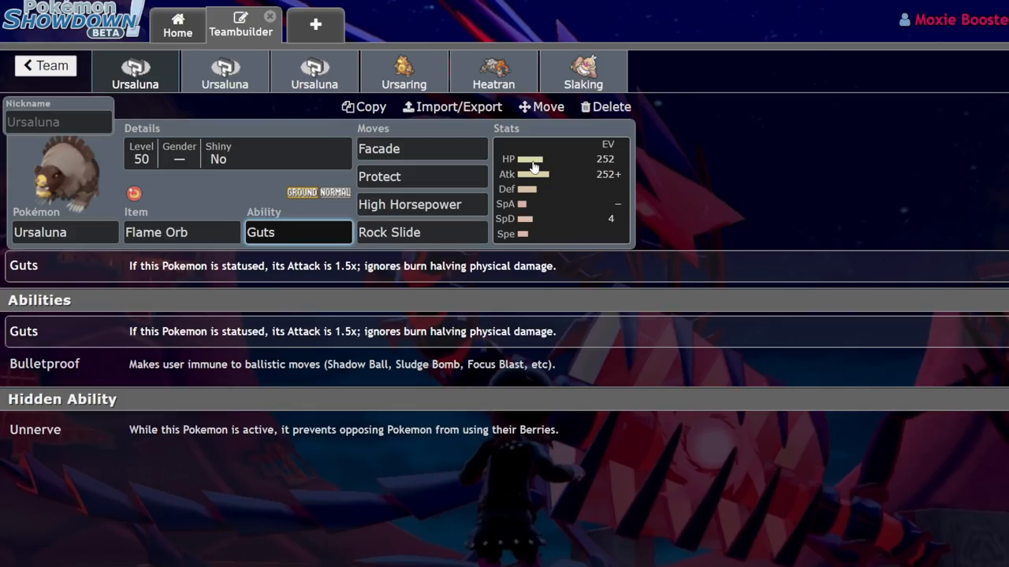
pyautogui.click(297, 232)
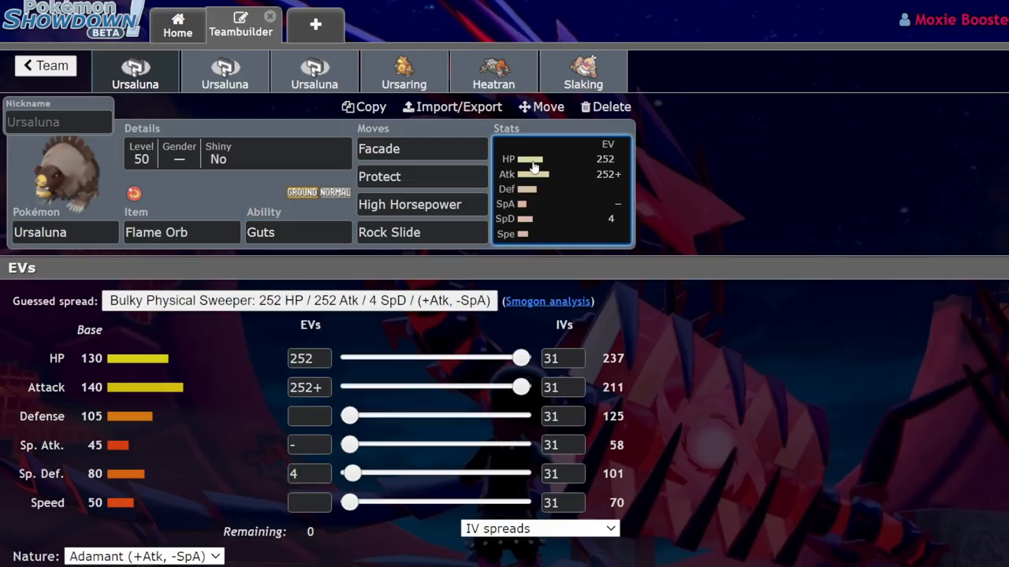
pyautogui.moveTo(409, 69)
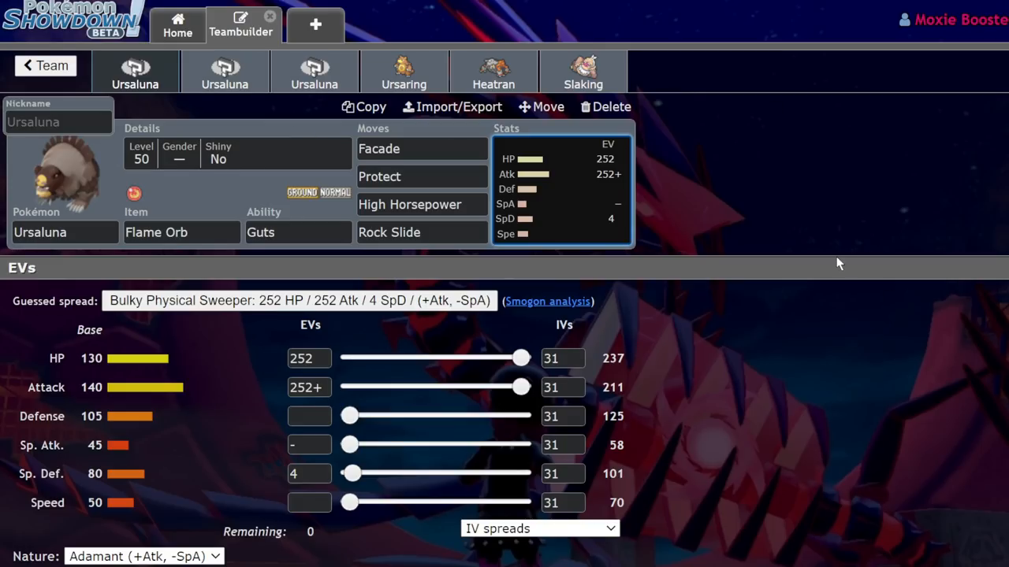
pyautogui.moveTo(895, 235)
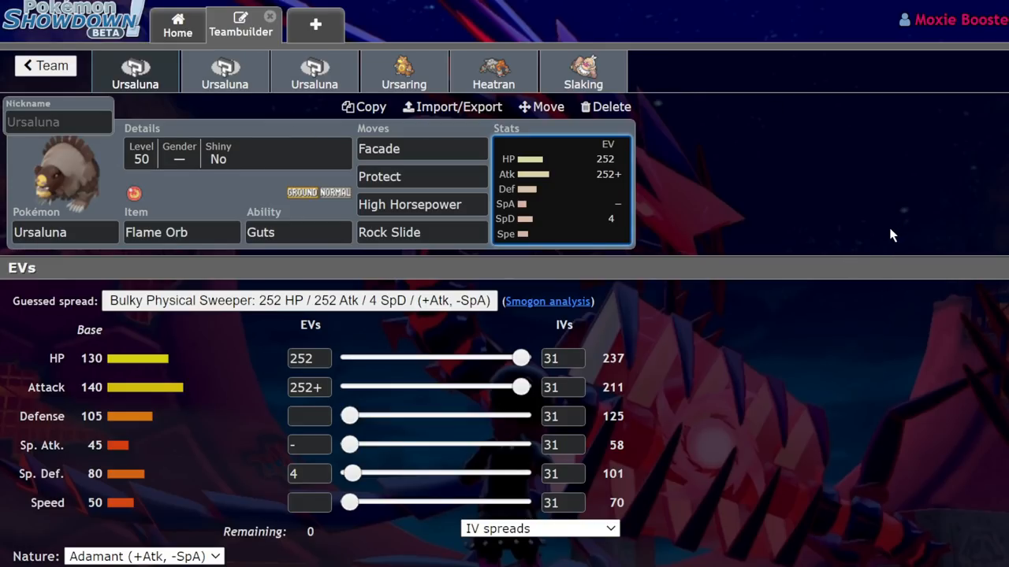
pyautogui.moveTo(971, 258)
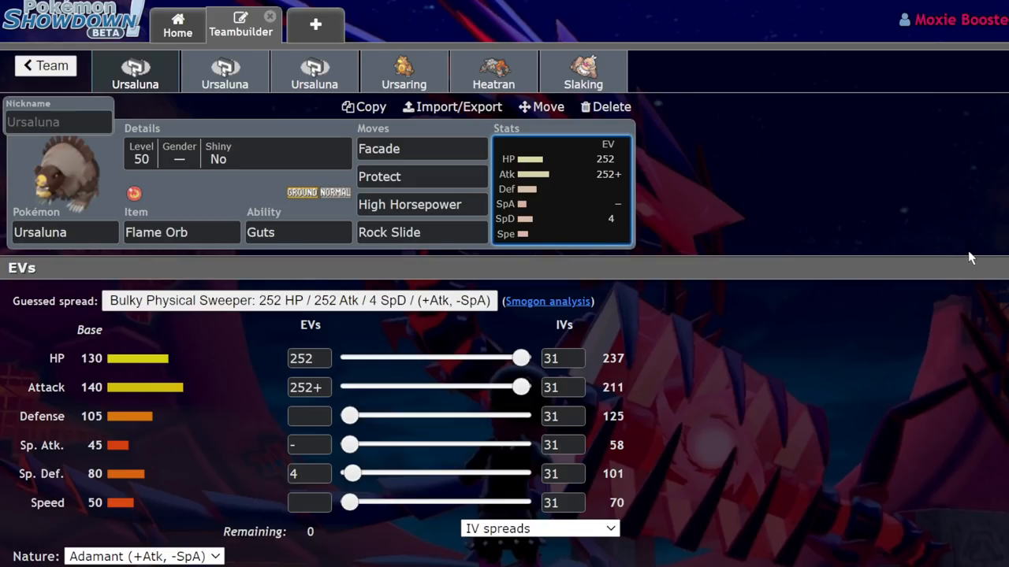
pyautogui.moveTo(968, 176)
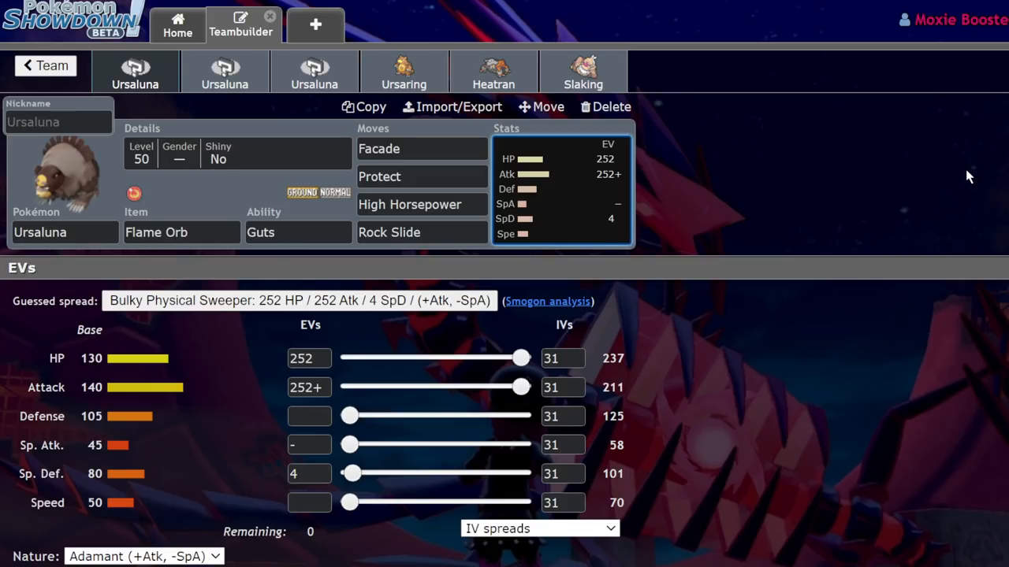
pyautogui.moveTo(225, 71)
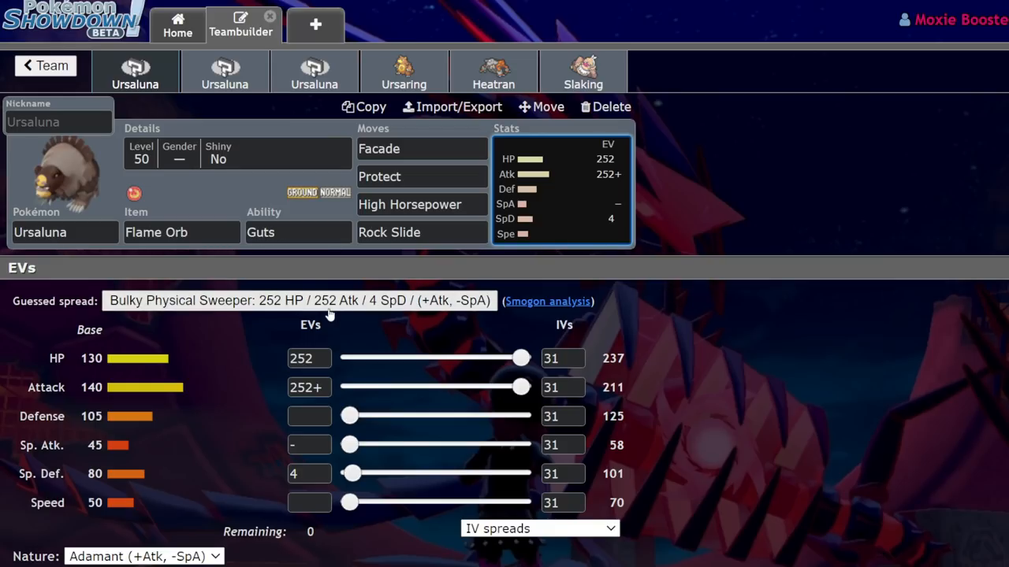
# Open Slaking, the sixth slot, with Truant, level 100 and no EVs.
pyautogui.click(583, 71)
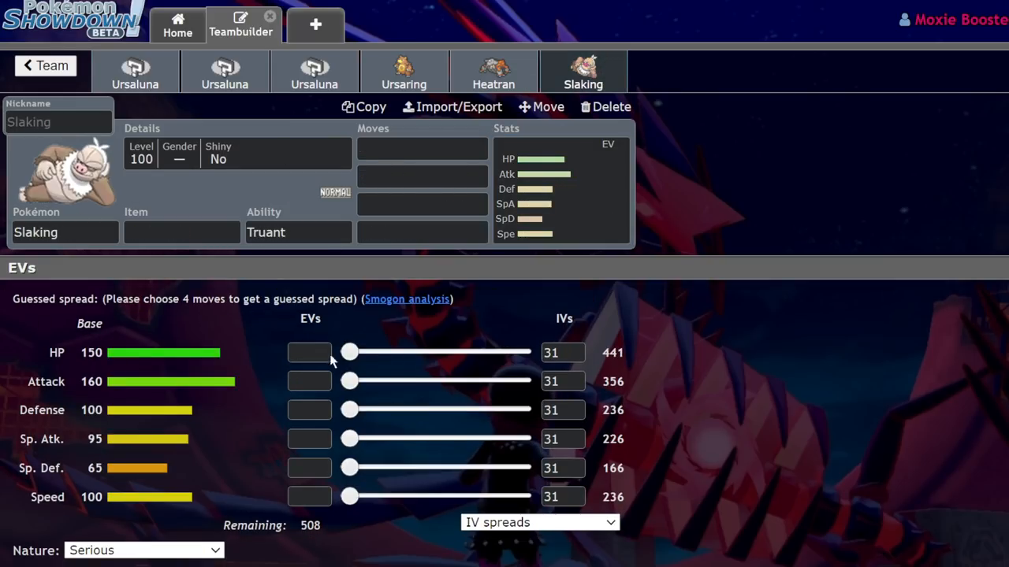
pyautogui.moveTo(12, 244)
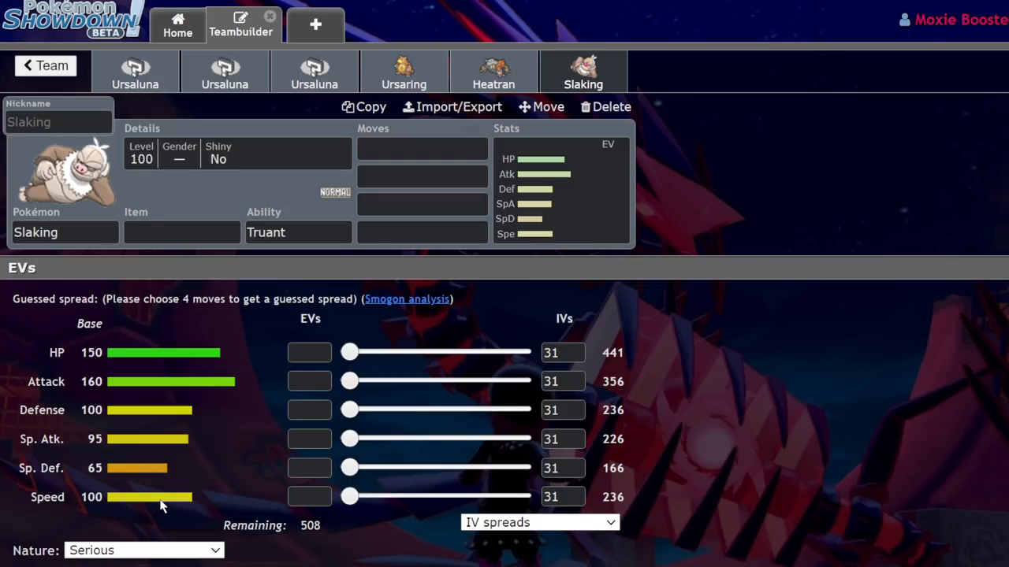
pyautogui.moveTo(135, 71)
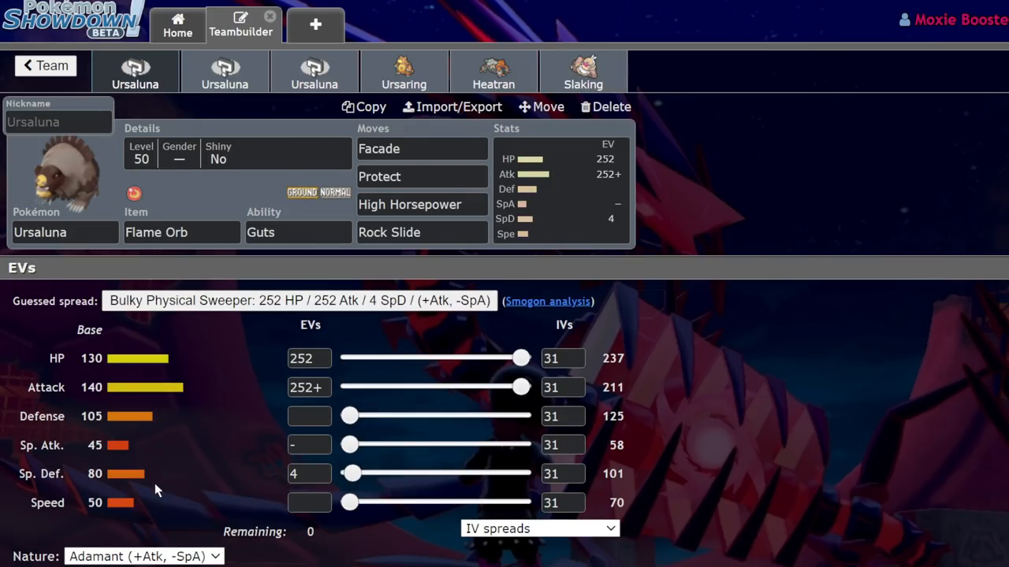
pyautogui.moveTo(154, 397)
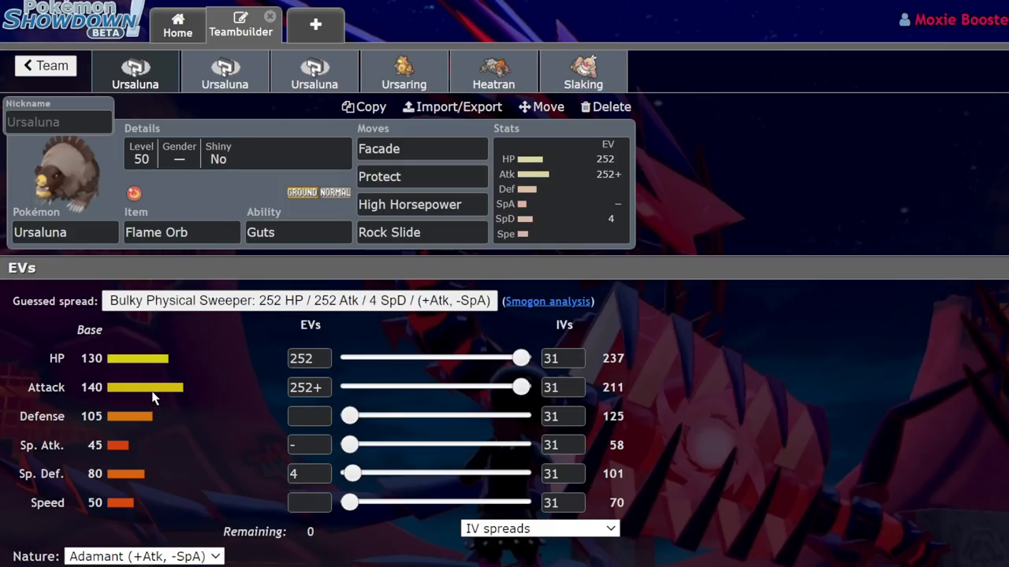
pyautogui.moveTo(266, 374)
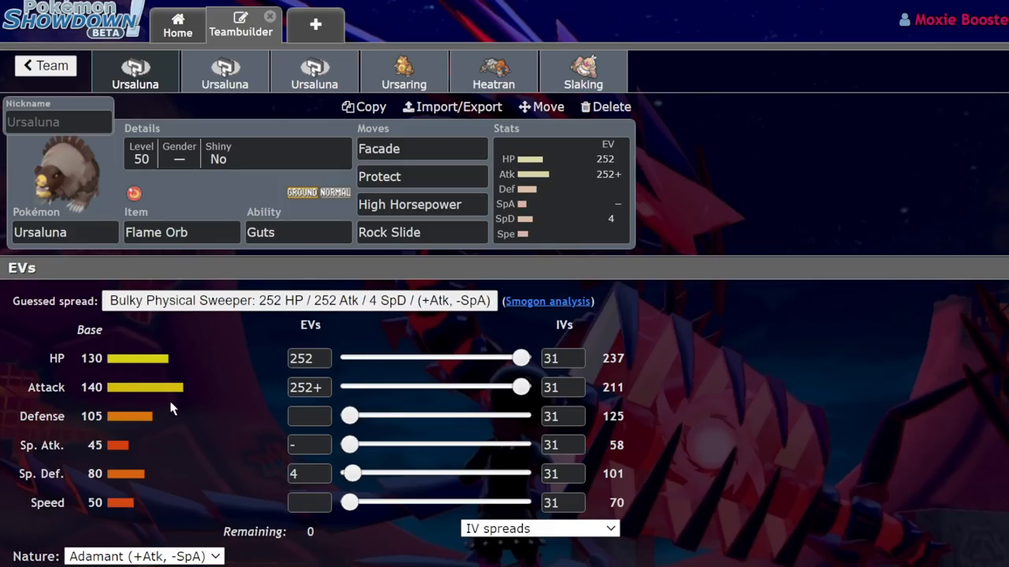
pyautogui.moveTo(108, 463)
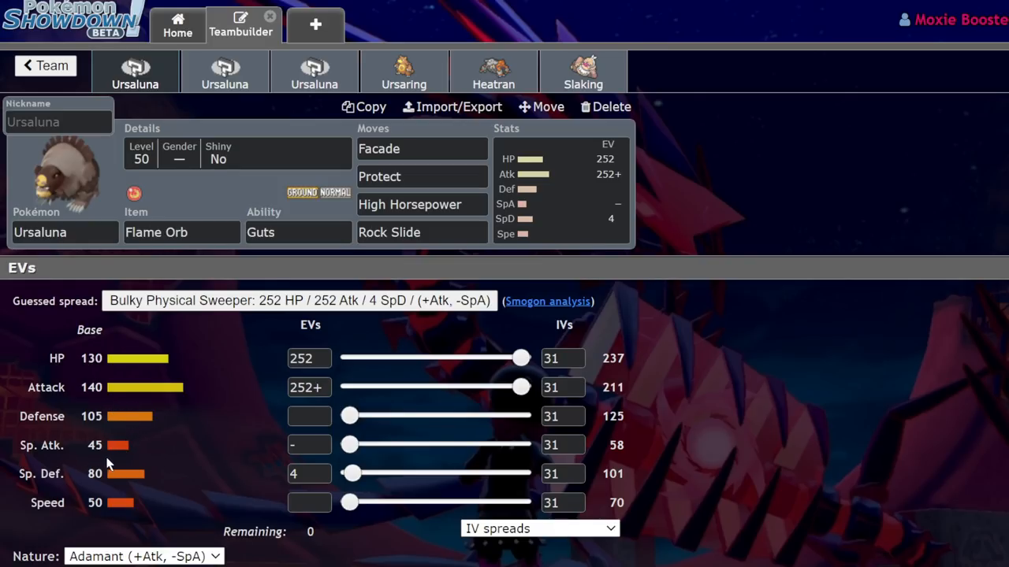
pyautogui.moveTo(154, 525)
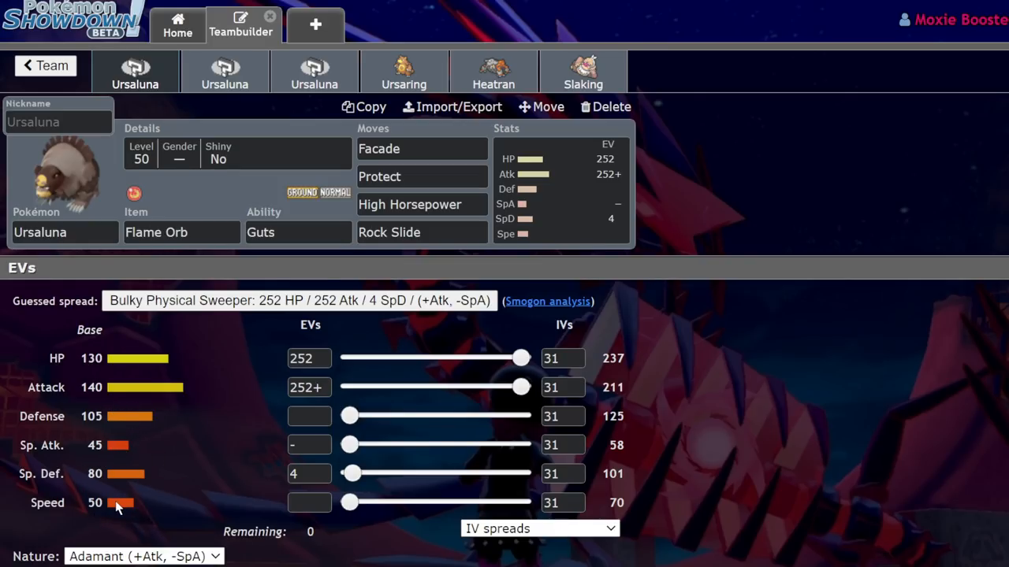
pyautogui.moveTo(128, 527)
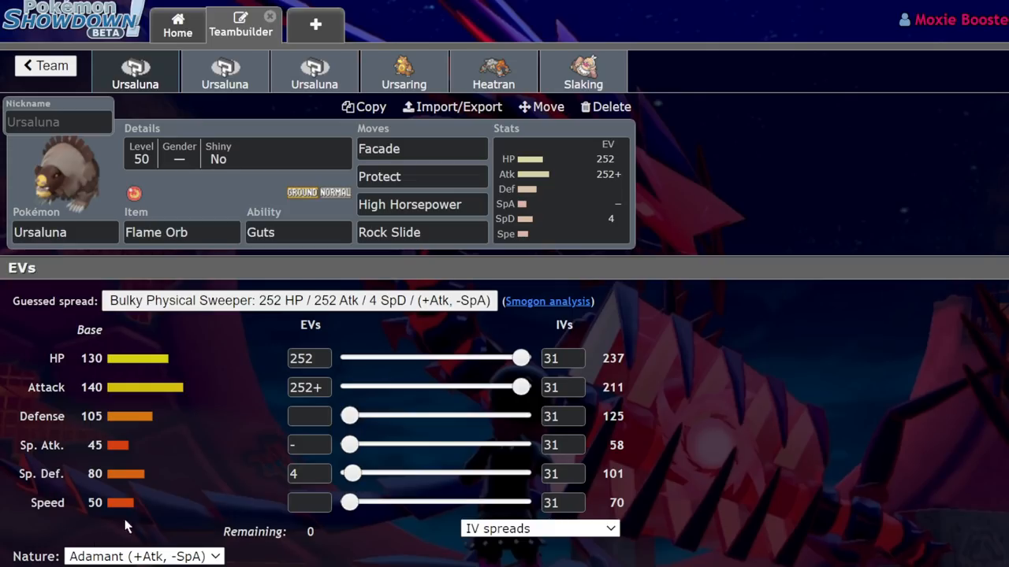
pyautogui.moveTo(239, 483)
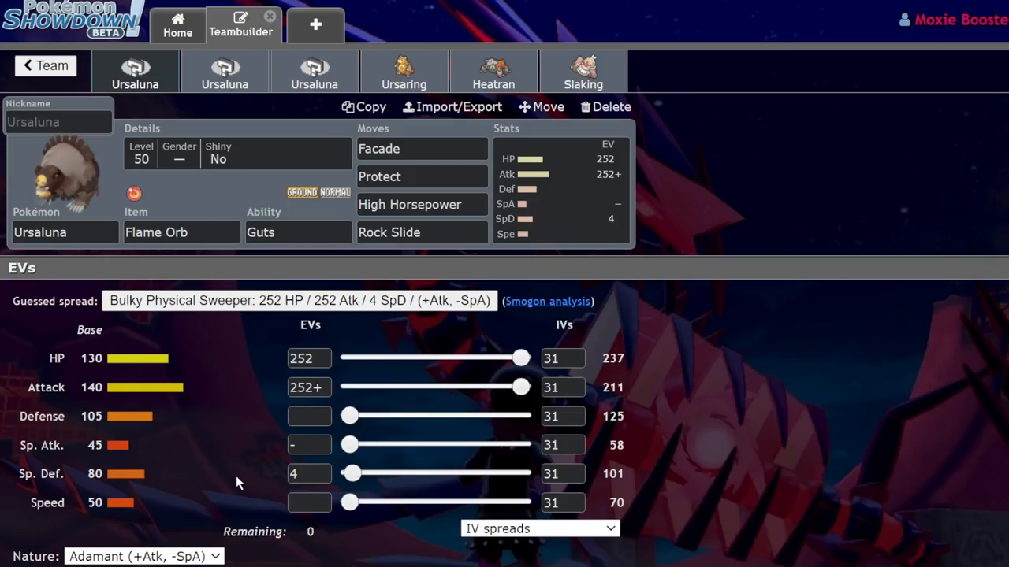
pyautogui.moveTo(969, 244)
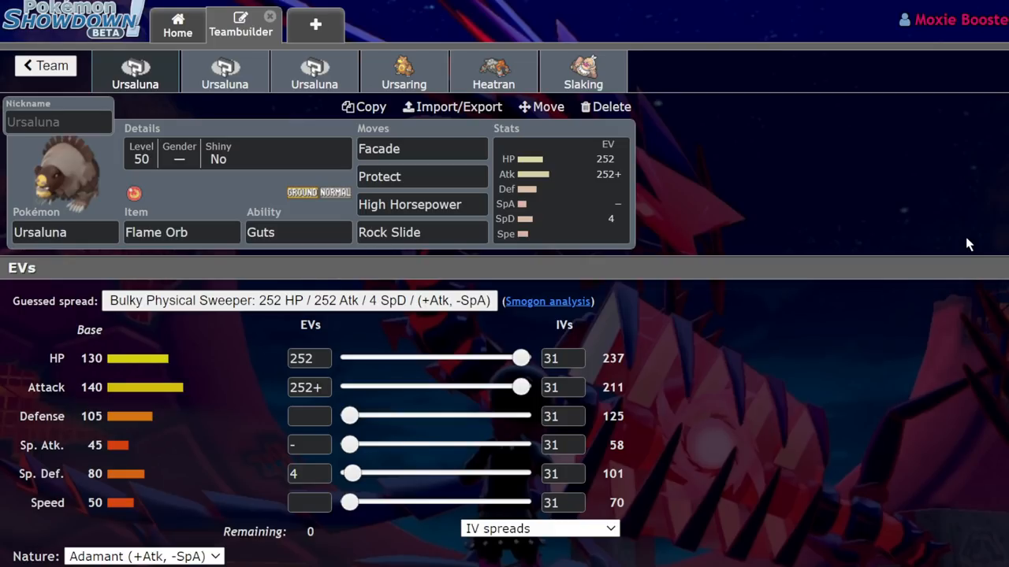
pyautogui.moveTo(277, 255)
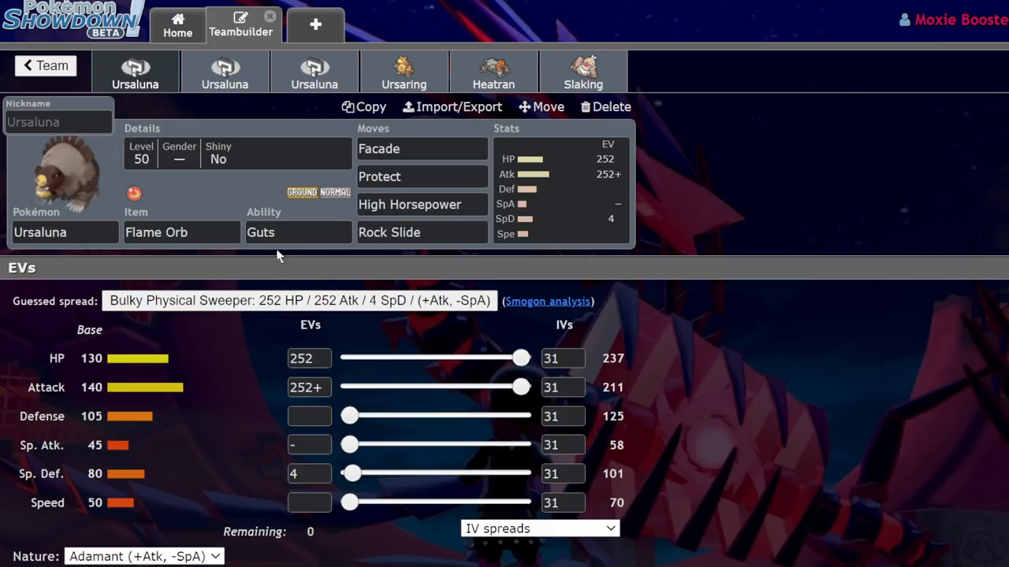
pyautogui.moveTo(974, 221)
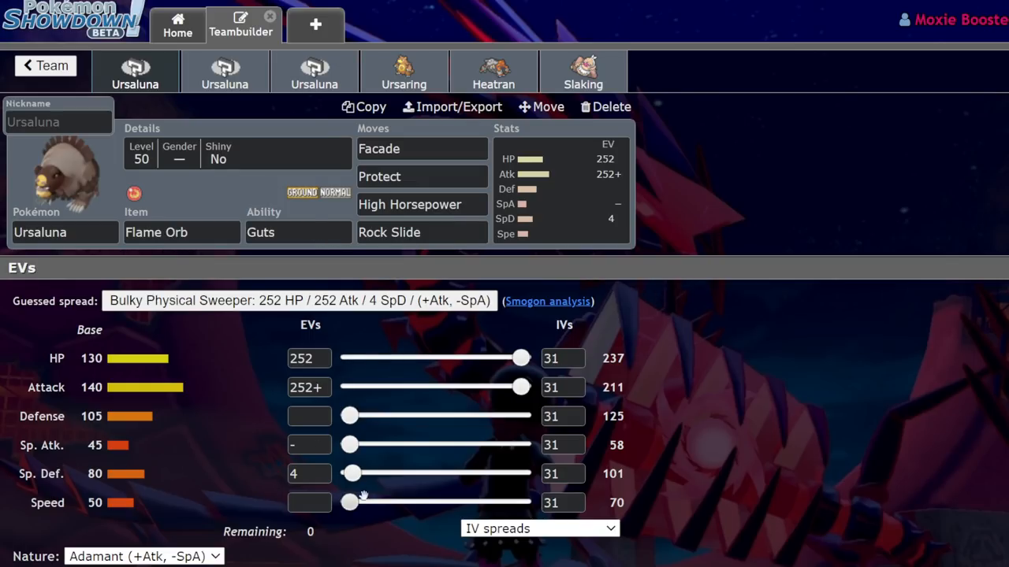
pyautogui.click(298, 231)
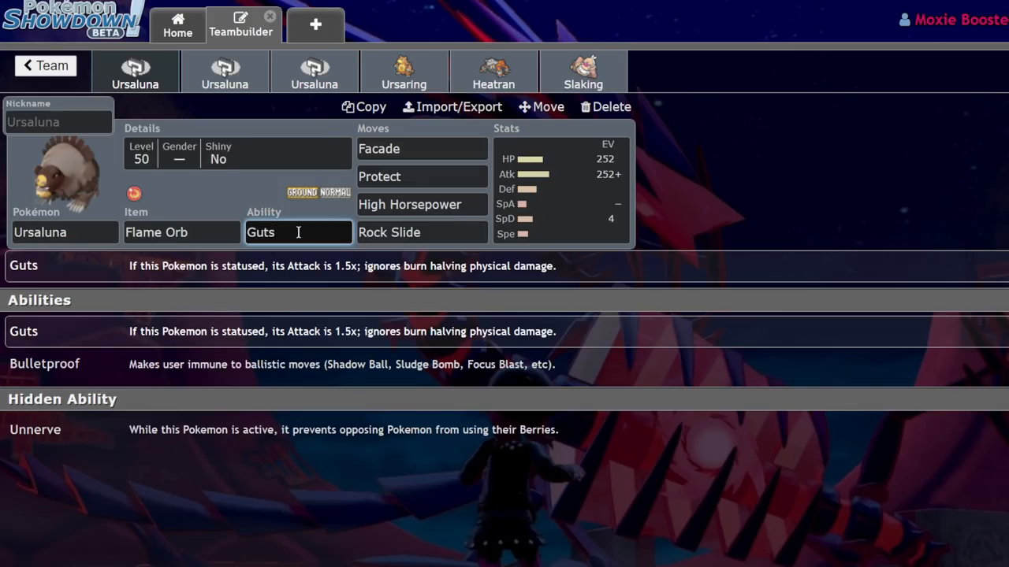
pyautogui.moveTo(298, 208)
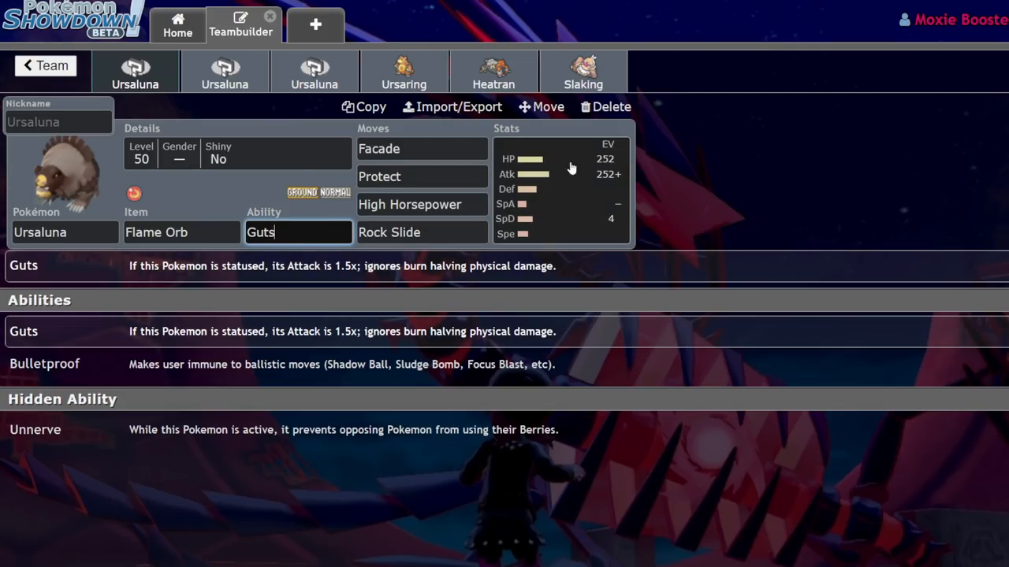
pyautogui.click(561, 190)
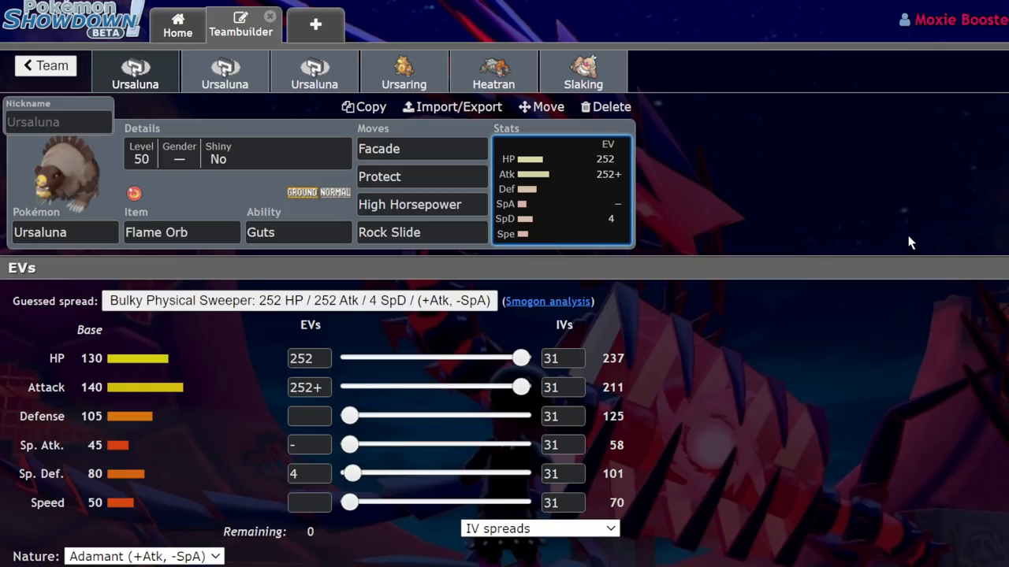
# Open Ursaluna's High Horsepower move entry, which is flagged as illegal.
pyautogui.click(422, 204)
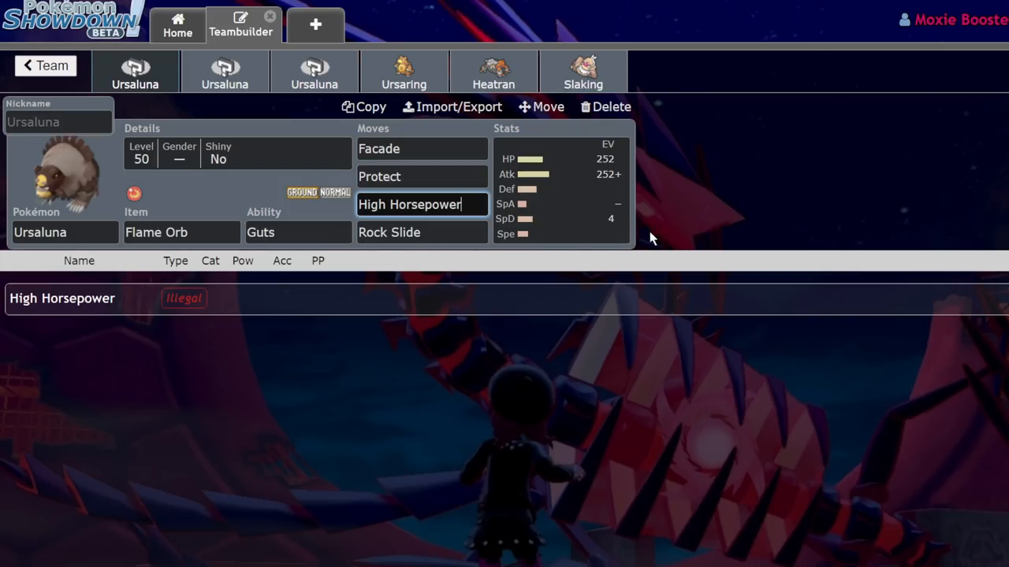
# Check Ursaluna's High Horsepower, Rock Slide and Facade, then bring up the Ursaring set.
pyautogui.click(422, 232)
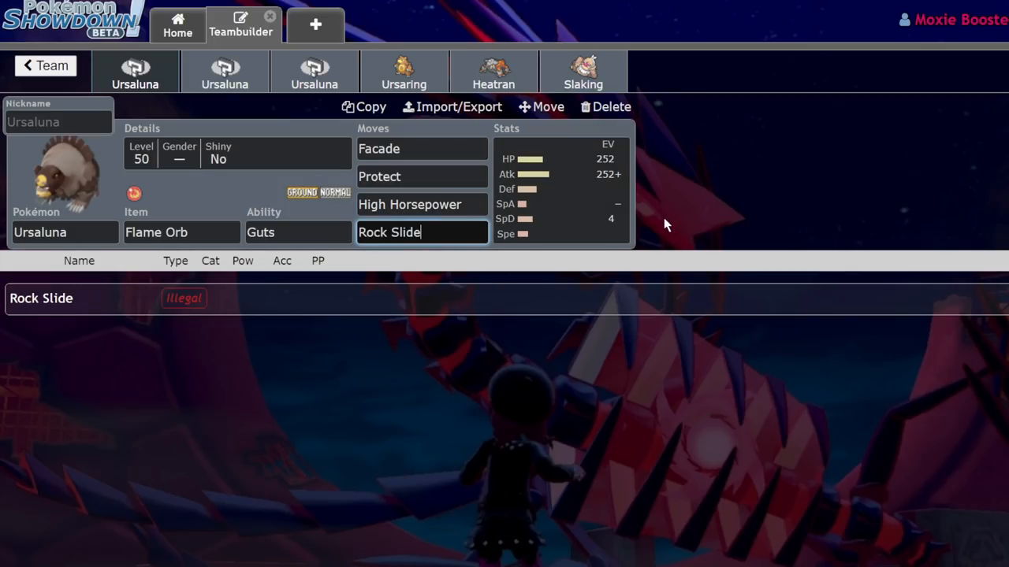
pyautogui.click(422, 204)
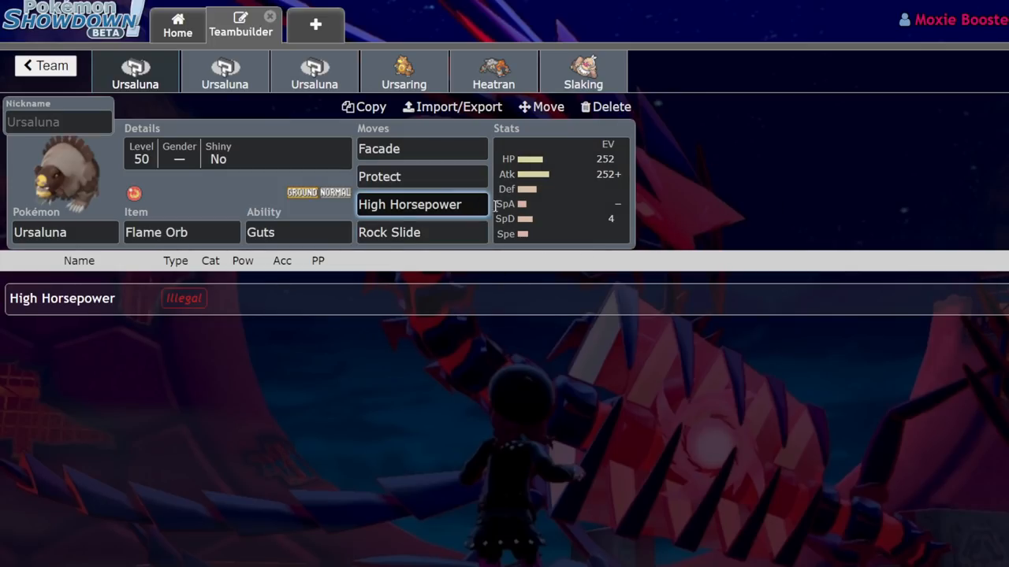
pyautogui.click(422, 204)
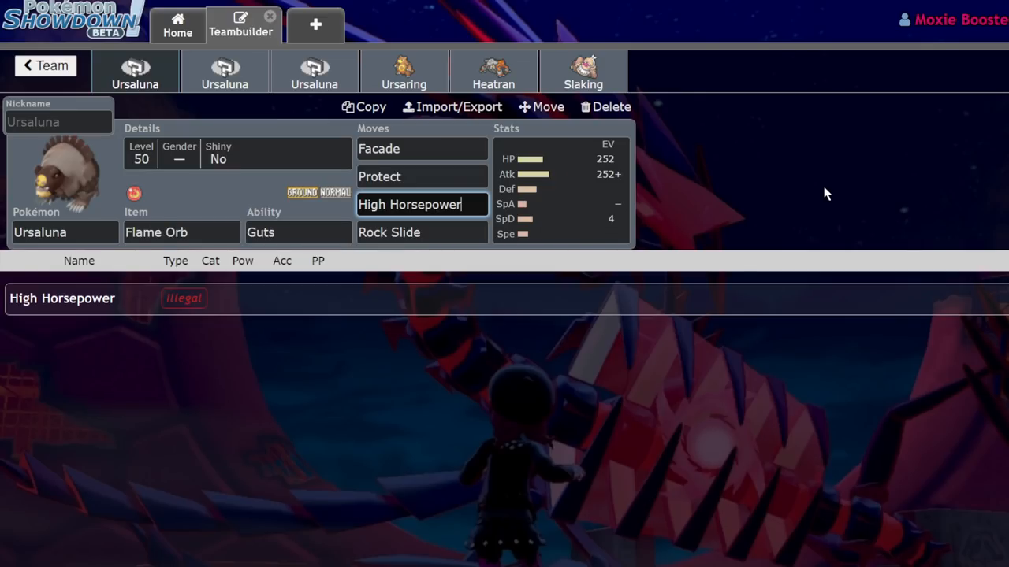
pyautogui.click(422, 232)
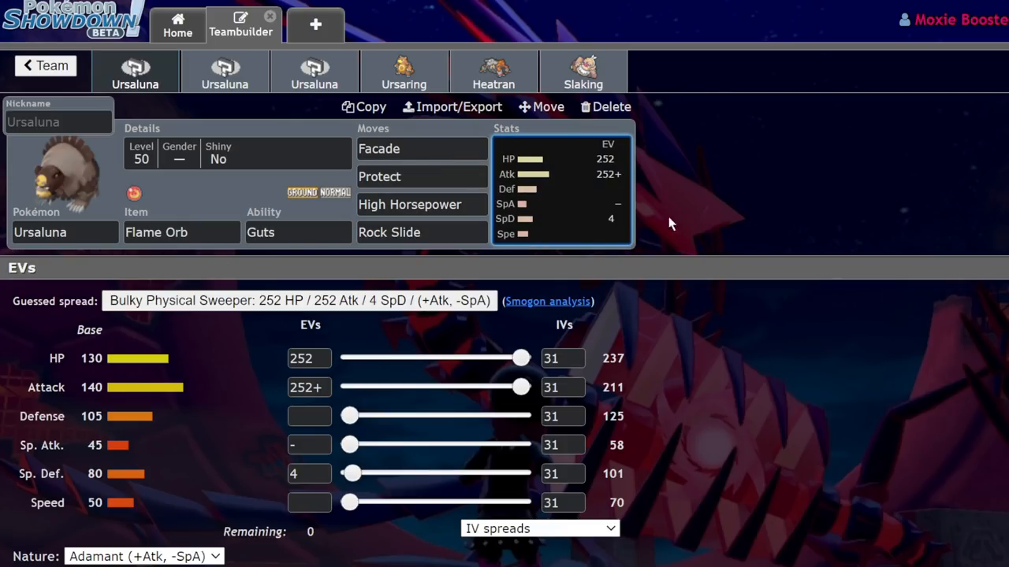
pyautogui.moveTo(637, 207)
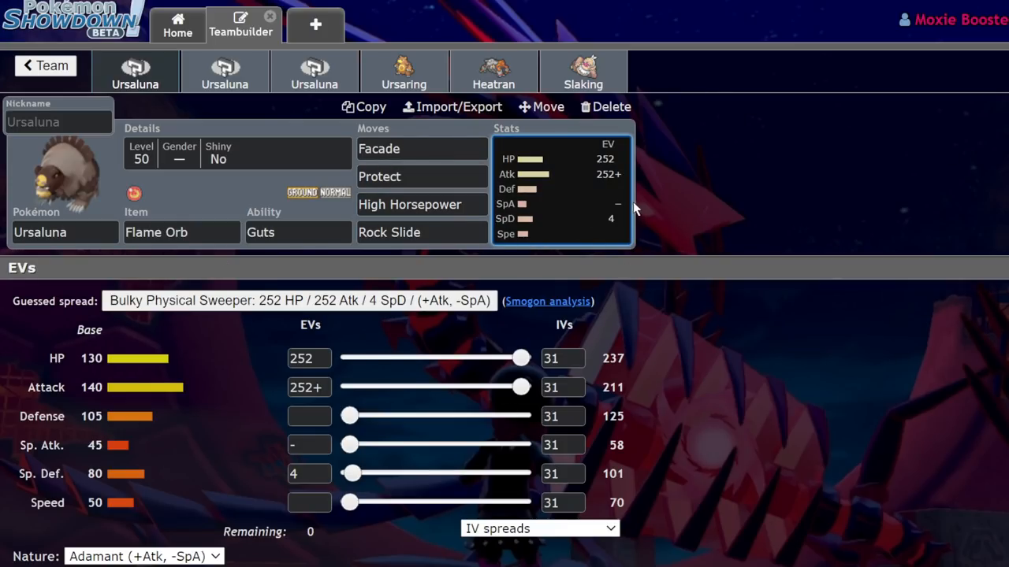
pyautogui.moveTo(478, 221)
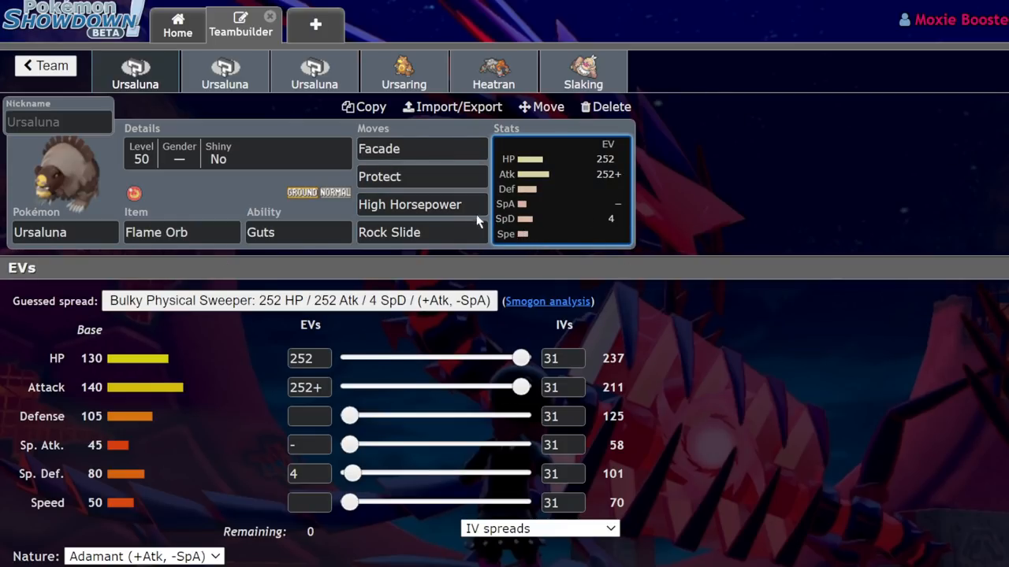
pyautogui.click(409, 205)
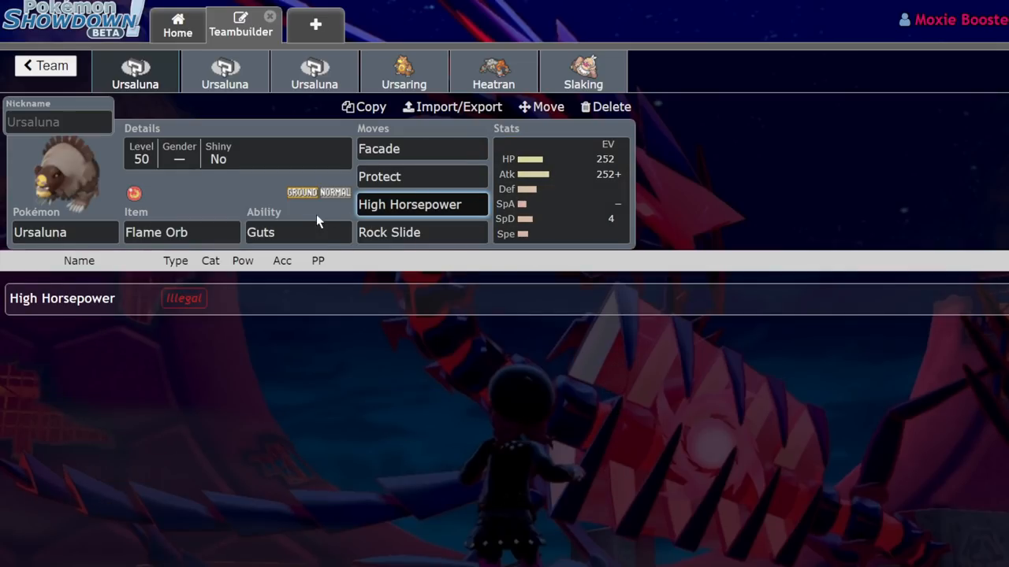
pyautogui.click(422, 231)
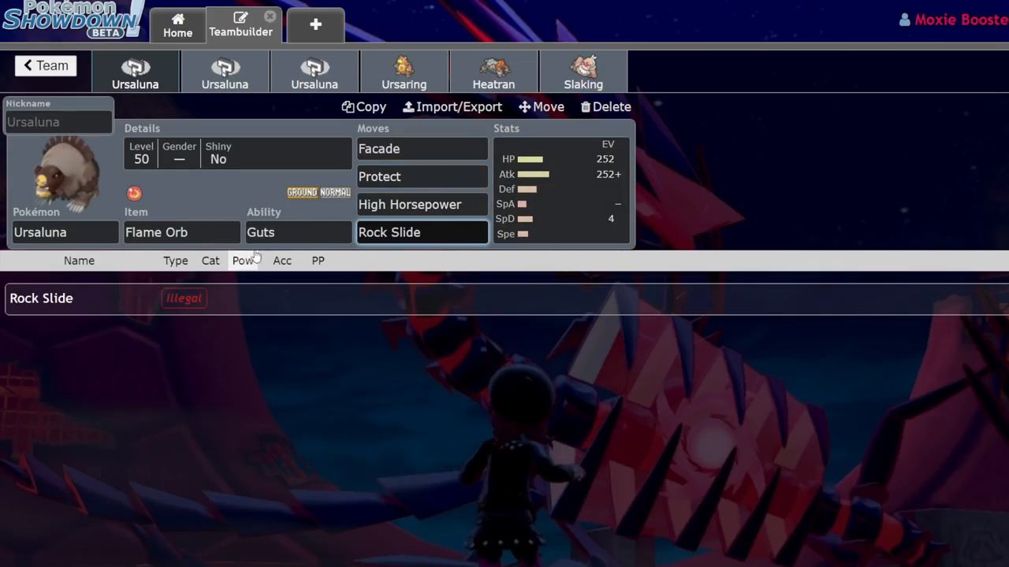
pyautogui.click(378, 148)
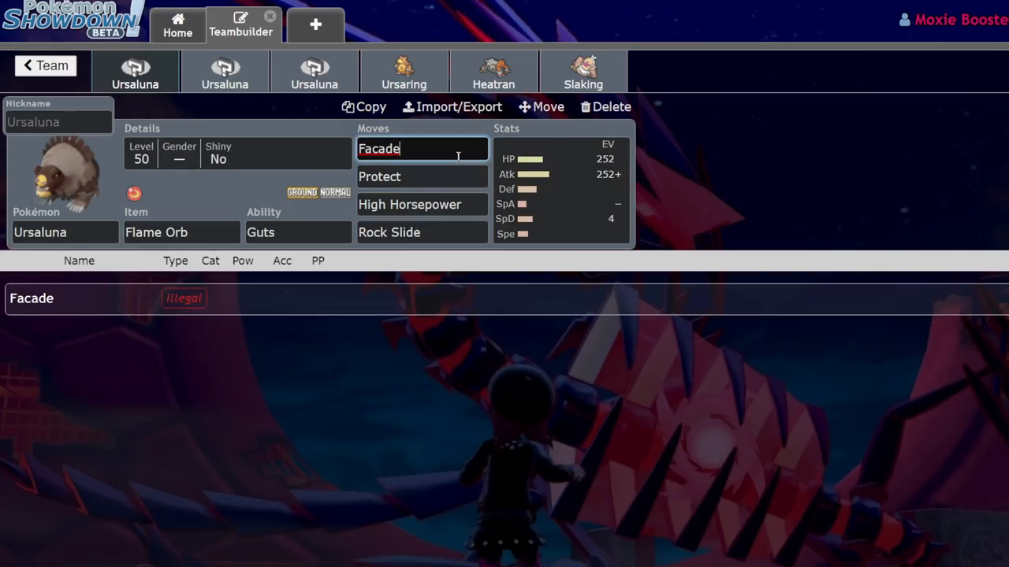
pyautogui.click(298, 232)
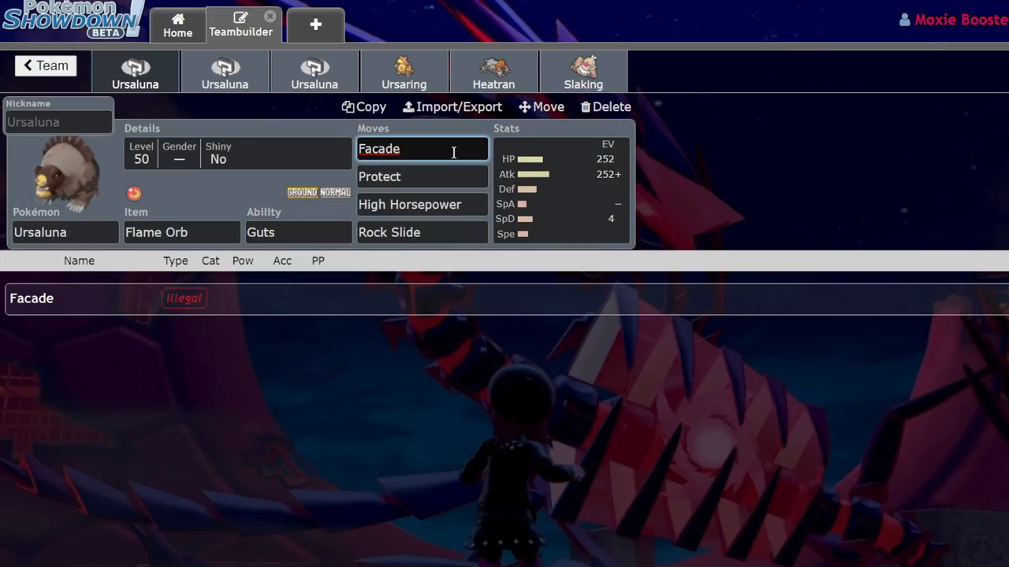
pyautogui.click(404, 71)
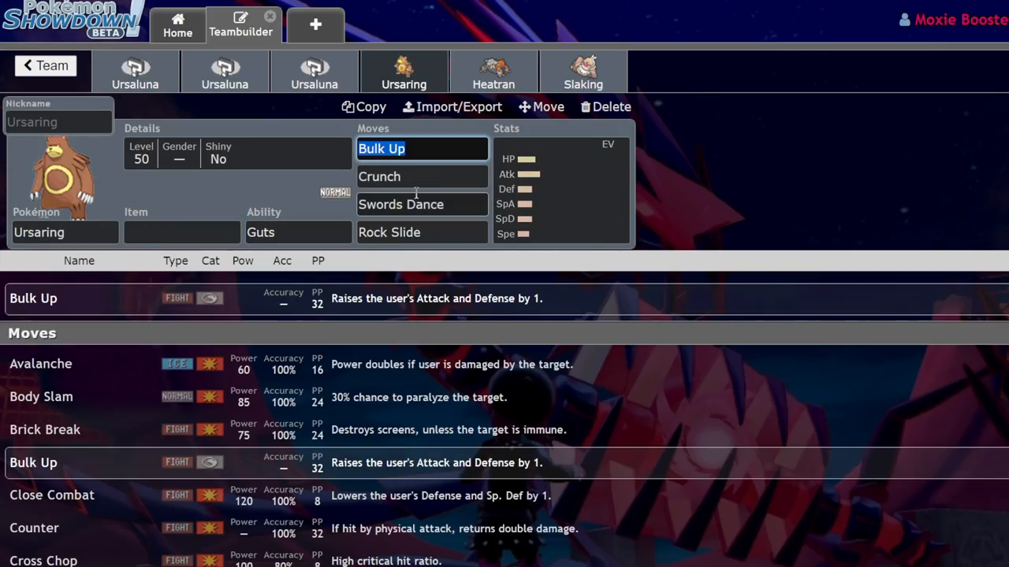
# Search 'fad' and make Facade Ursaring's fourth move beside Bulk Up, Crunch, Swords Dance.
pyautogui.write('fad')
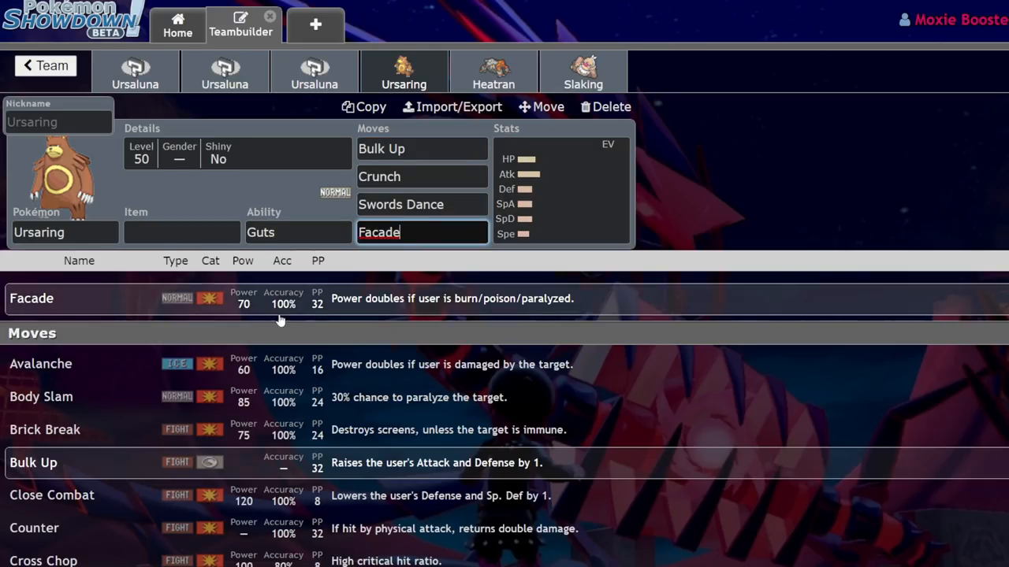
pyautogui.moveTo(453, 313)
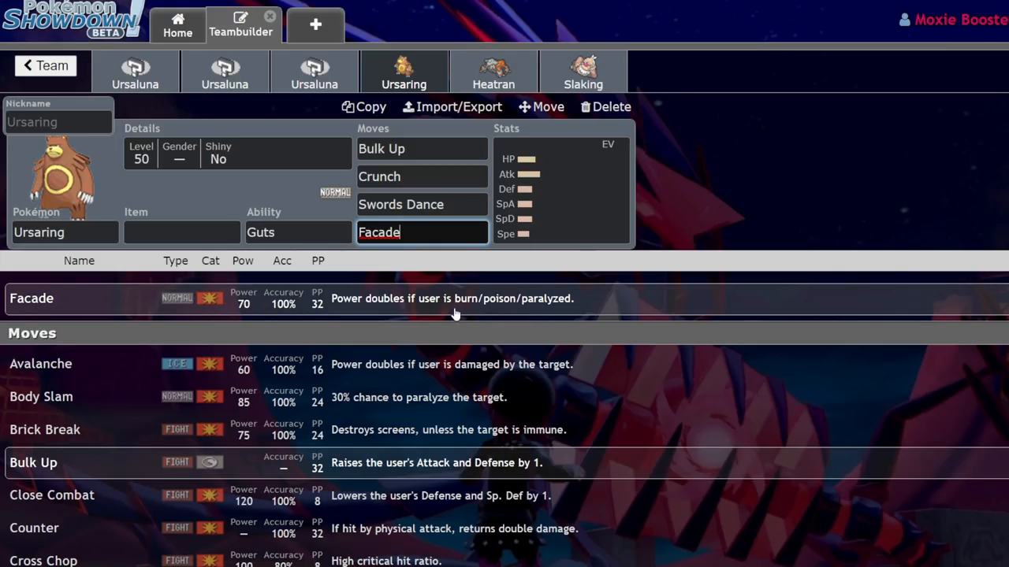
pyautogui.moveTo(266, 128)
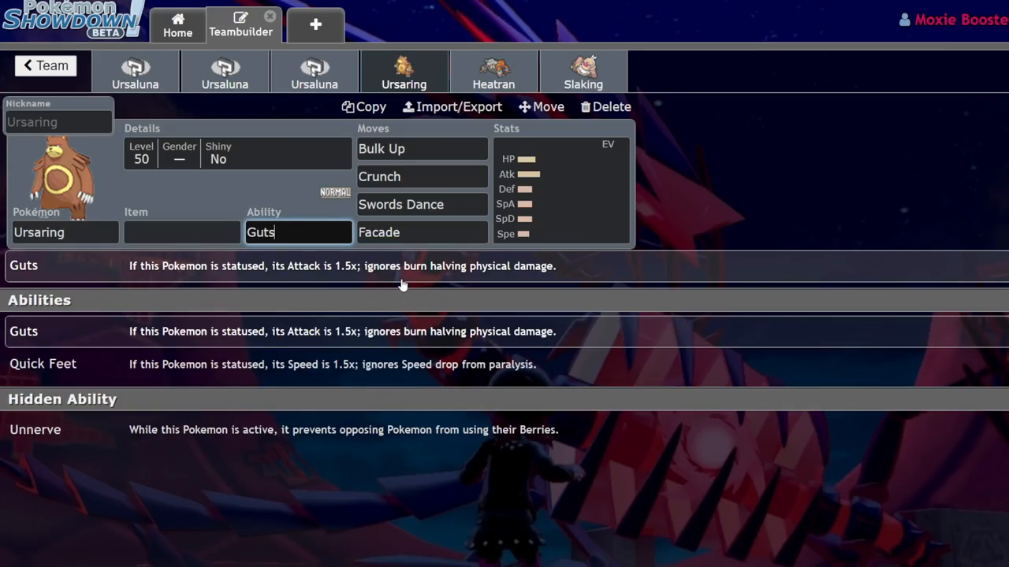
pyautogui.click(422, 232)
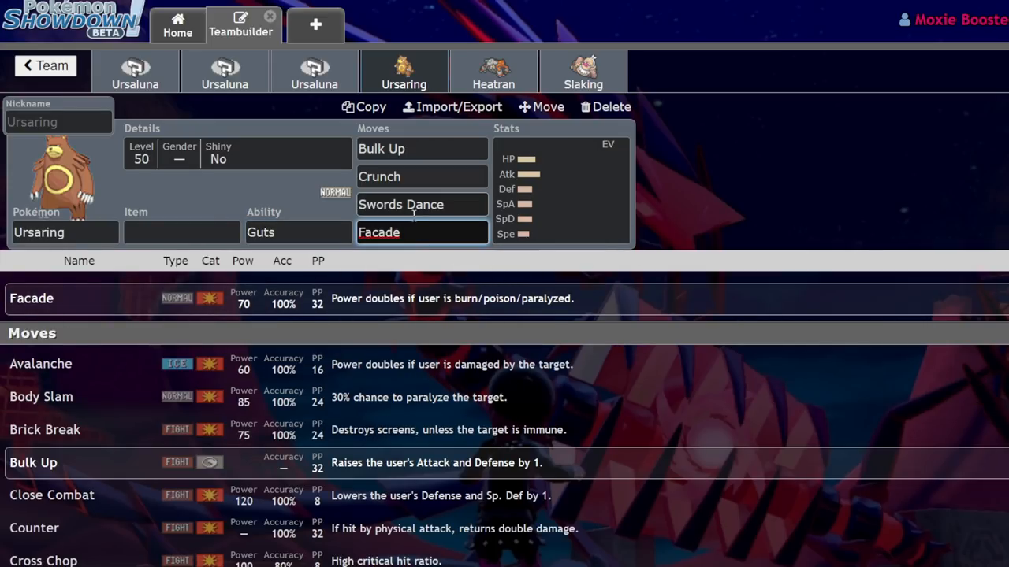
pyautogui.moveTo(684, 211)
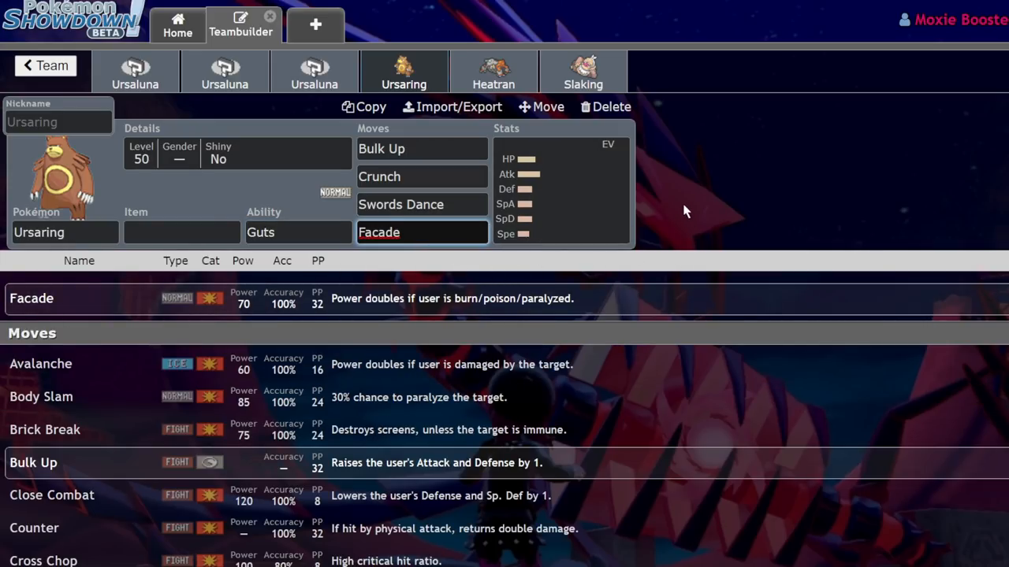
pyautogui.moveTo(307, 182)
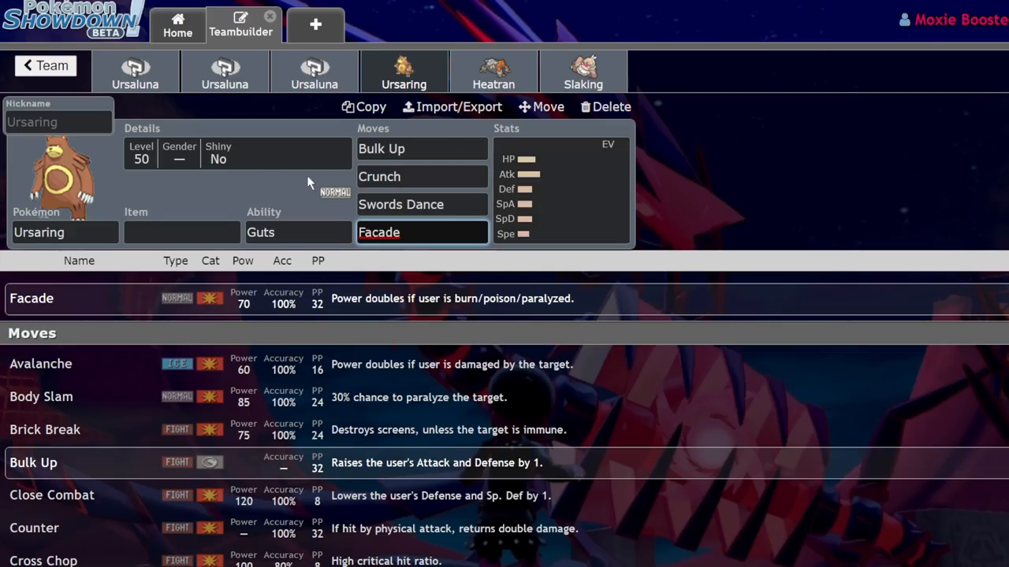
# Reopen Ursaluna's 252 HP/252 Atk/4 SpD Adamant spread, then switch to Pikalytics.
pyautogui.click(135, 71)
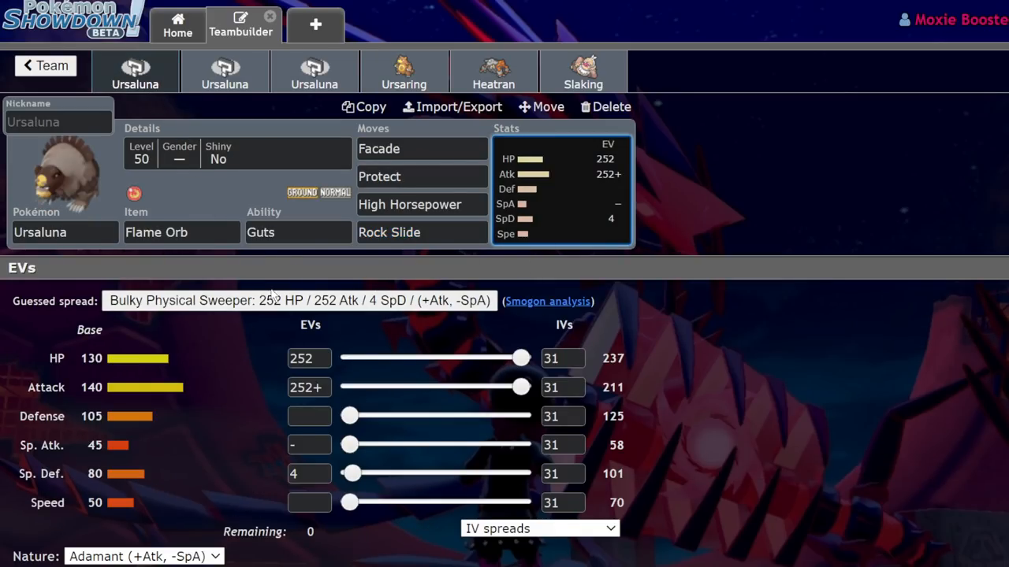
pyautogui.moveTo(463, 282)
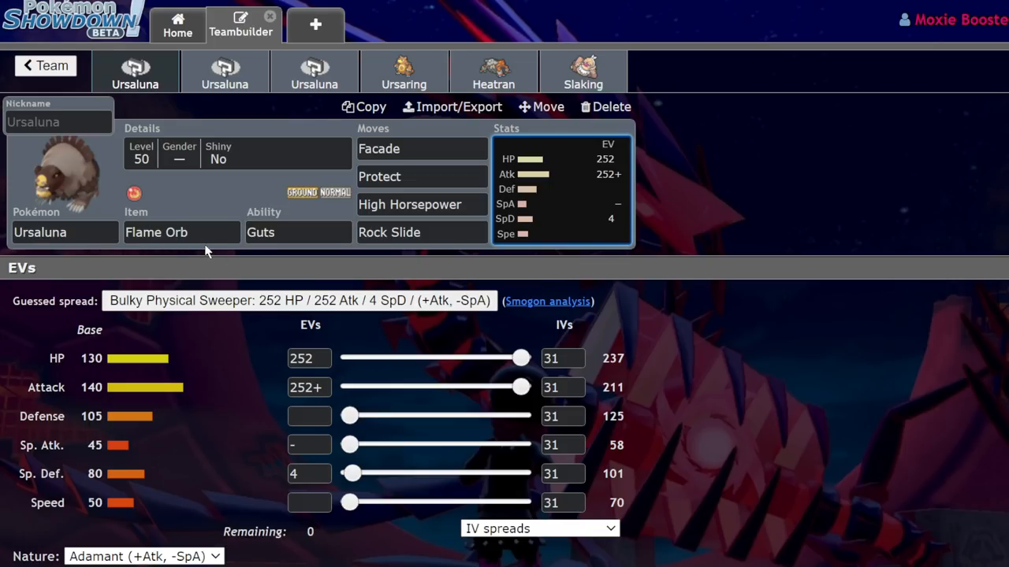
pyautogui.moveTo(591, 206)
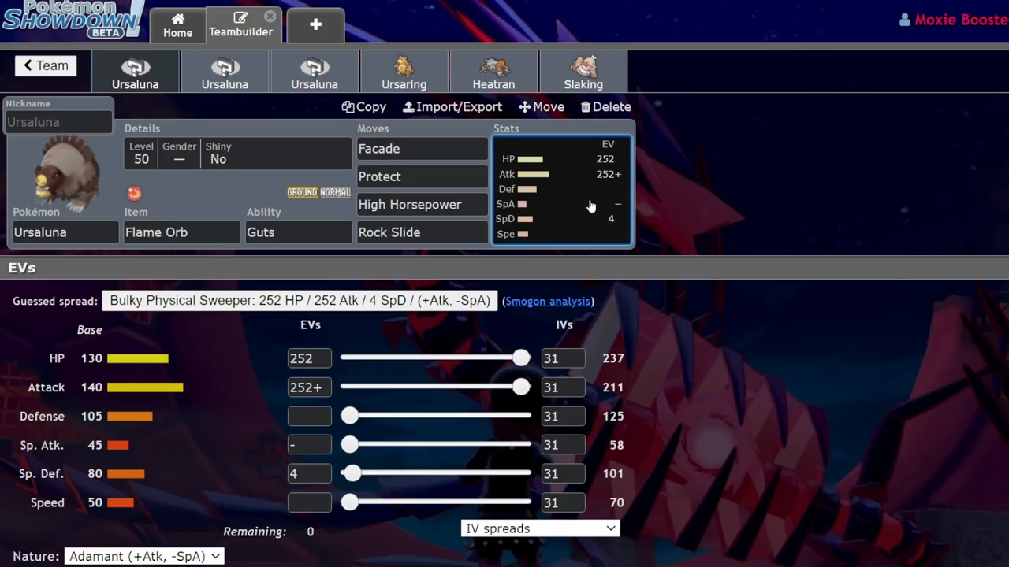
pyautogui.moveTo(196, 206)
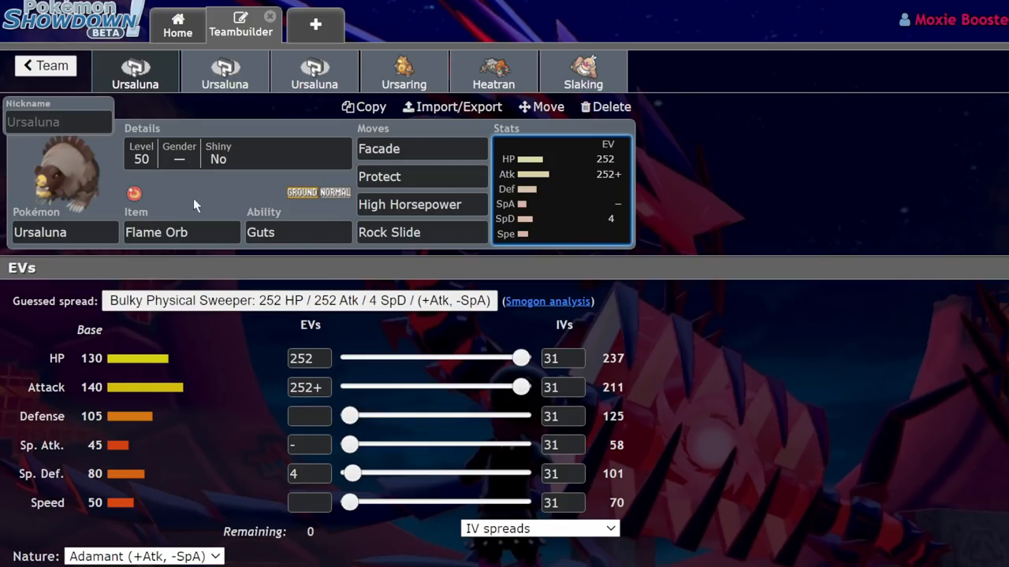
pyautogui.moveTo(215, 211)
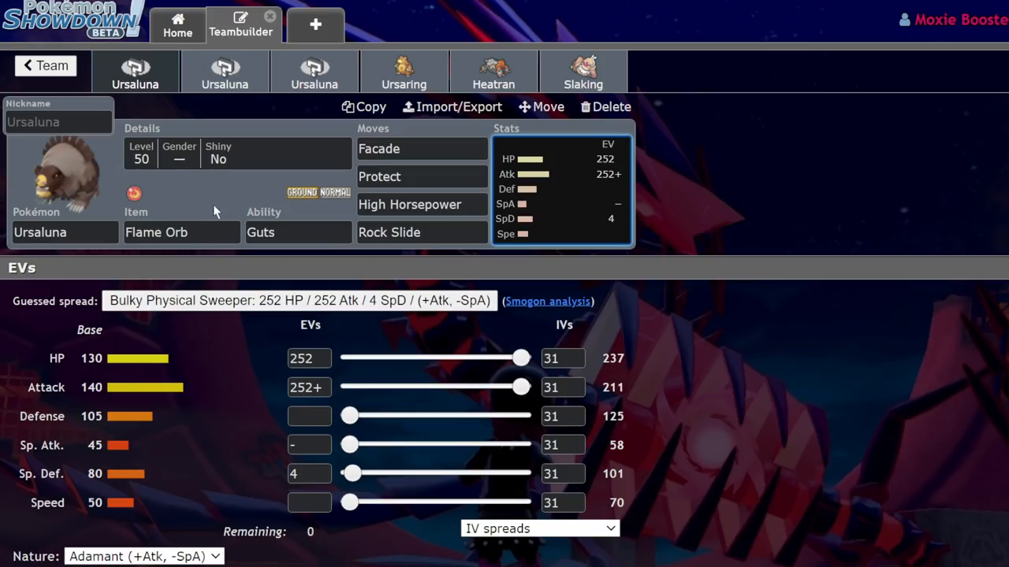
pyautogui.moveTo(509, 240)
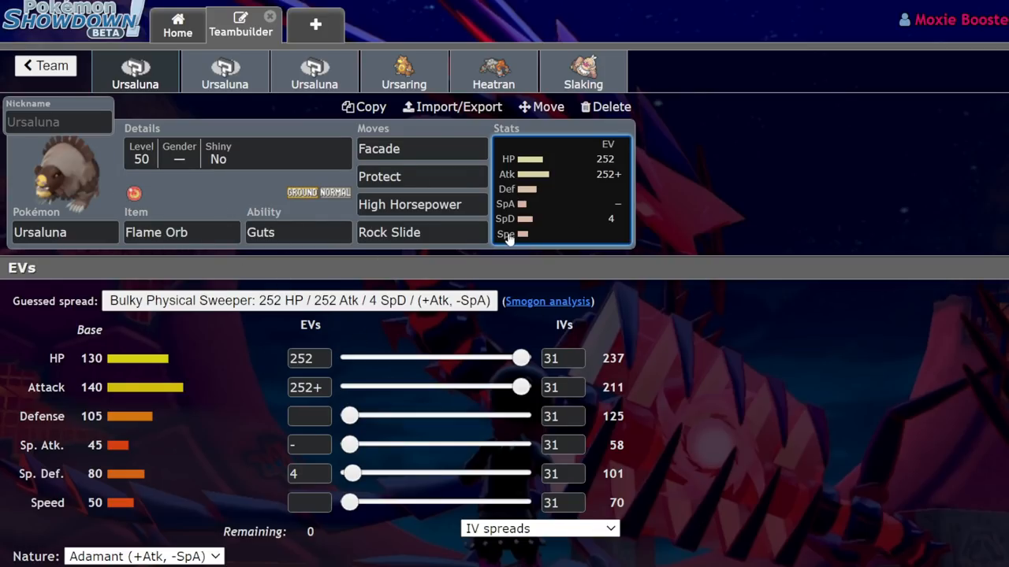
pyautogui.moveTo(563, 186)
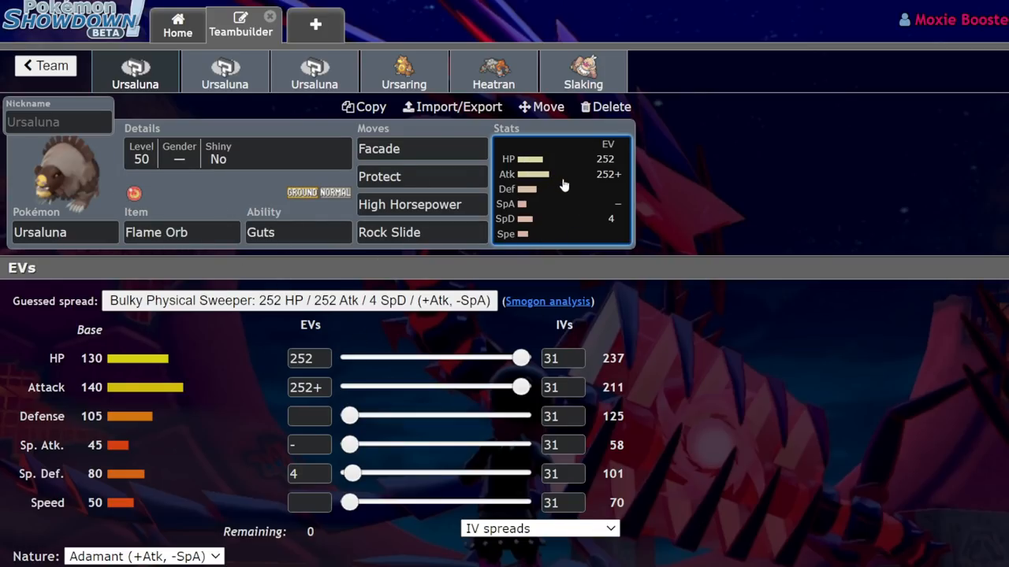
pyautogui.moveTo(252, 272)
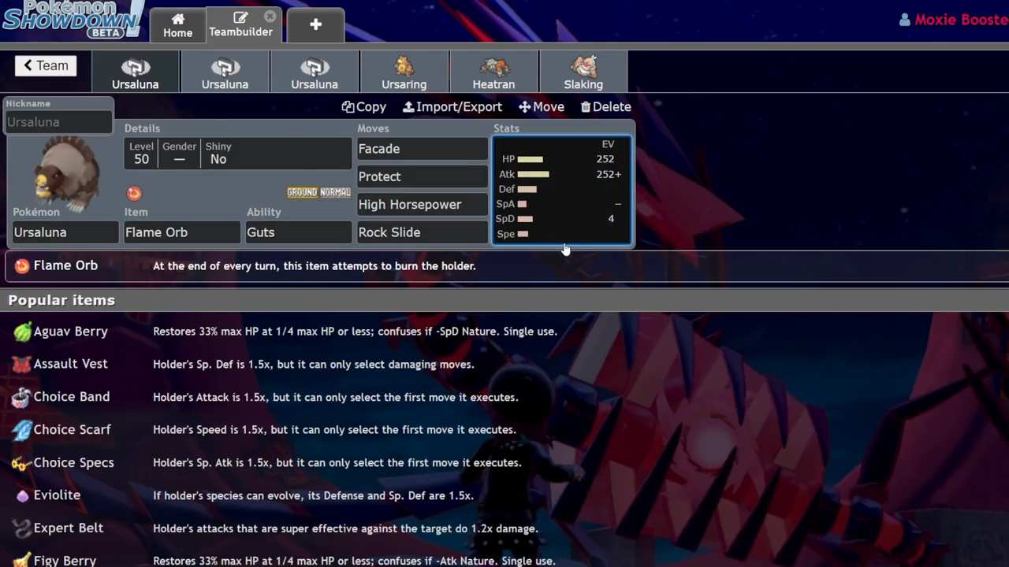
pyautogui.click(559, 189)
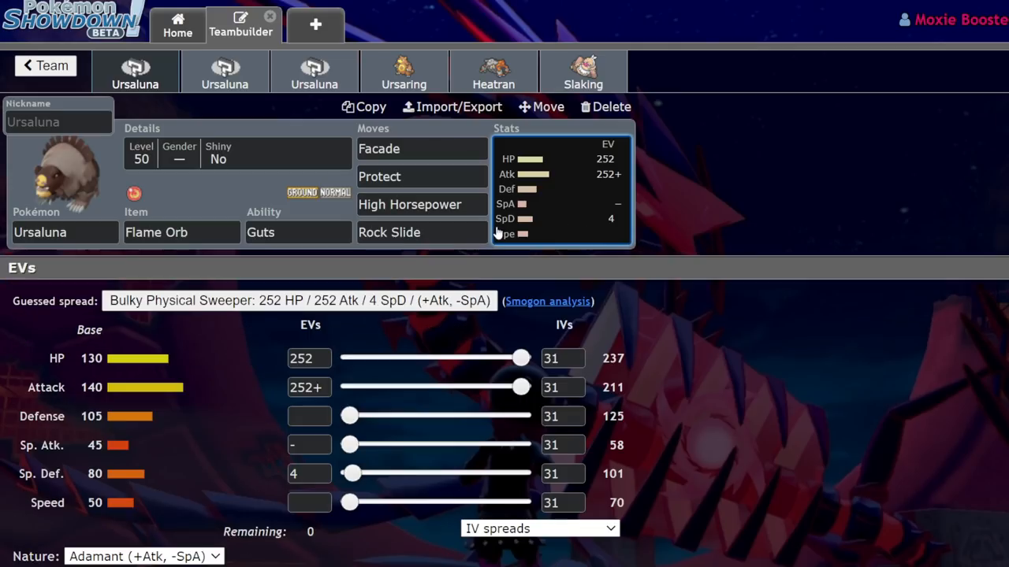
pyautogui.click(379, 176)
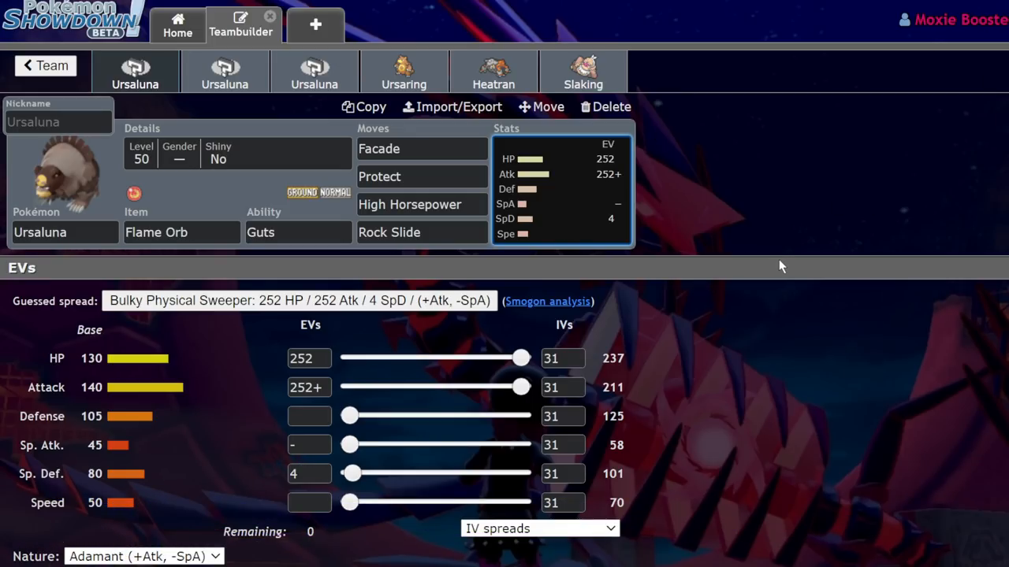
pyautogui.moveTo(310, 217)
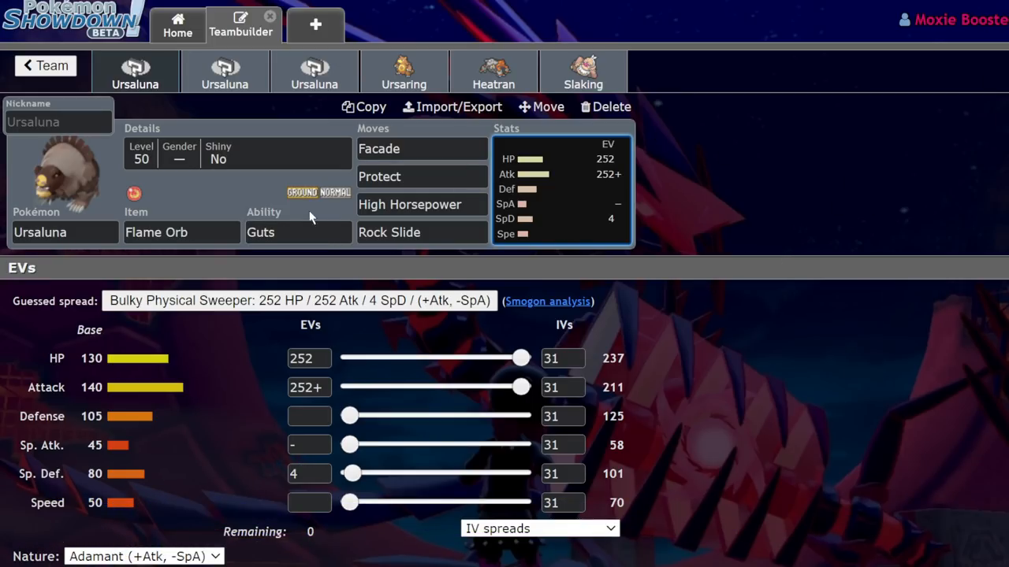
pyautogui.moveTo(684, 228)
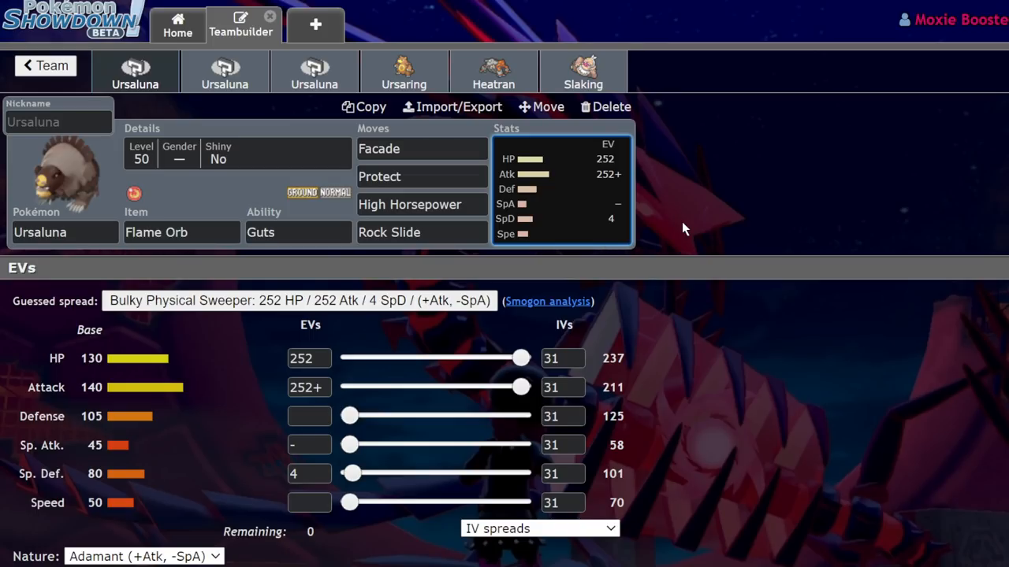
pyautogui.moveTo(670, 232)
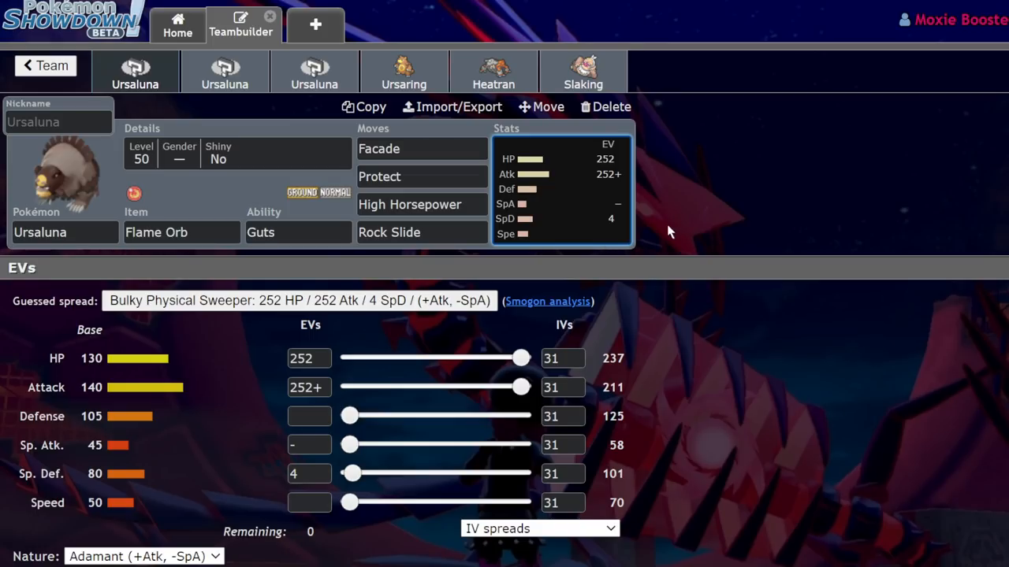
pyautogui.click(493, 71)
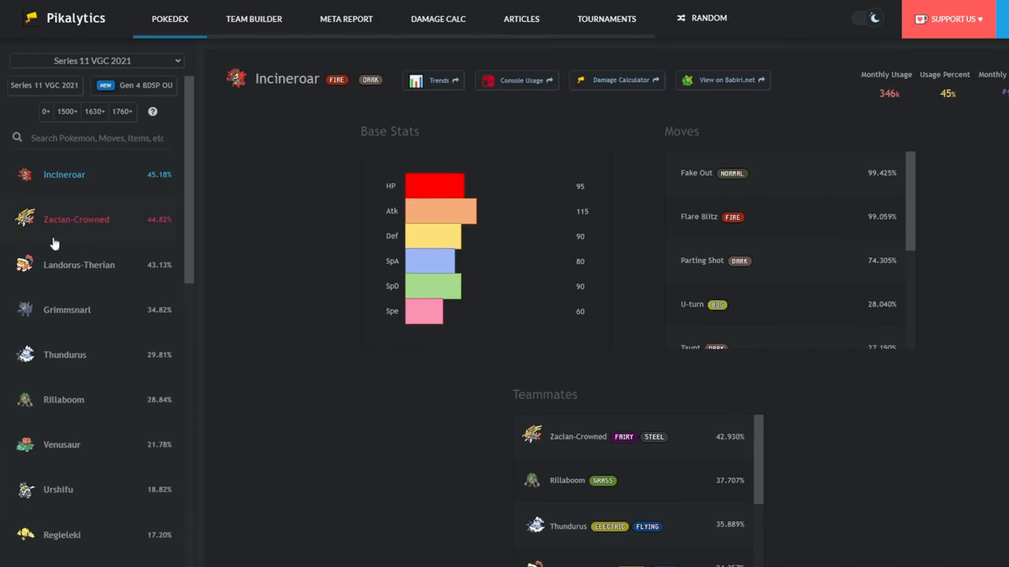
pyautogui.moveTo(108, 226)
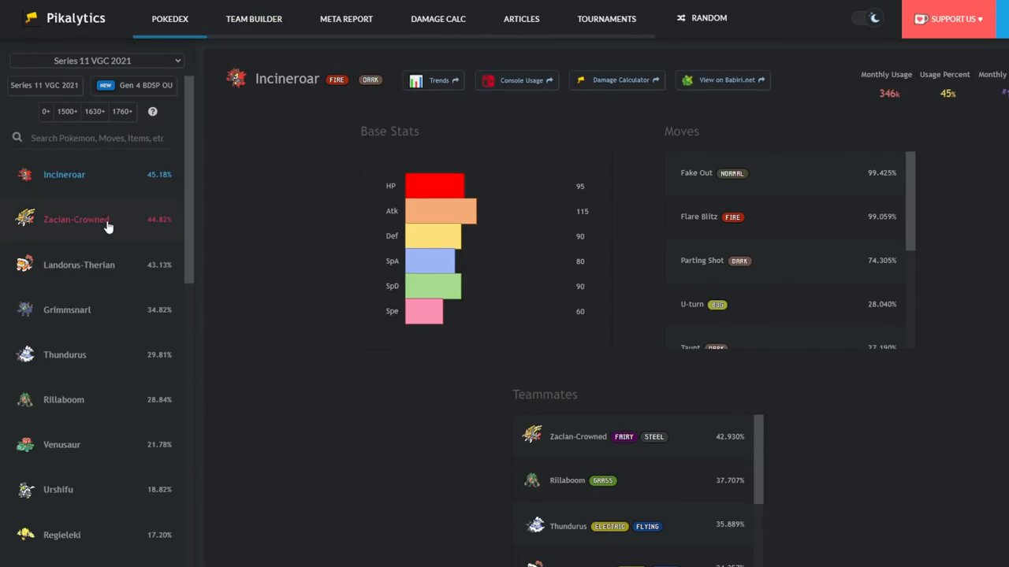
# Scroll the Series 11 VGC 2021 usage list and open the Guts Teddiursa damage calc.
pyautogui.scroll(-3)
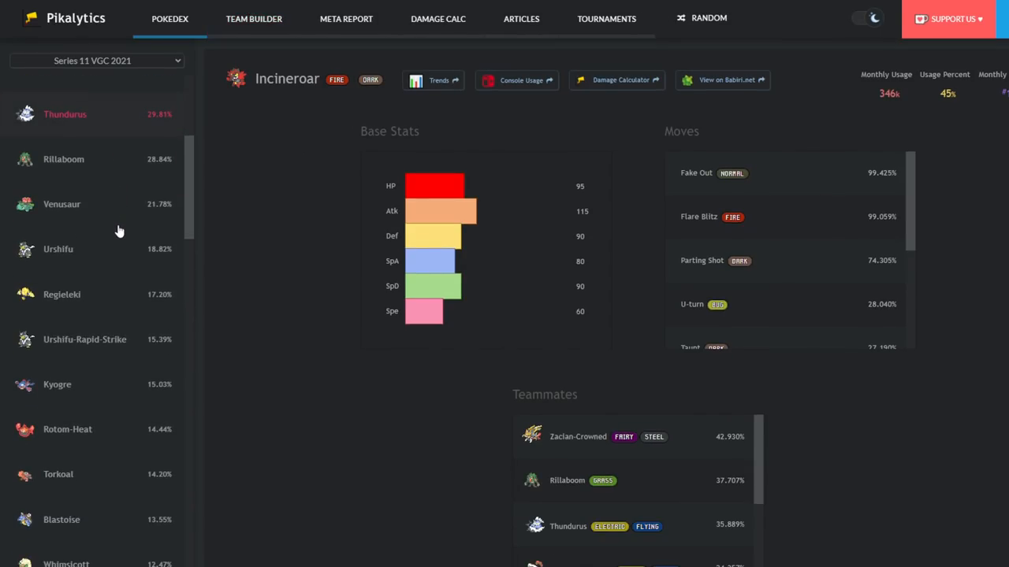
pyautogui.scroll(-3)
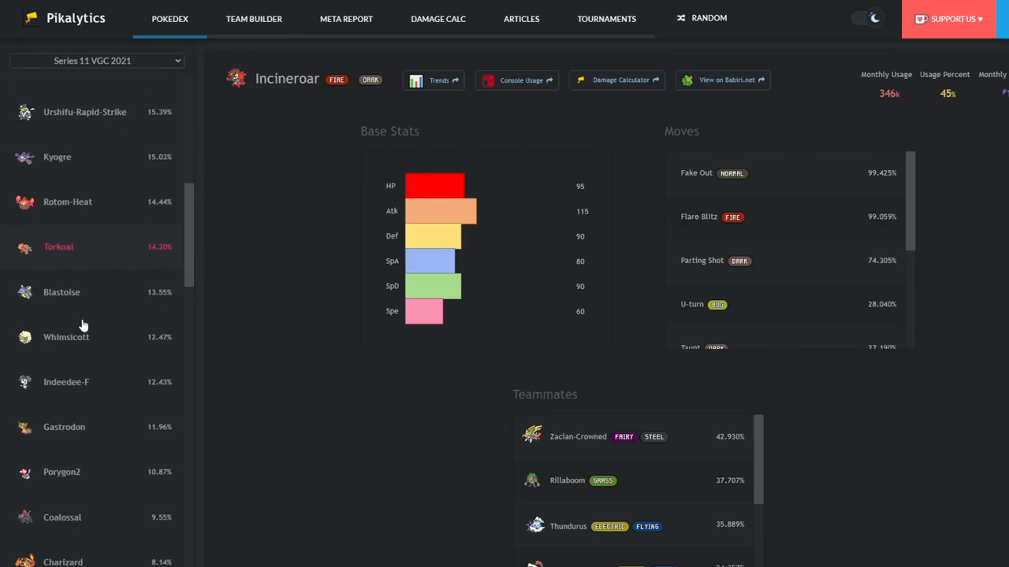
pyautogui.scroll(-3)
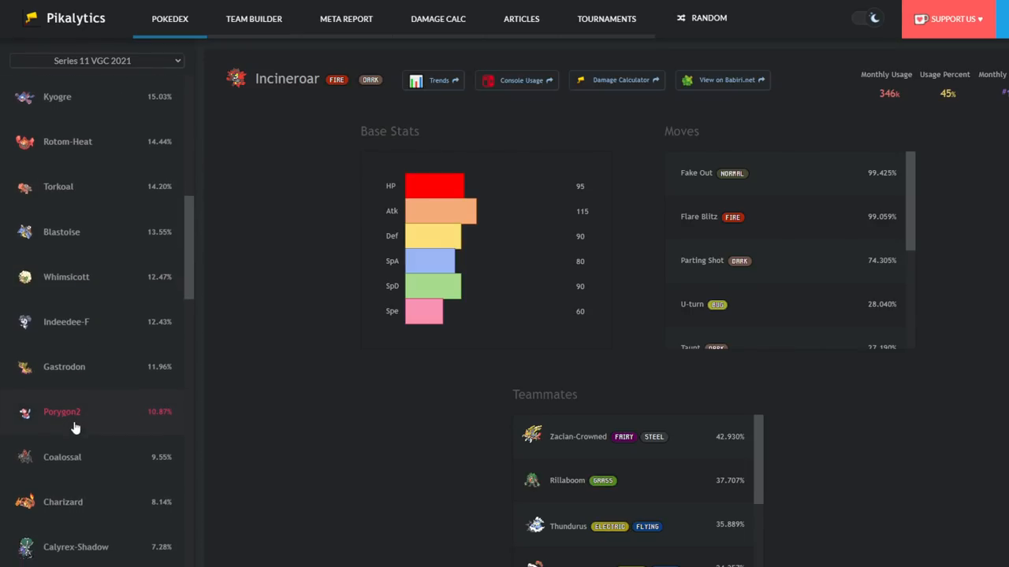
pyautogui.click(438, 18)
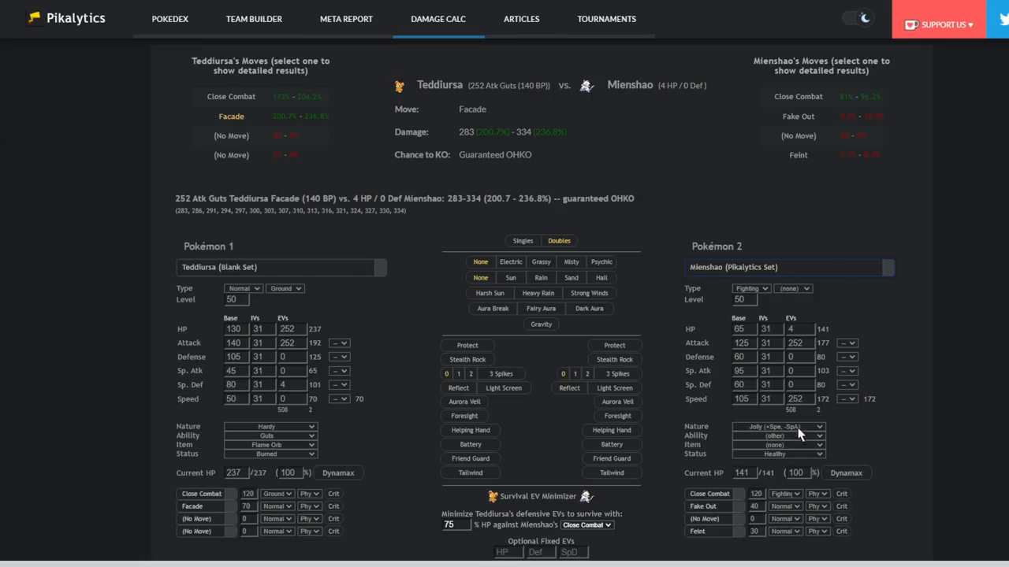
pyautogui.moveTo(307, 272)
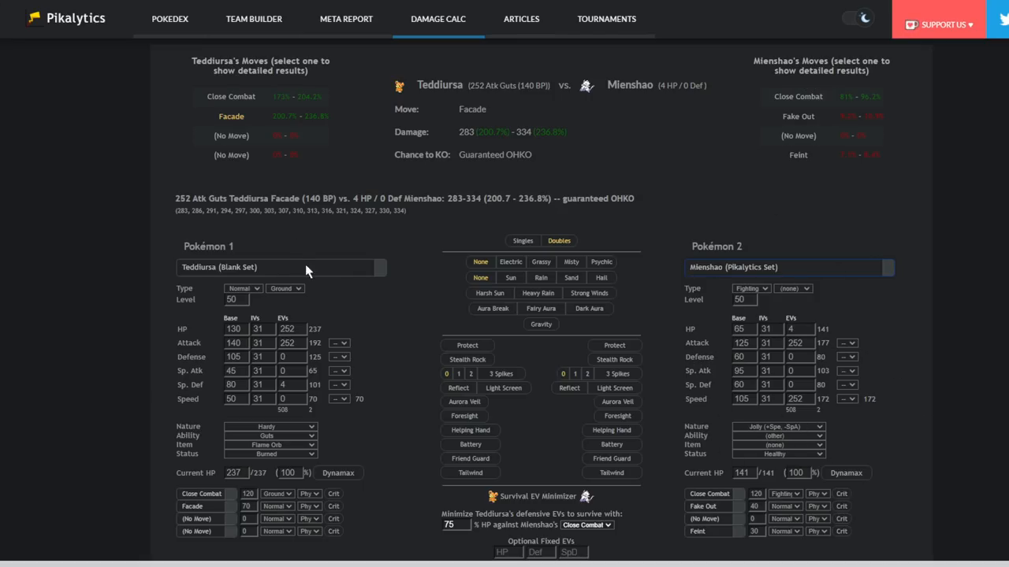
pyautogui.moveTo(474, 199)
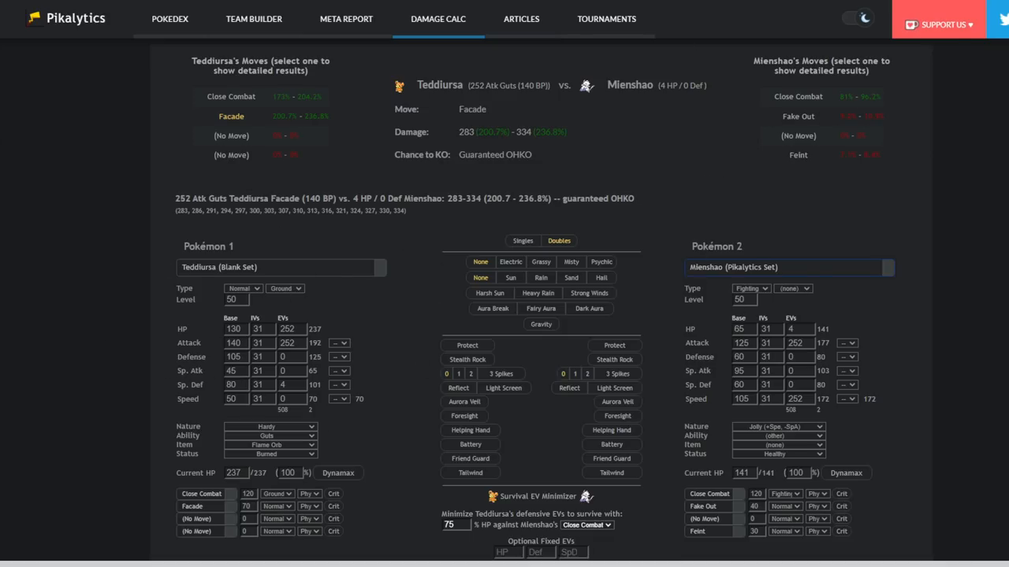
# Swap the calc's opponent from Mienshao to 252 HP Eviolite Porygon2.
pyautogui.click(784, 267)
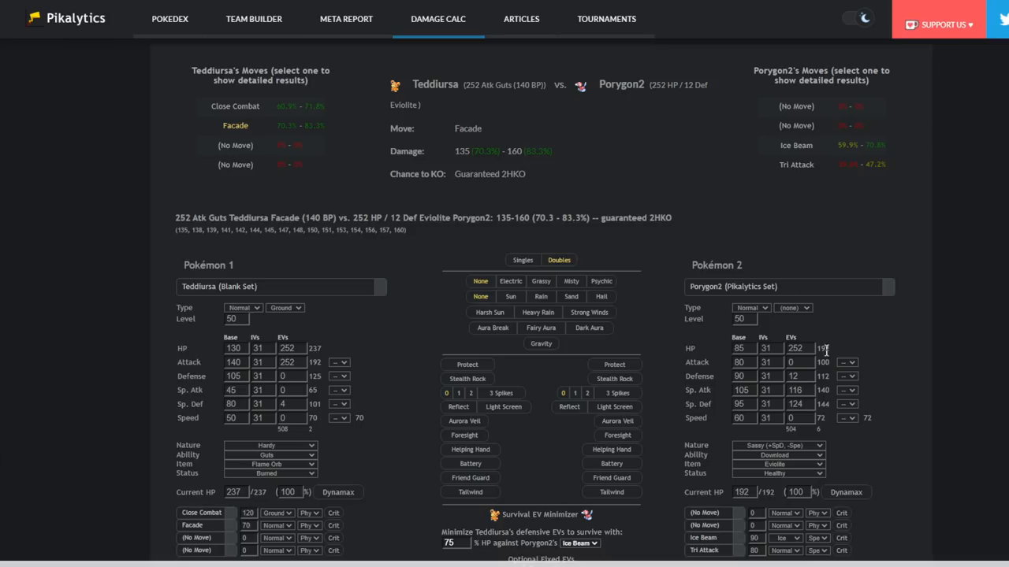
pyautogui.moveTo(374, 308)
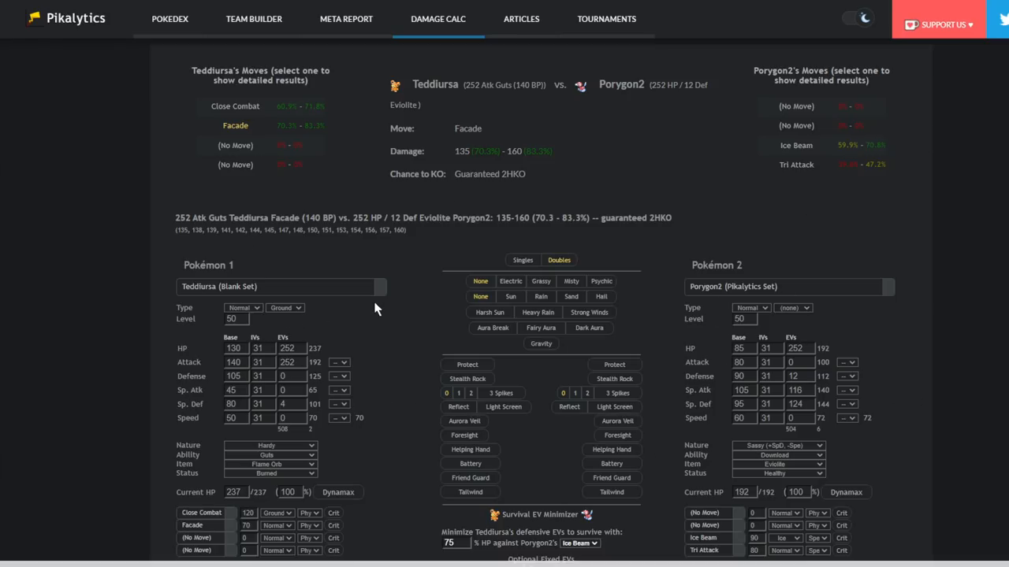
pyautogui.moveTo(363, 249)
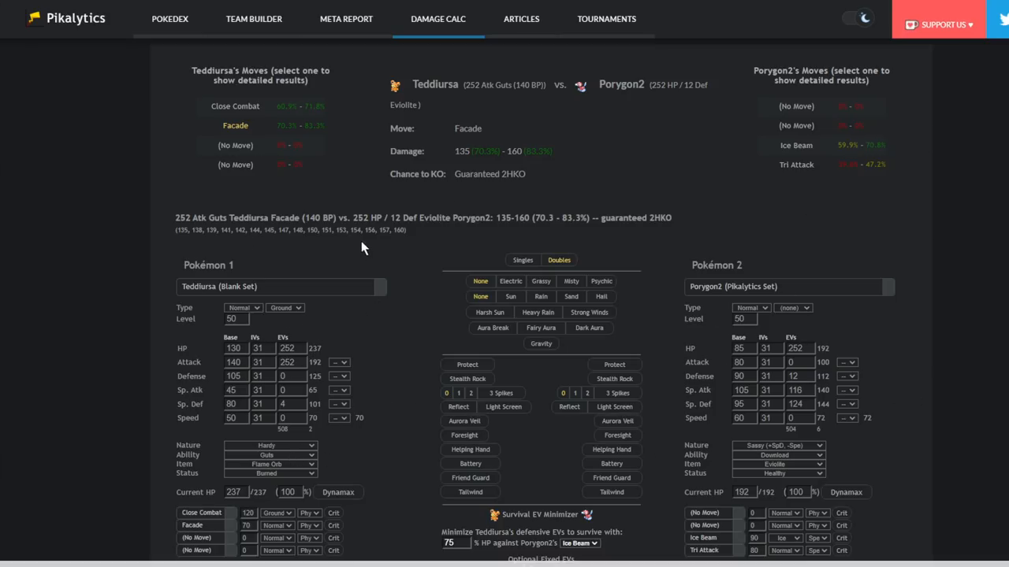
pyautogui.moveTo(312, 329)
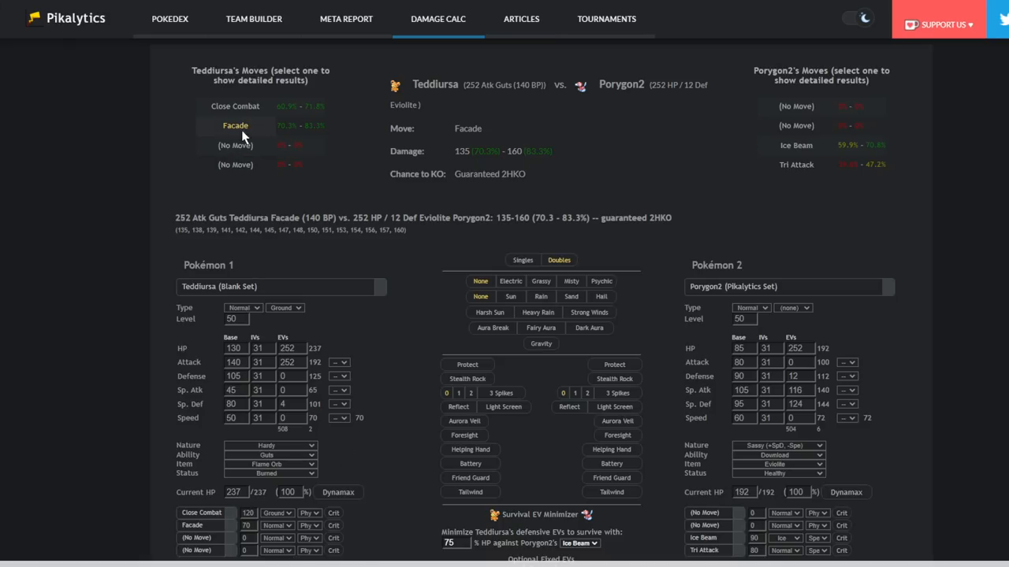
# Show Facade's detailed results and give Porygon2 a +1 Defense boost.
pyautogui.click(235, 125)
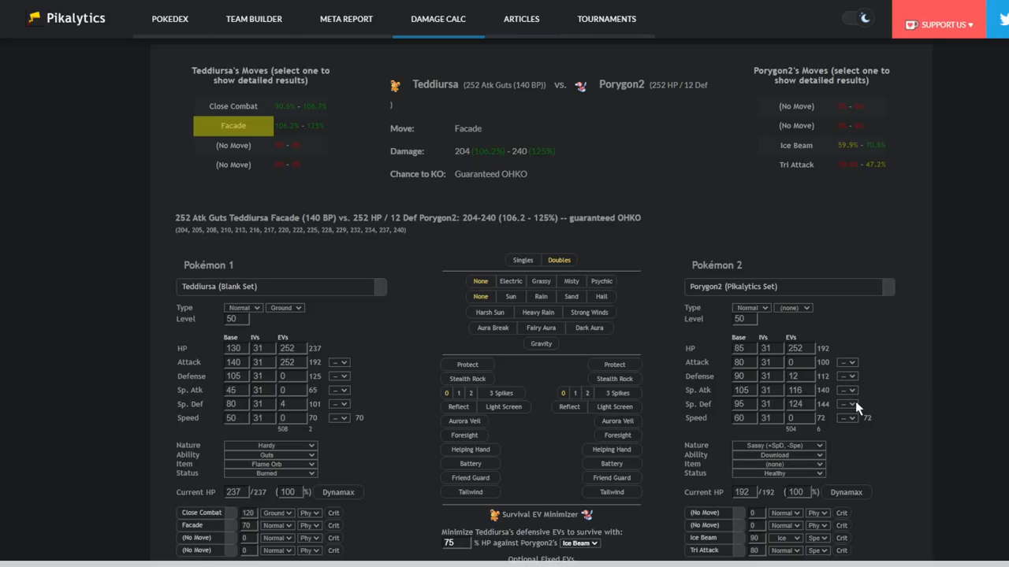
pyautogui.click(847, 376)
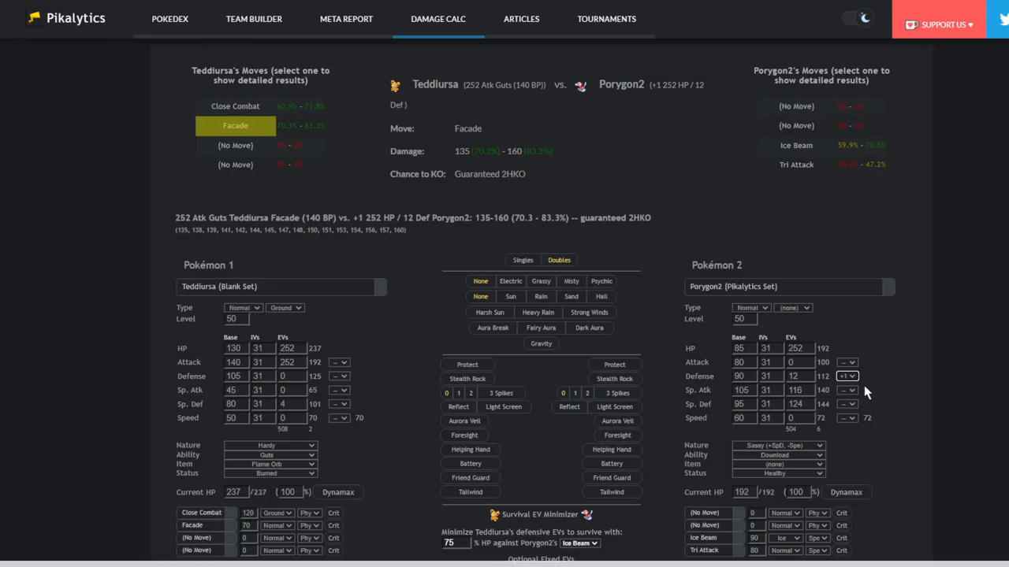
pyautogui.moveTo(892, 396)
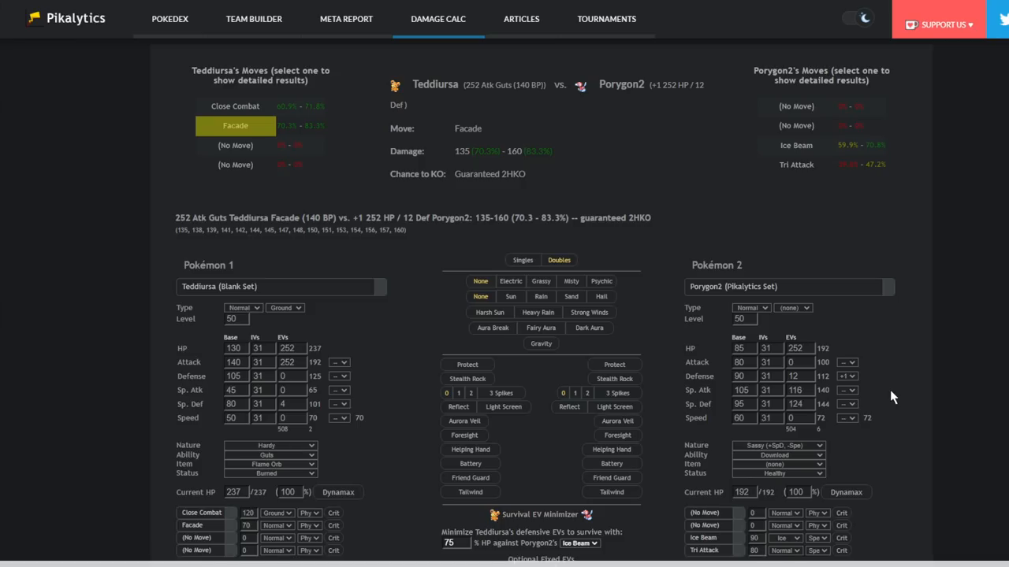
pyautogui.moveTo(161, 81)
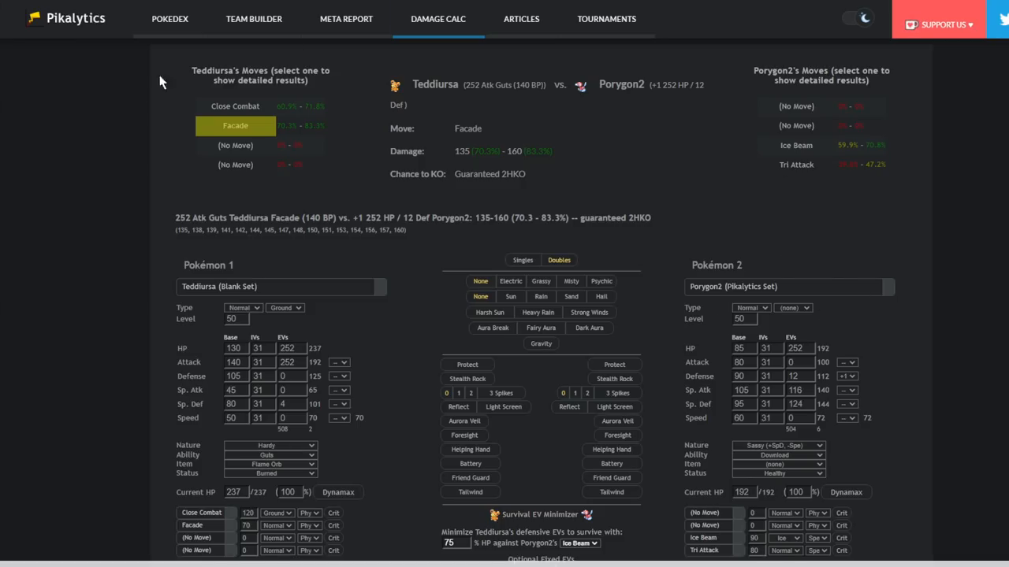
pyautogui.moveTo(823, 296)
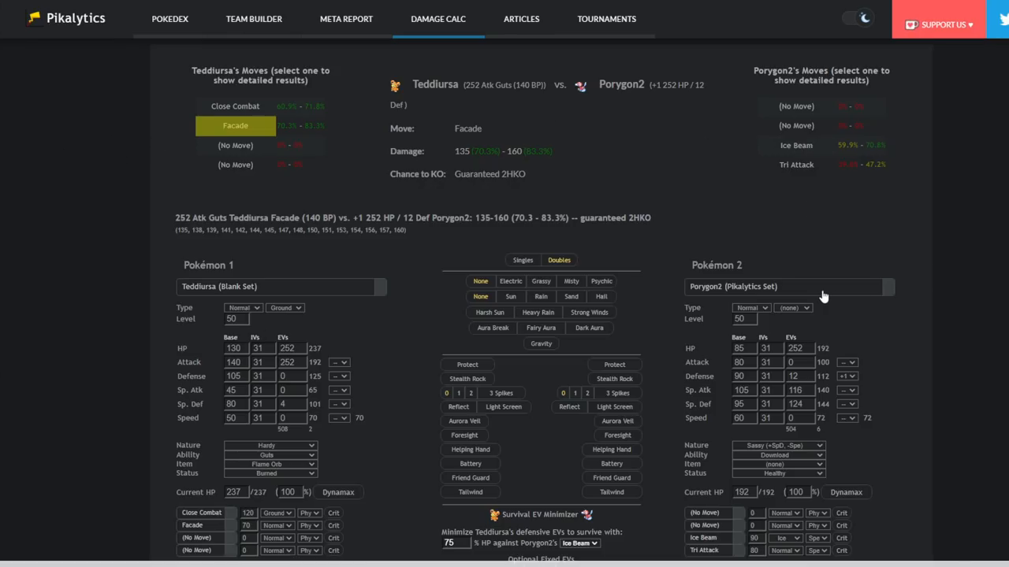
# Search 'lando', try the Landorus-T sets, settle on Blank Set and view Facade results.
pyautogui.click(788, 286)
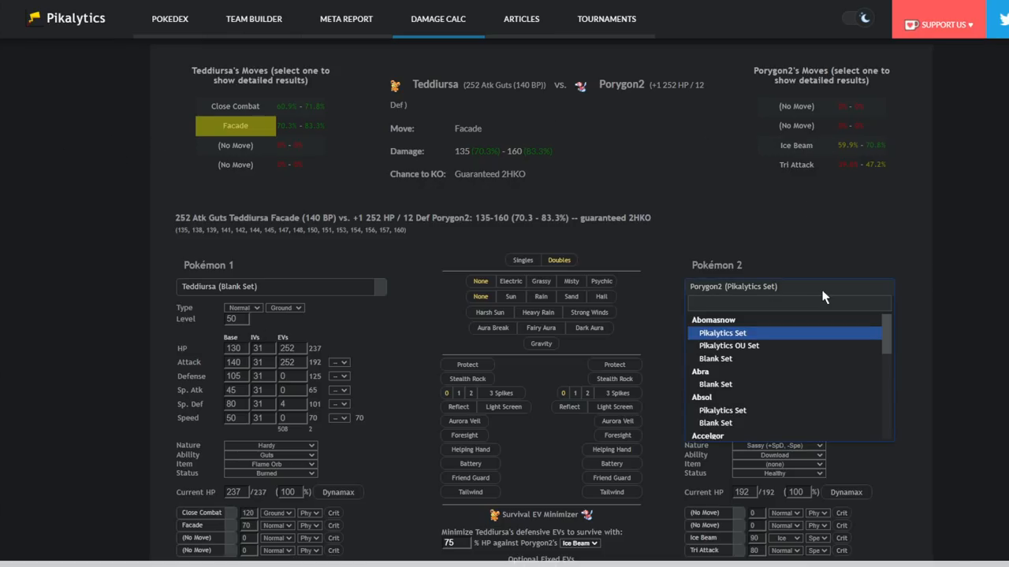
pyautogui.write('lando')
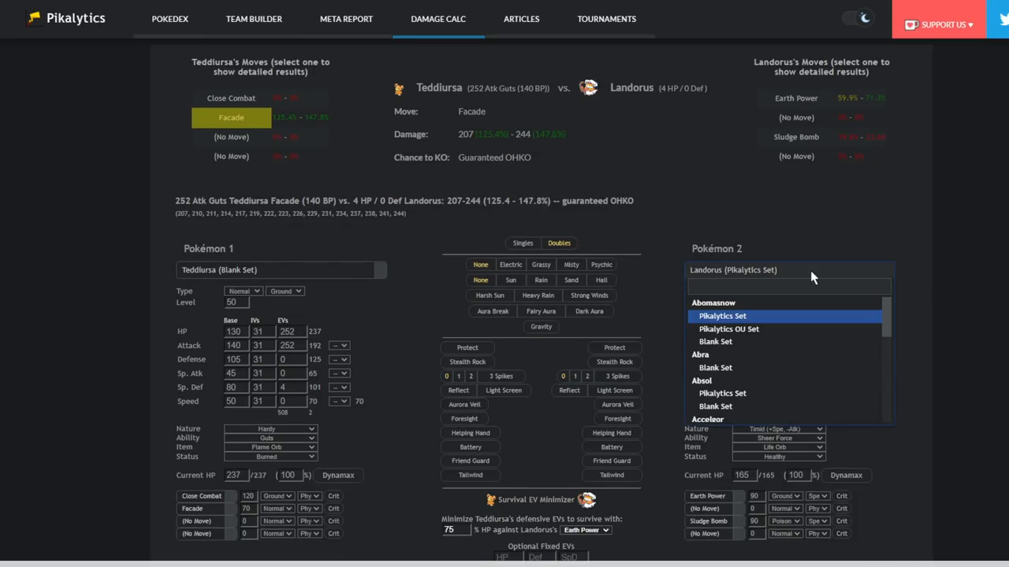
pyautogui.click(722, 316)
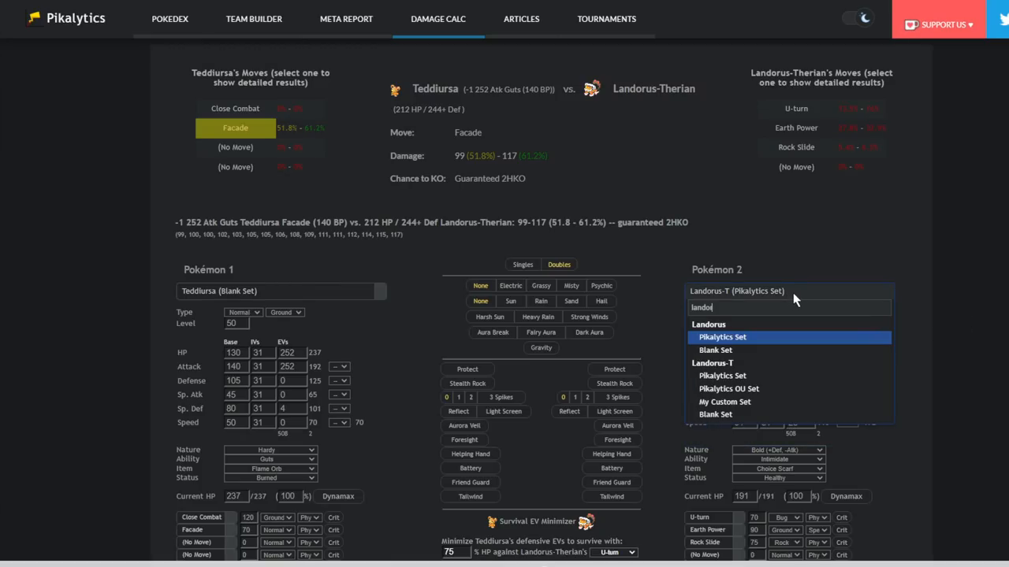
pyautogui.click(729, 388)
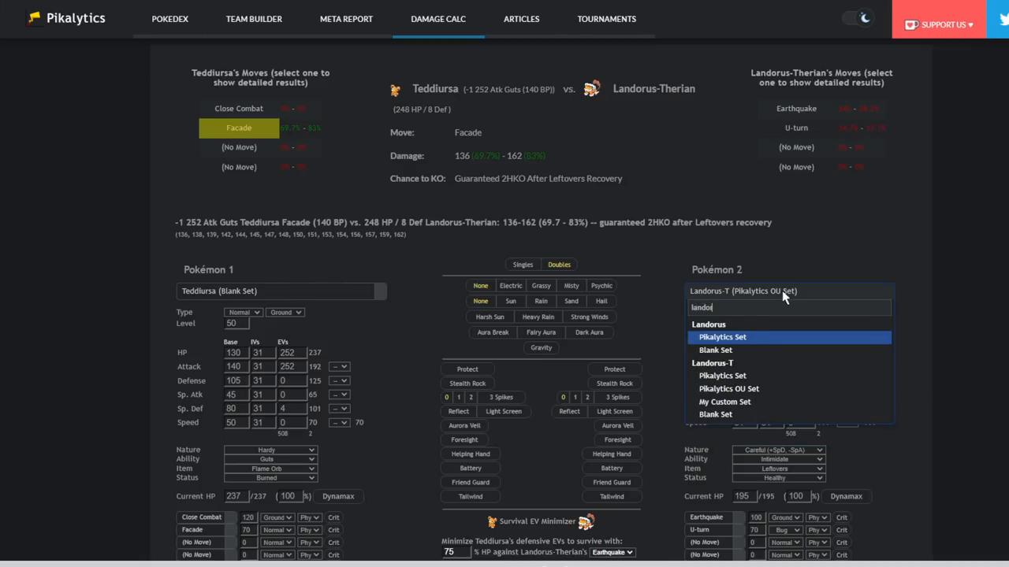
pyautogui.click(715, 350)
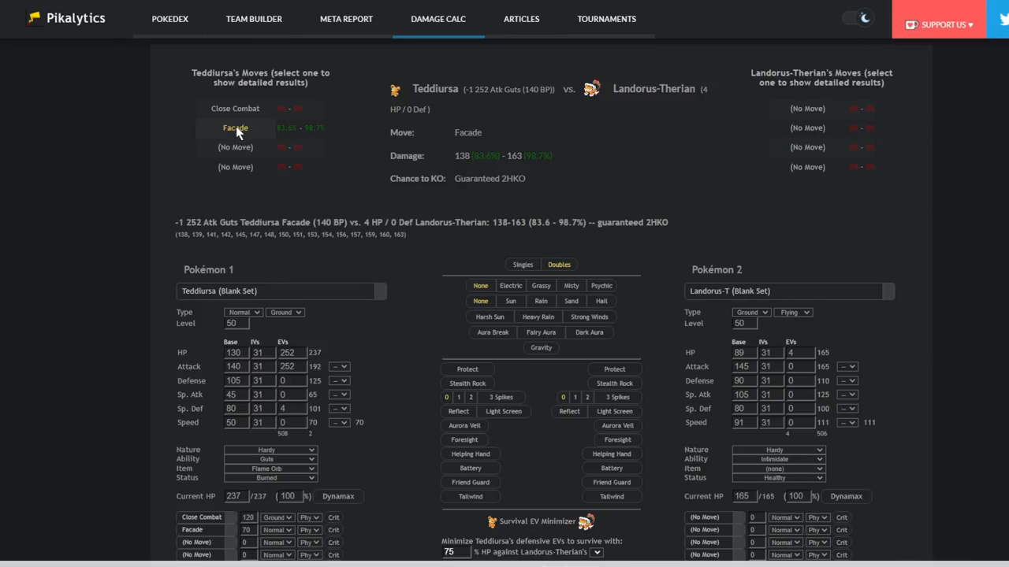
pyautogui.click(235, 128)
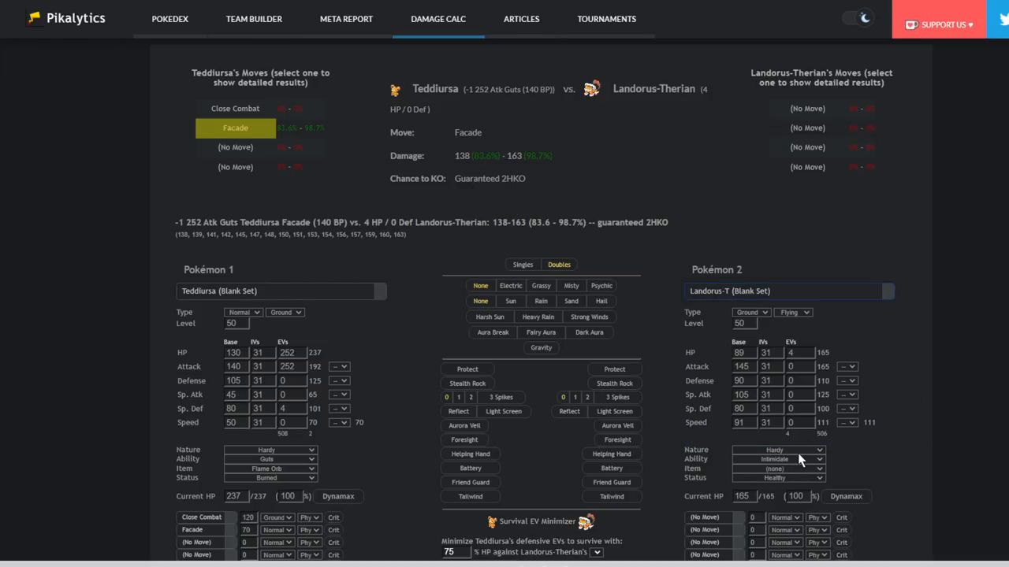
pyautogui.moveTo(596, 406)
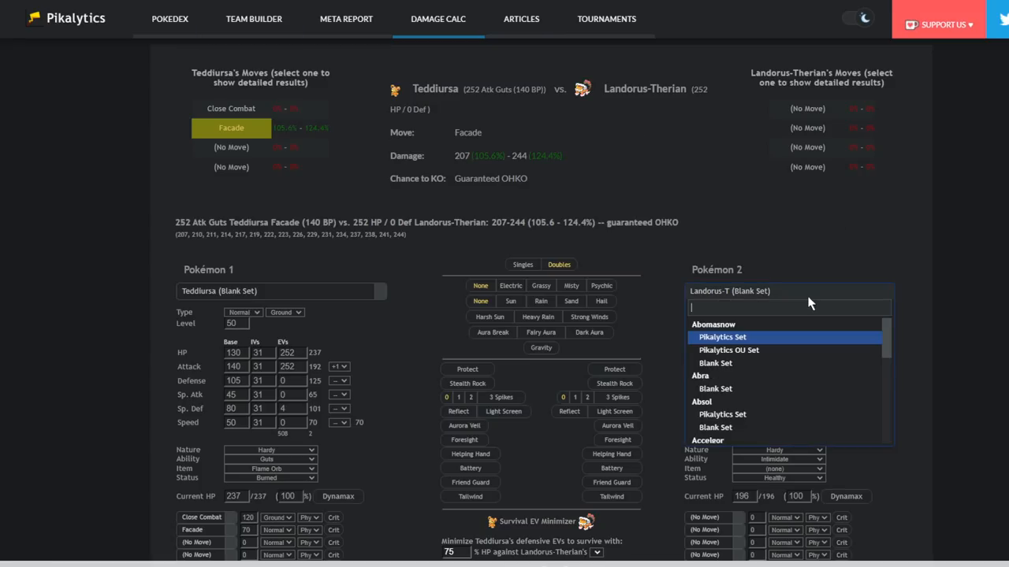
# Search 'inc' and load Incineroar's standard Pikalytics set as Teddiursa's opponent.
pyautogui.write('inc')
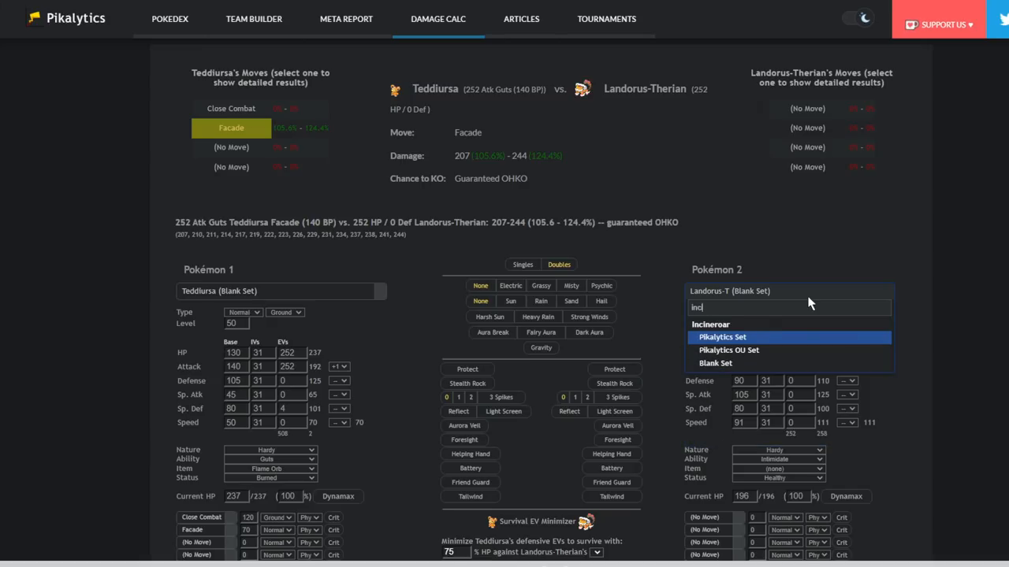
pyautogui.click(722, 337)
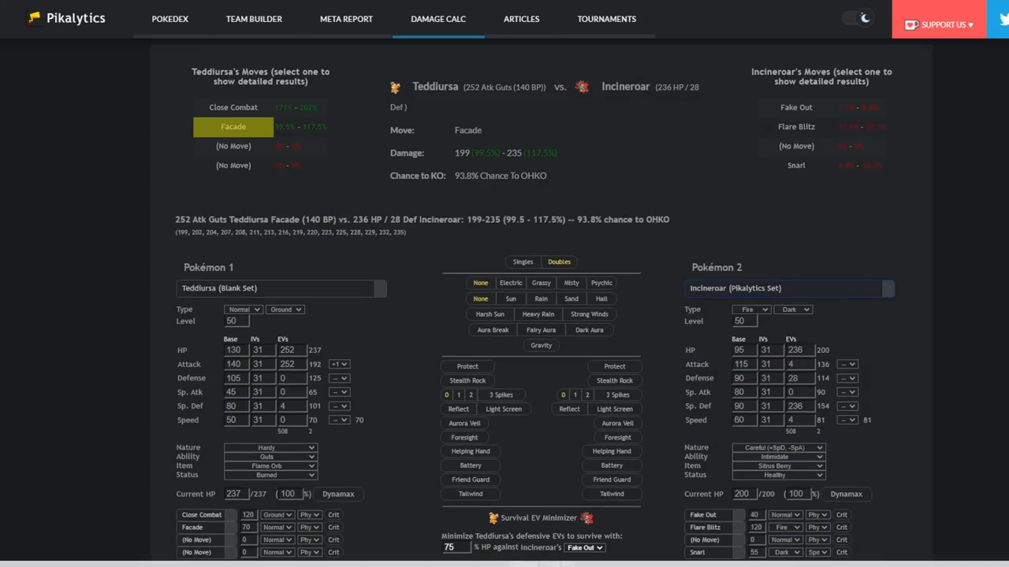
pyautogui.moveTo(871, 265)
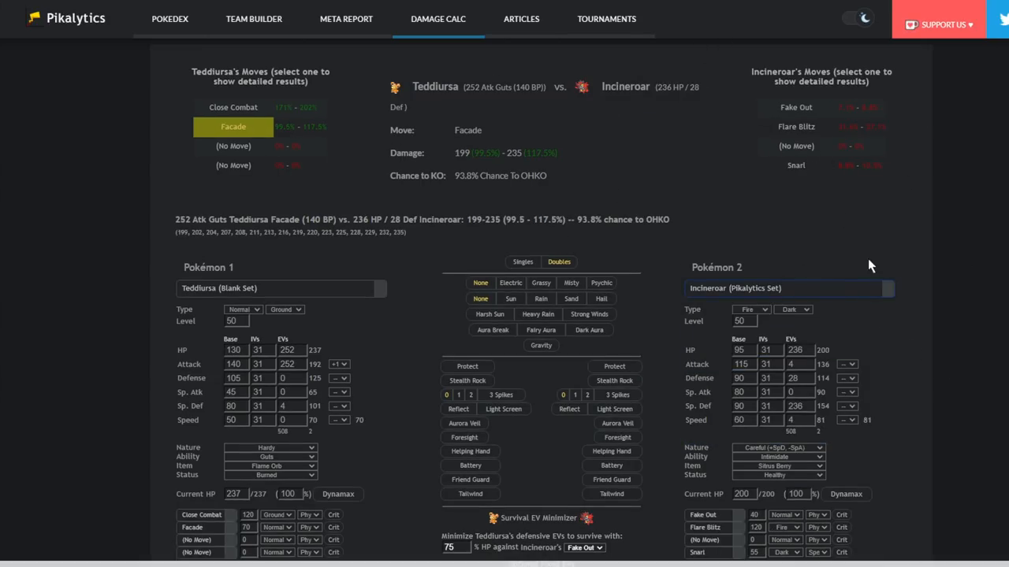
pyautogui.moveTo(706, 258)
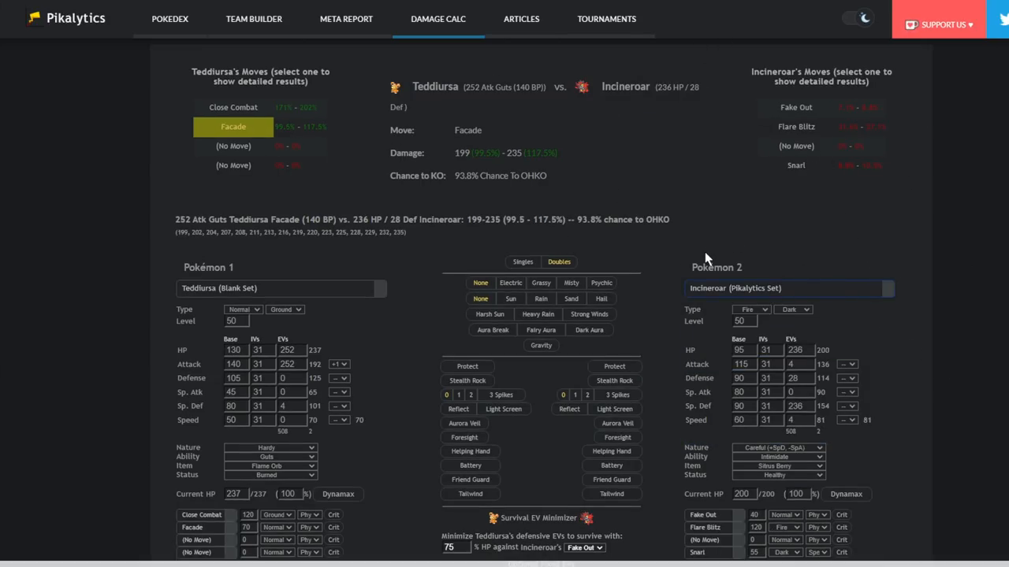
pyautogui.moveTo(275, 137)
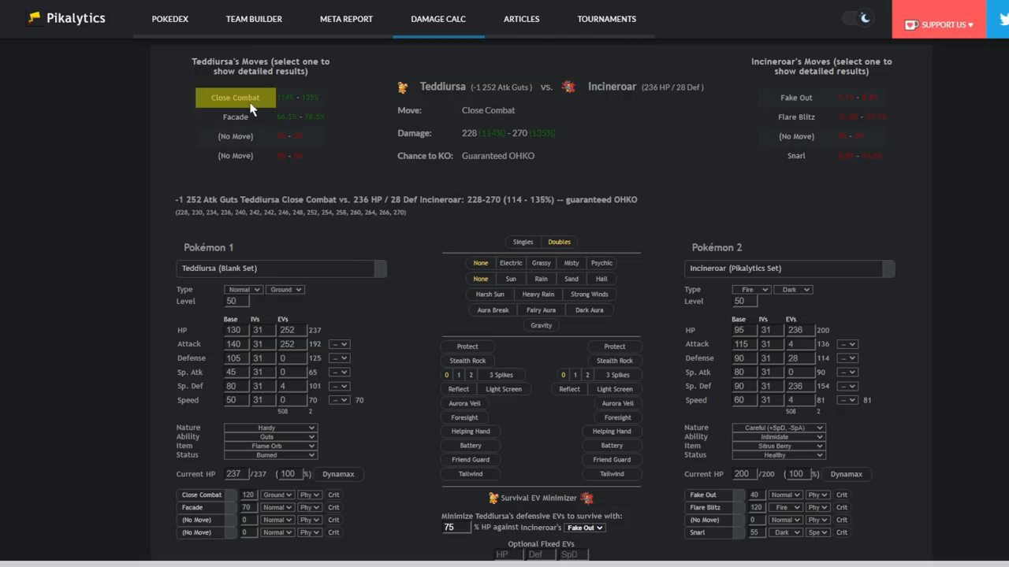
pyautogui.moveTo(197, 465)
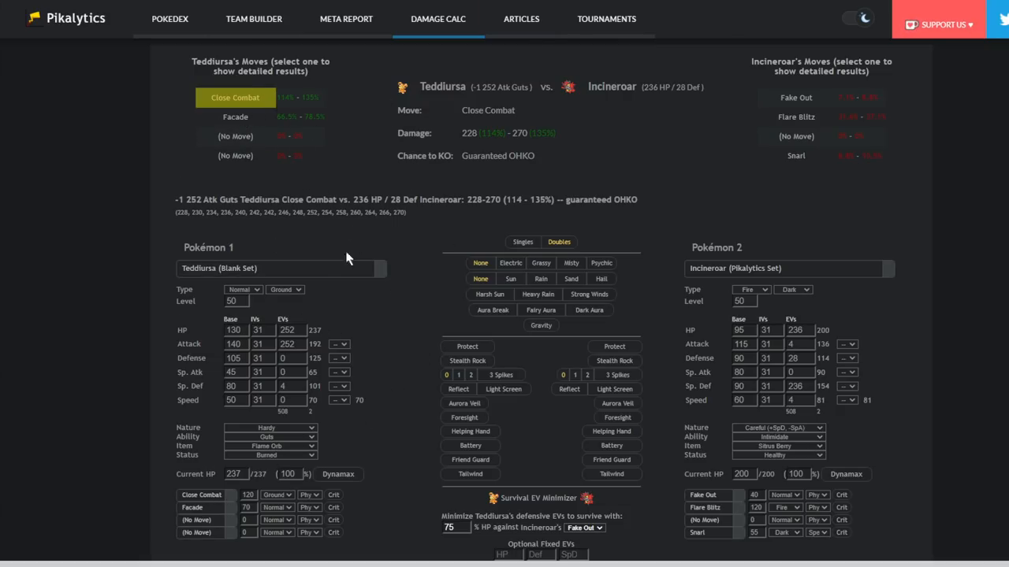
pyautogui.moveTo(344, 357)
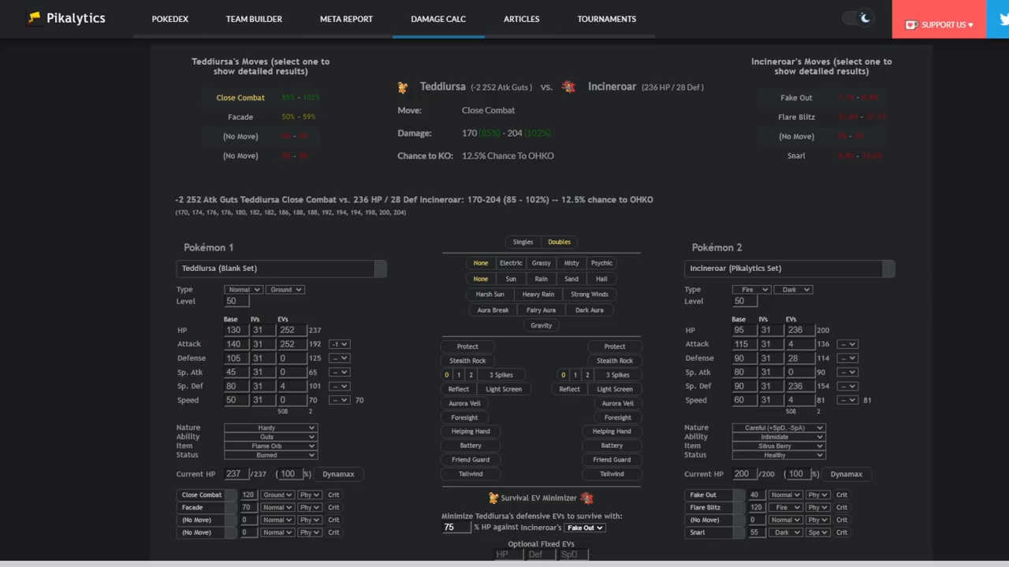
pyautogui.moveTo(922, 309)
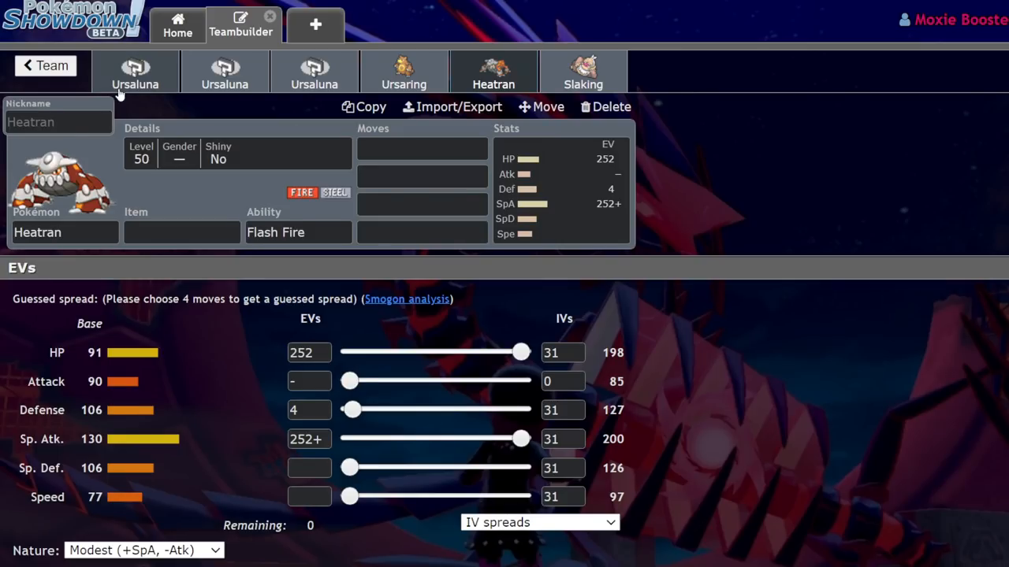
# Compare against the Ursaring set and confirm Rock Slide as the first Ursaluna's fourth move.
pyautogui.click(135, 71)
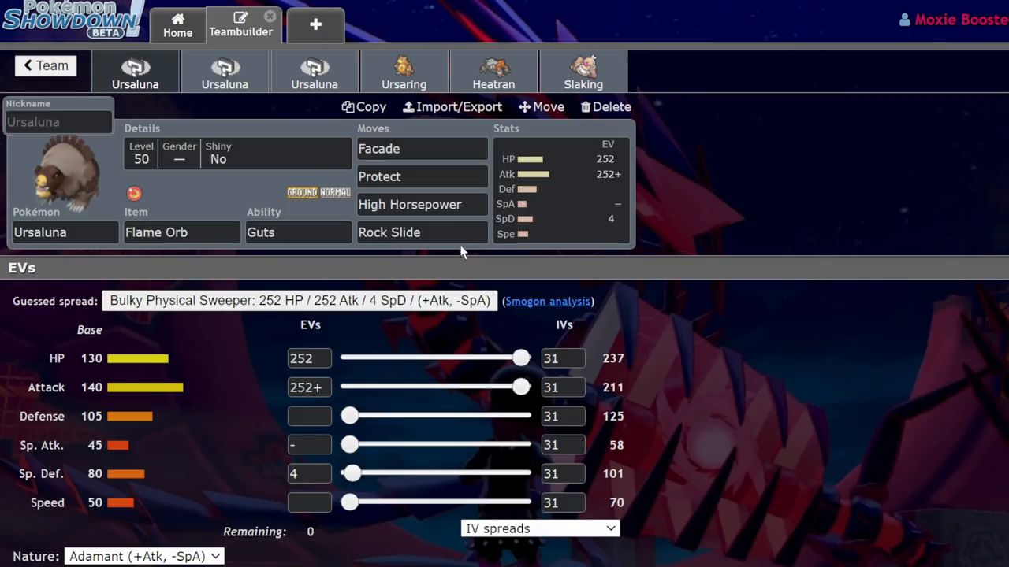
pyautogui.click(404, 71)
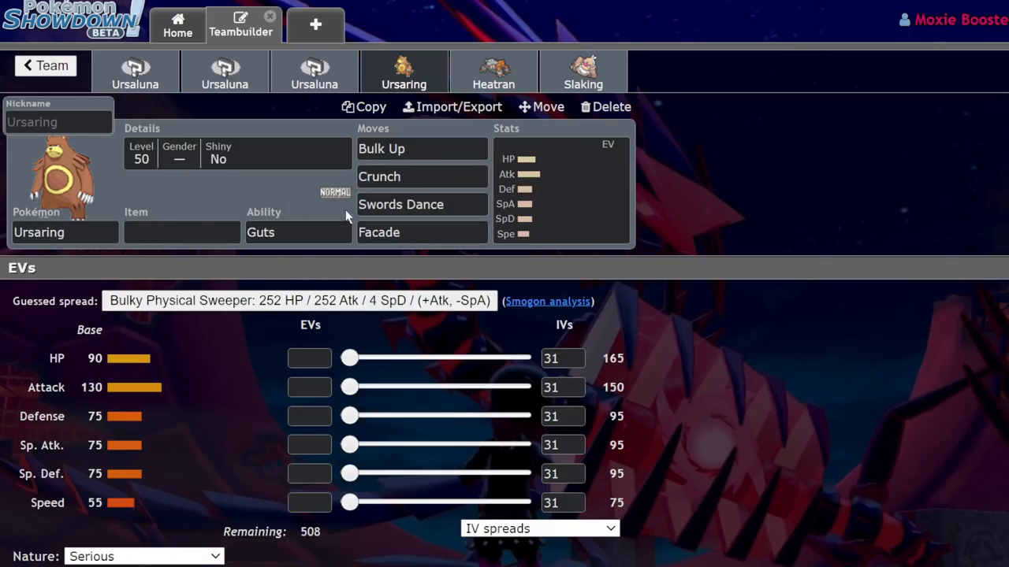
pyautogui.click(421, 231)
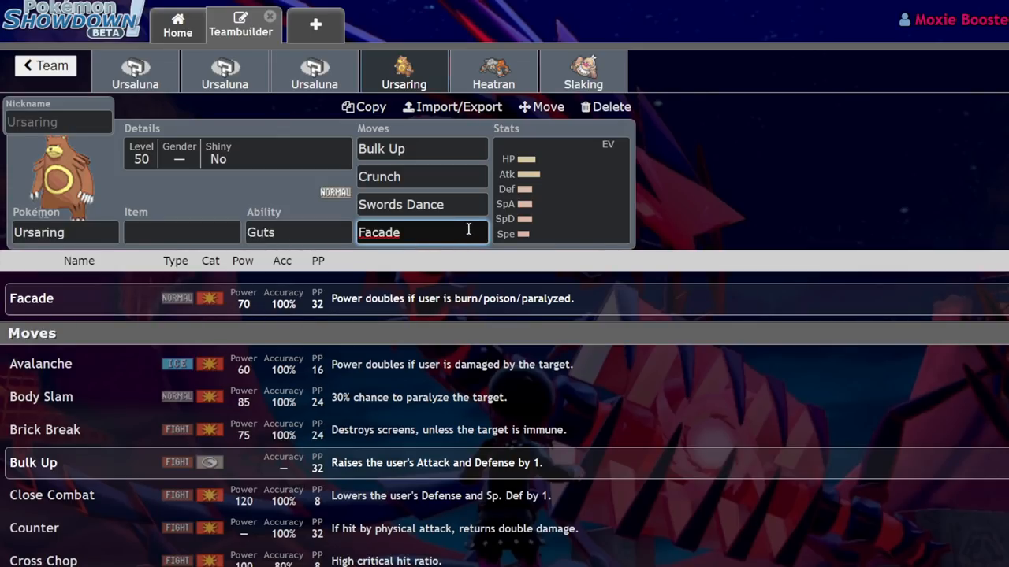
pyautogui.moveTo(173, 66)
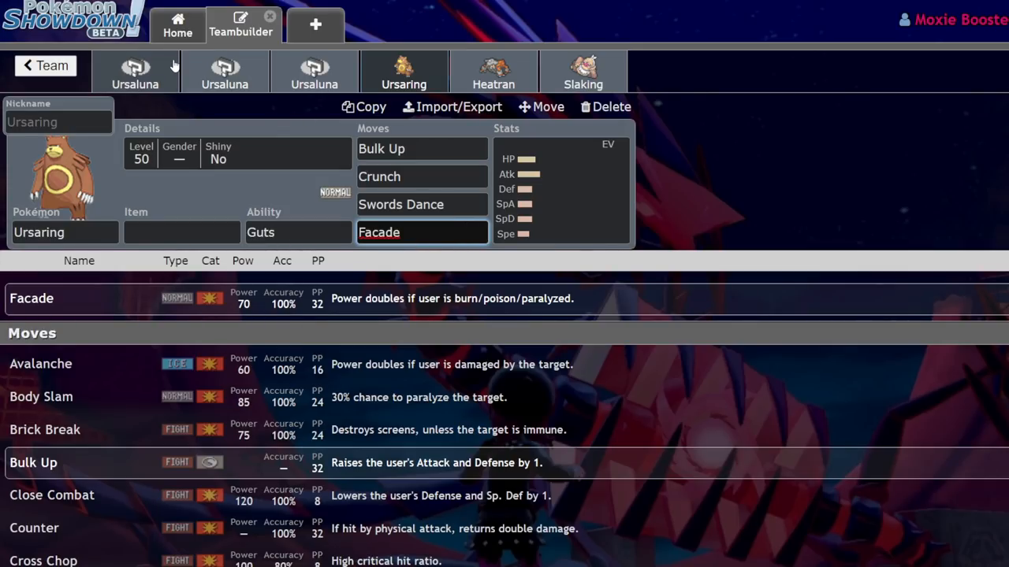
pyautogui.click(135, 71)
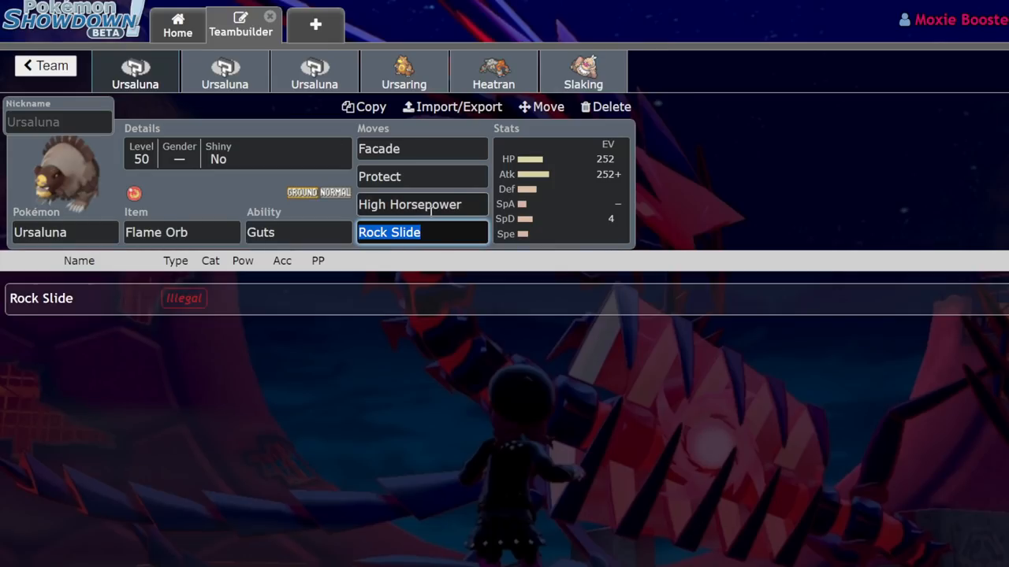
pyautogui.click(298, 232)
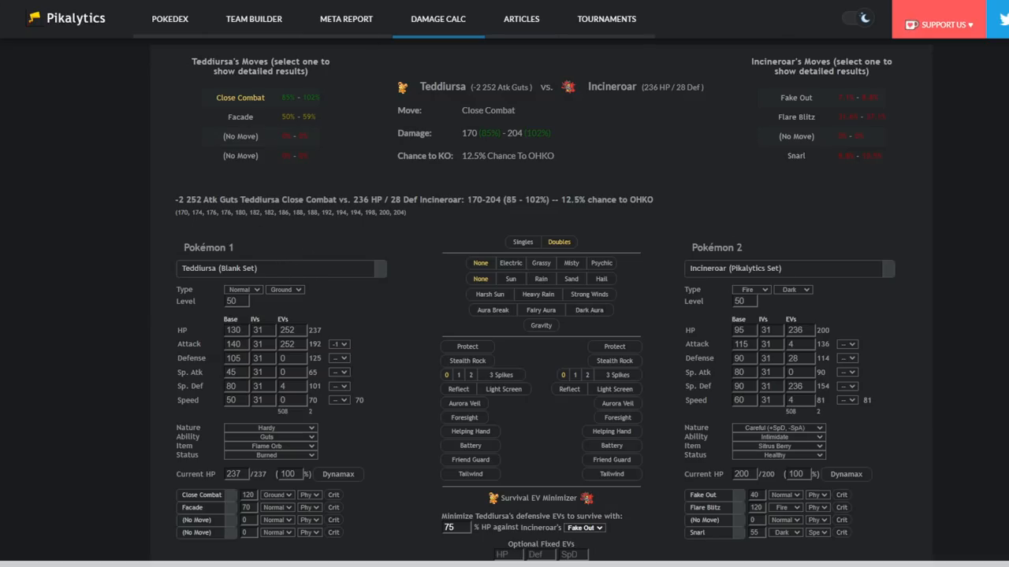
pyautogui.moveTo(736, 268)
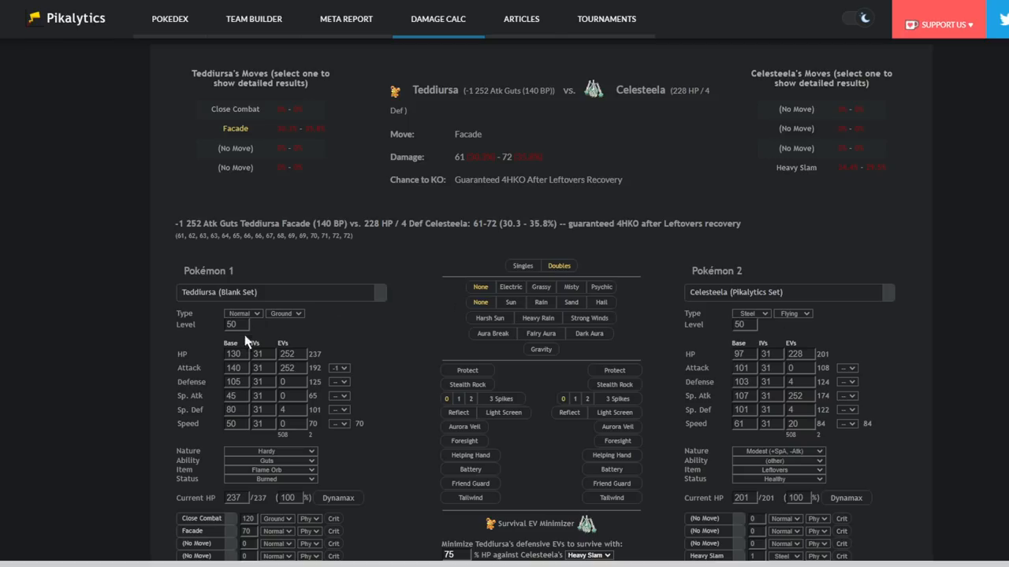
pyautogui.moveTo(339, 372)
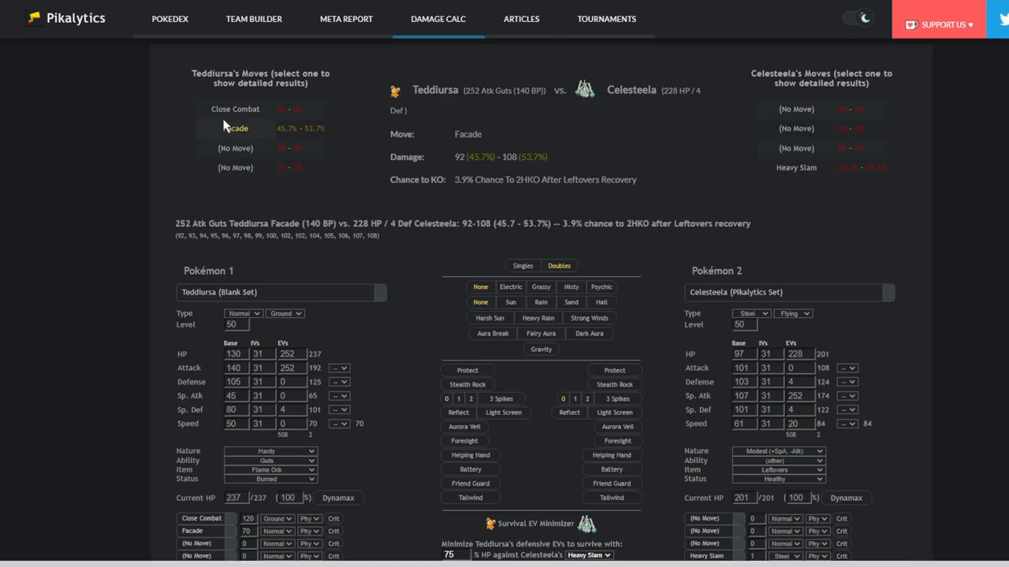
# Show Facade's detailed damage results, then search 'land' for another opponent.
pyautogui.click(235, 127)
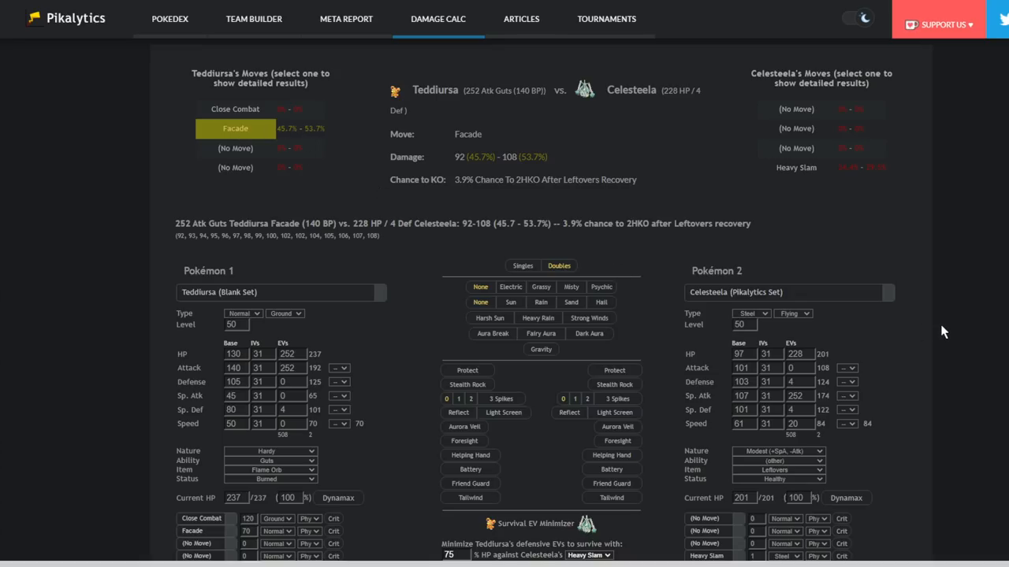
pyautogui.moveTo(421, 399)
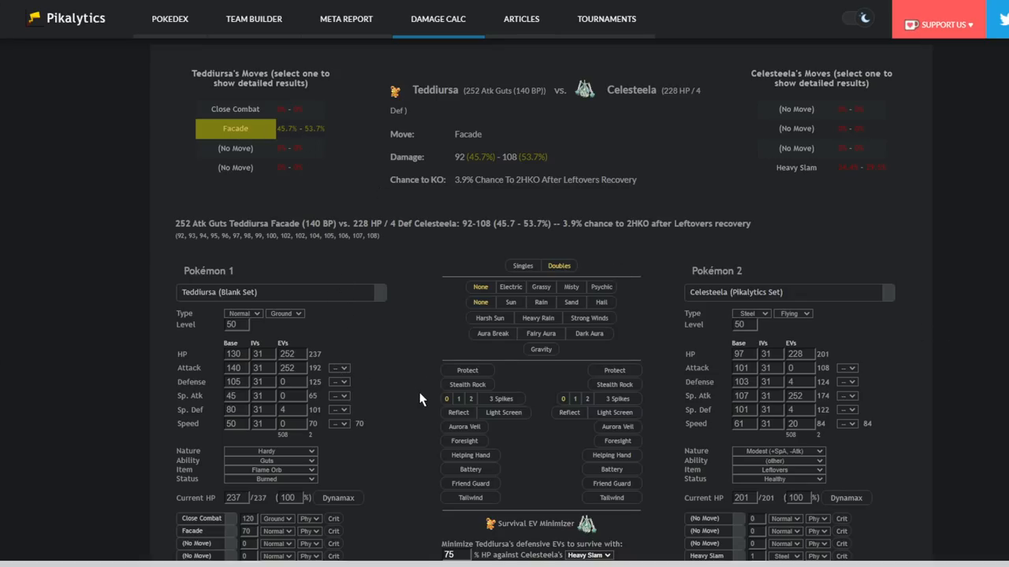
pyautogui.moveTo(371, 461)
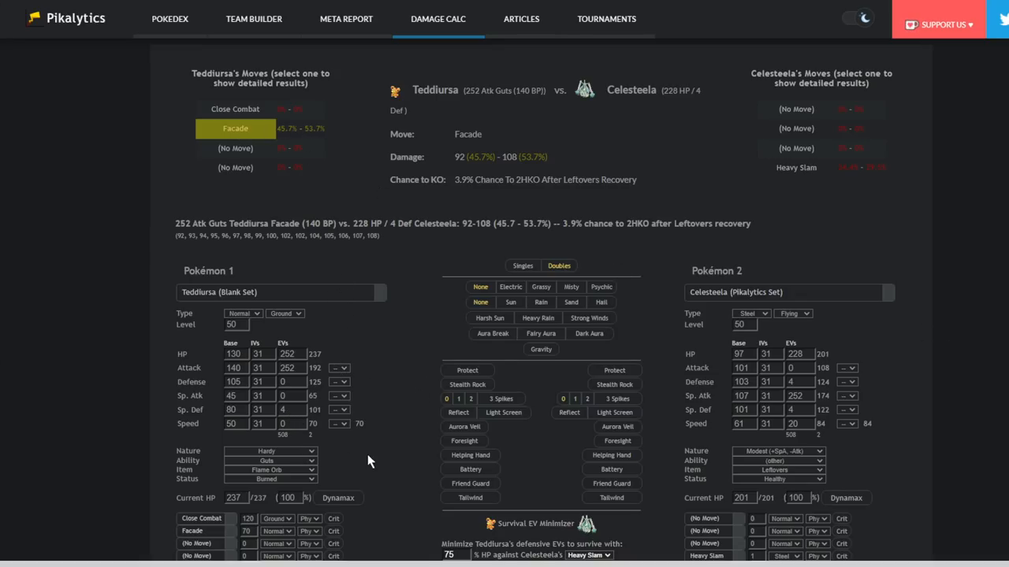
pyautogui.moveTo(282, 310)
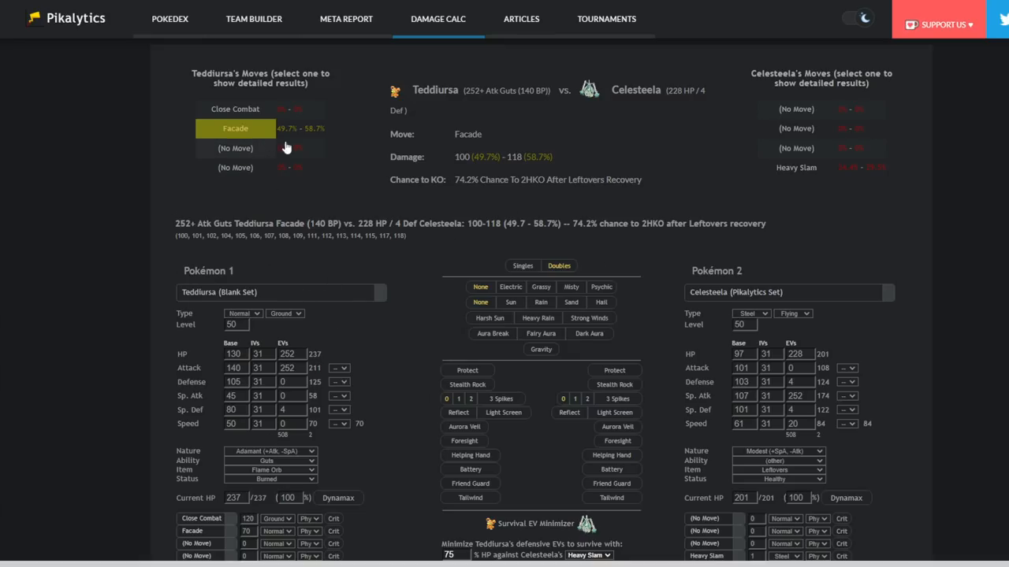
pyautogui.moveTo(728, 295)
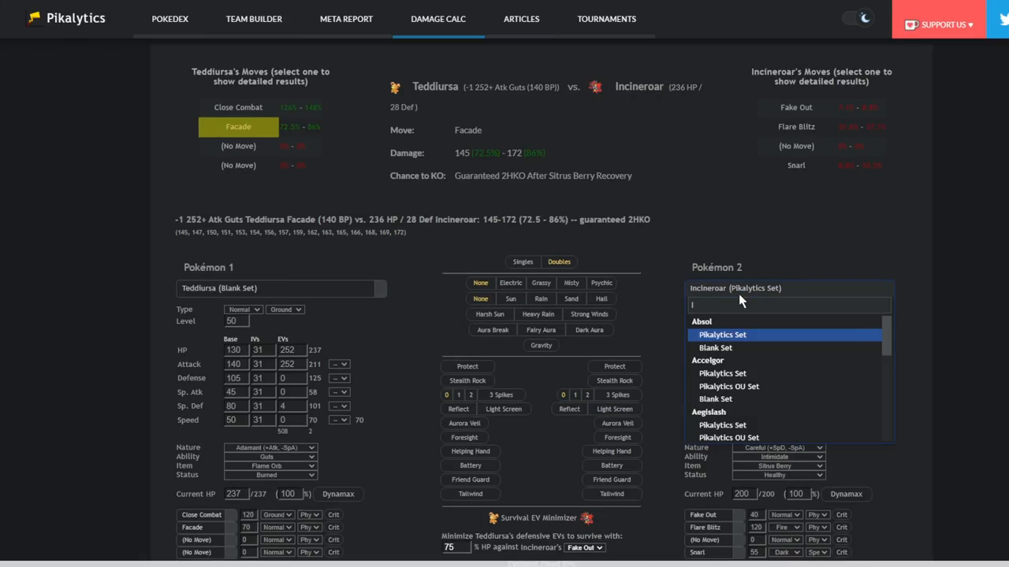
pyautogui.write('land')
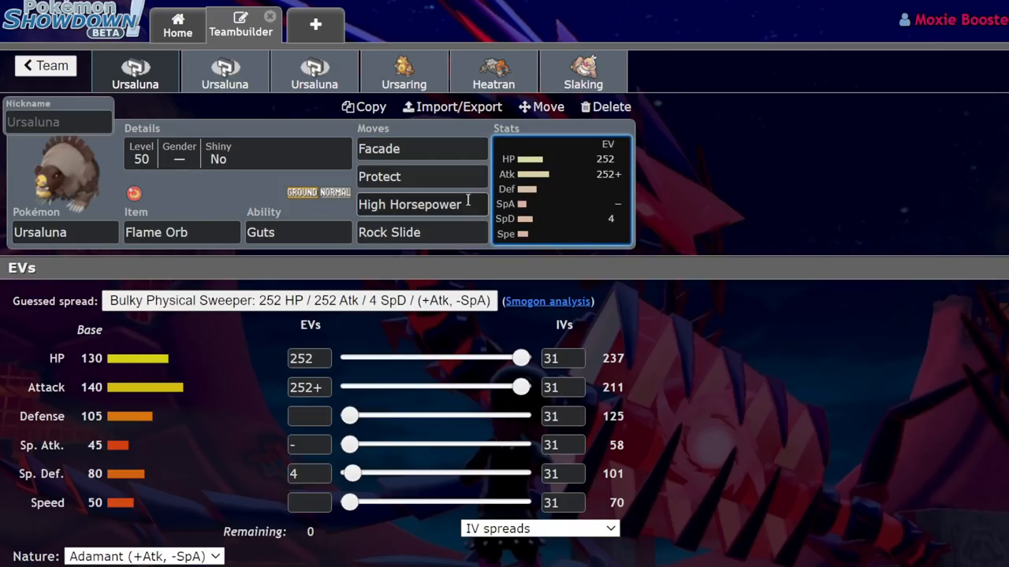
pyautogui.moveTo(725, 317)
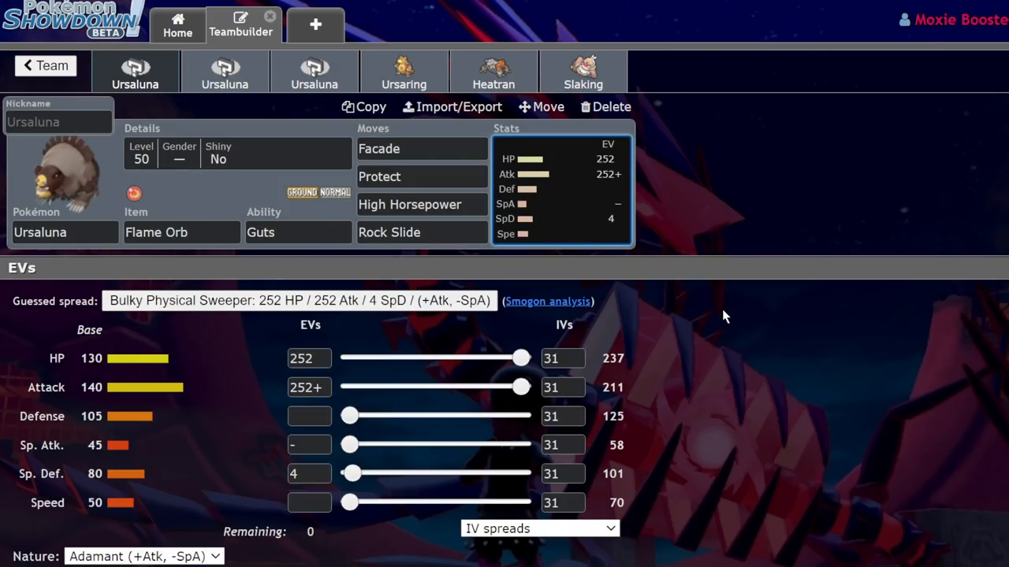
pyautogui.moveTo(271, 96)
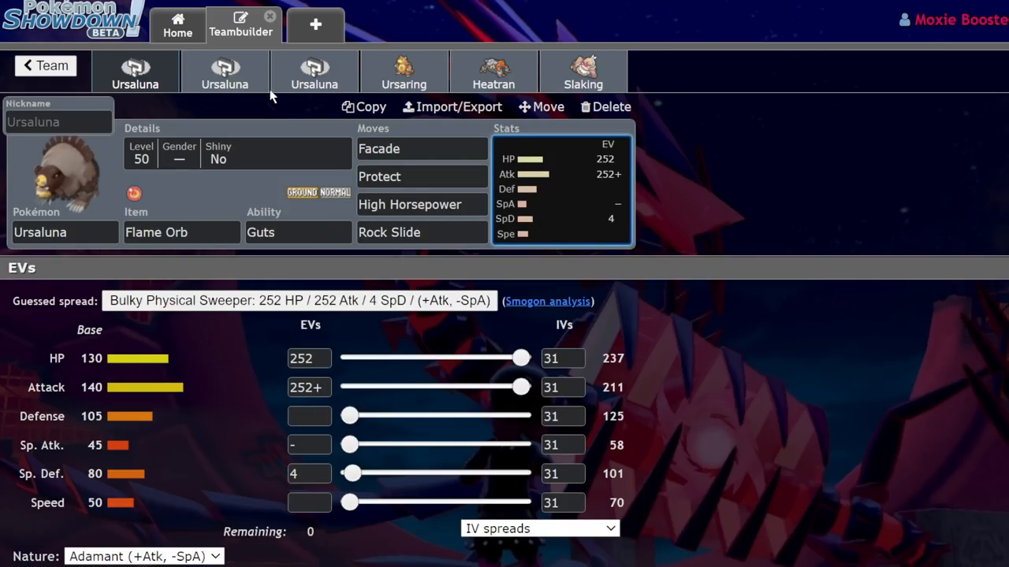
# Review the second Ursaluna's ability and moves (Rock Slide, Ice Punch), then equip Leftovers.
pyautogui.click(224, 71)
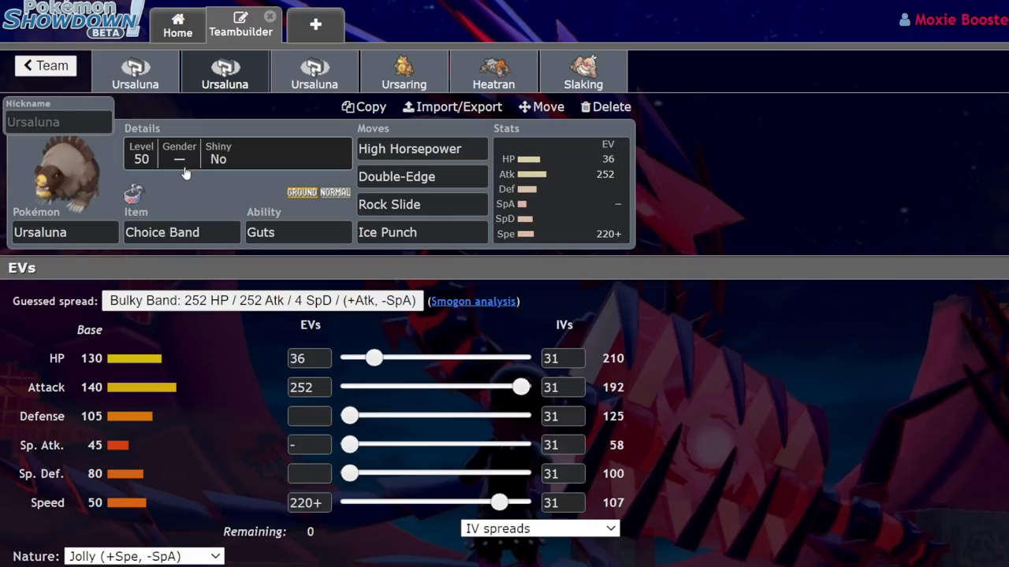
pyautogui.click(298, 232)
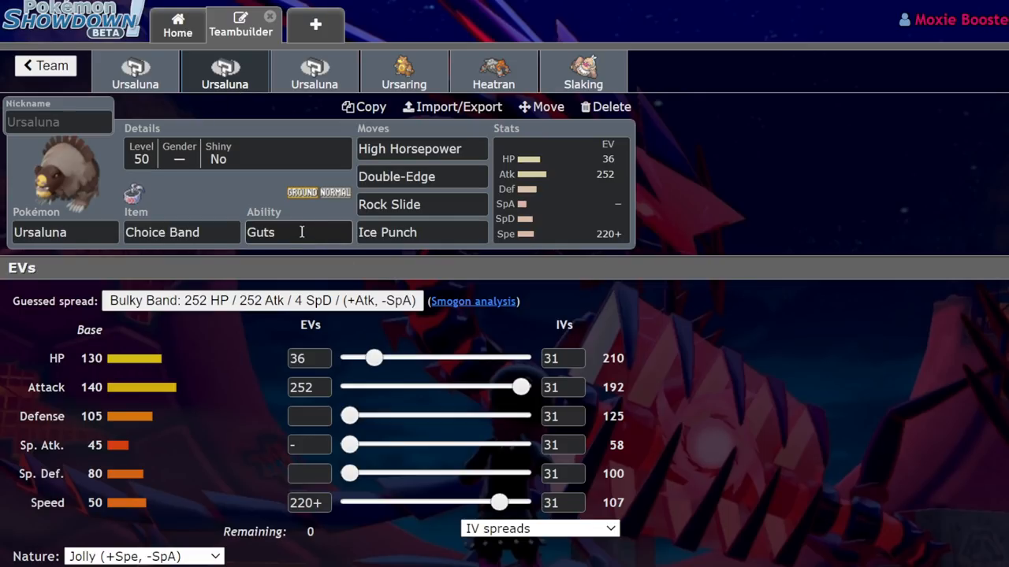
pyautogui.click(298, 232)
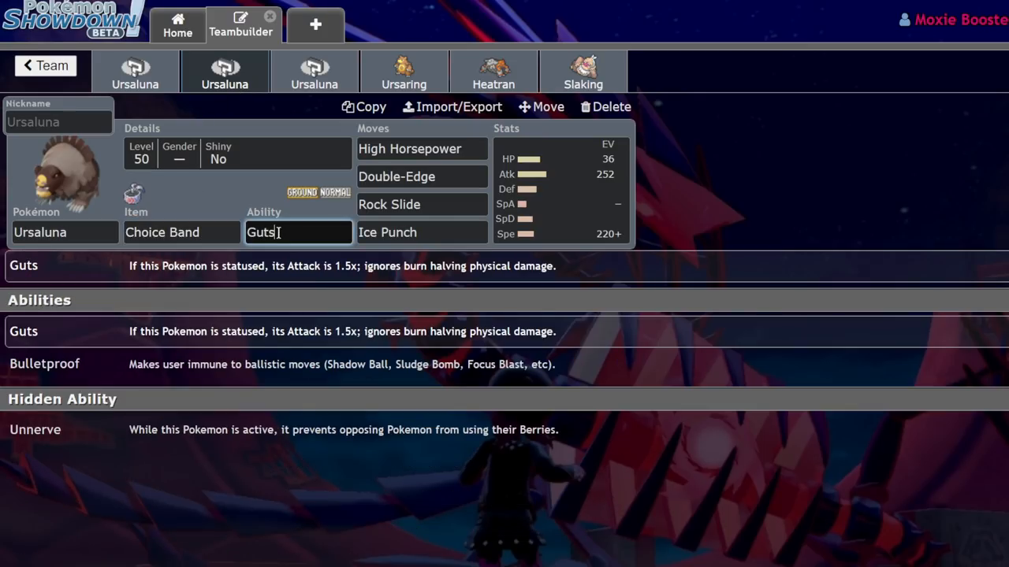
pyautogui.click(181, 232)
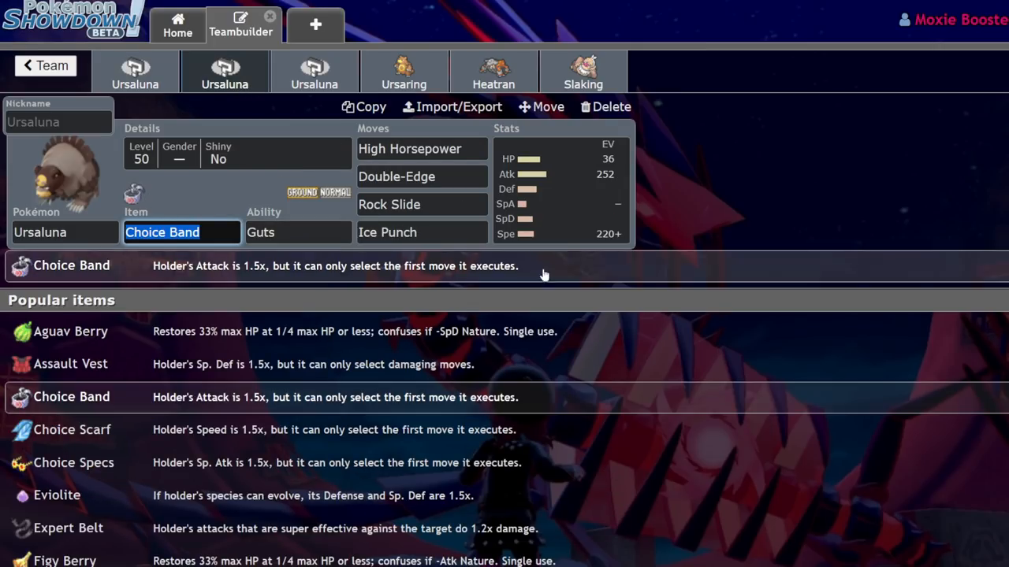
pyautogui.click(298, 231)
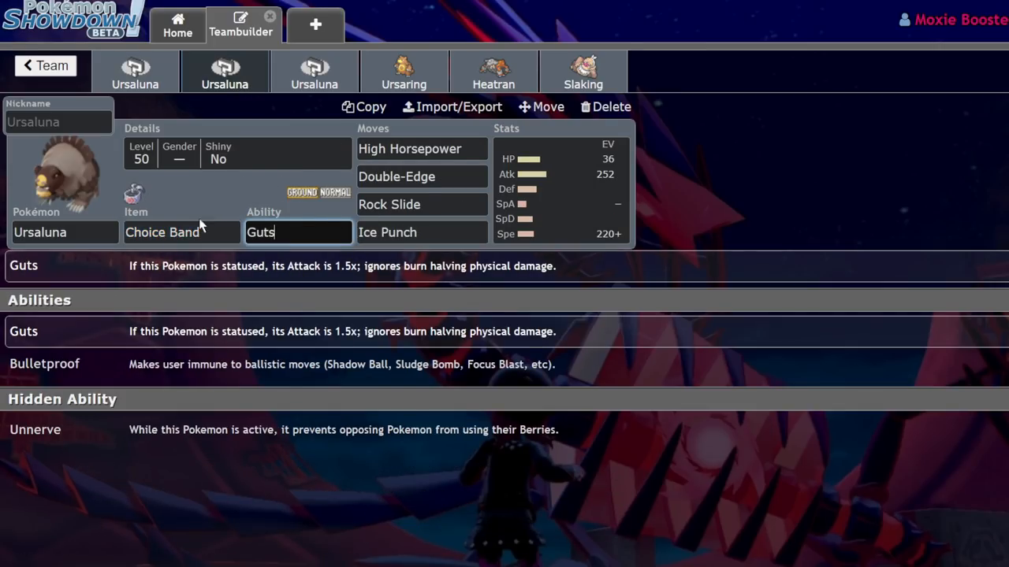
pyautogui.click(421, 204)
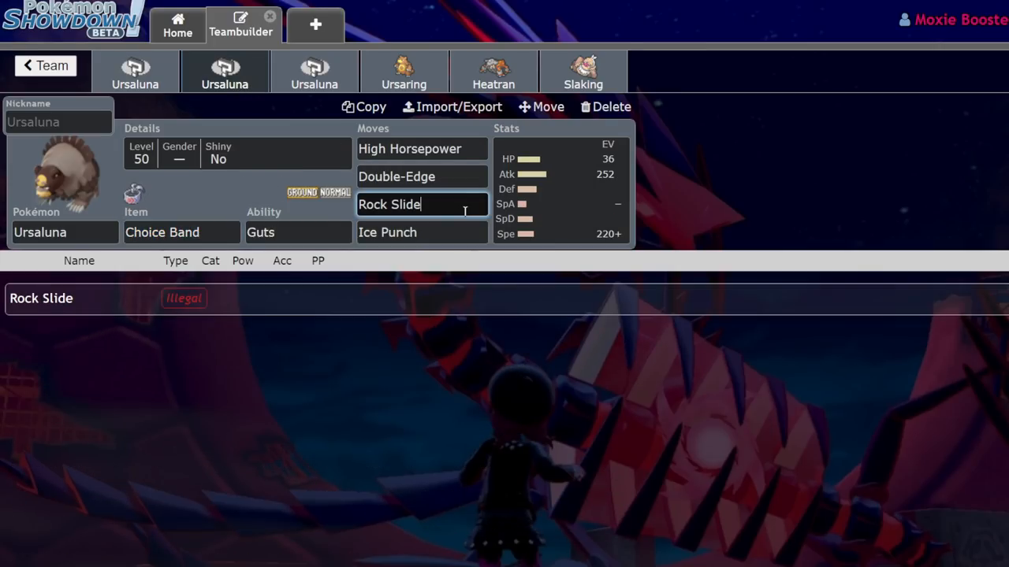
pyautogui.click(422, 232)
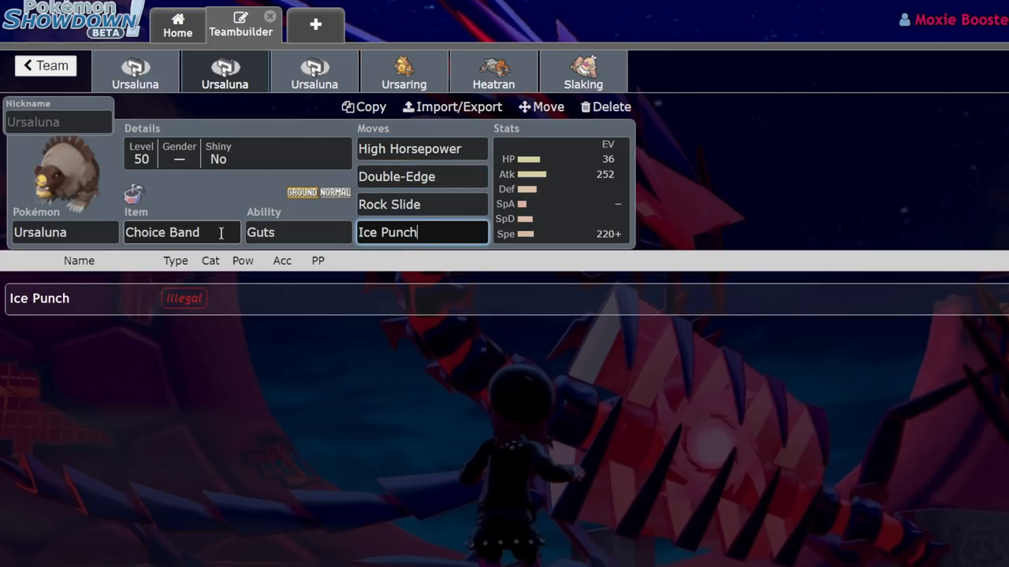
pyautogui.click(181, 232)
pyautogui.write('Leftovers')
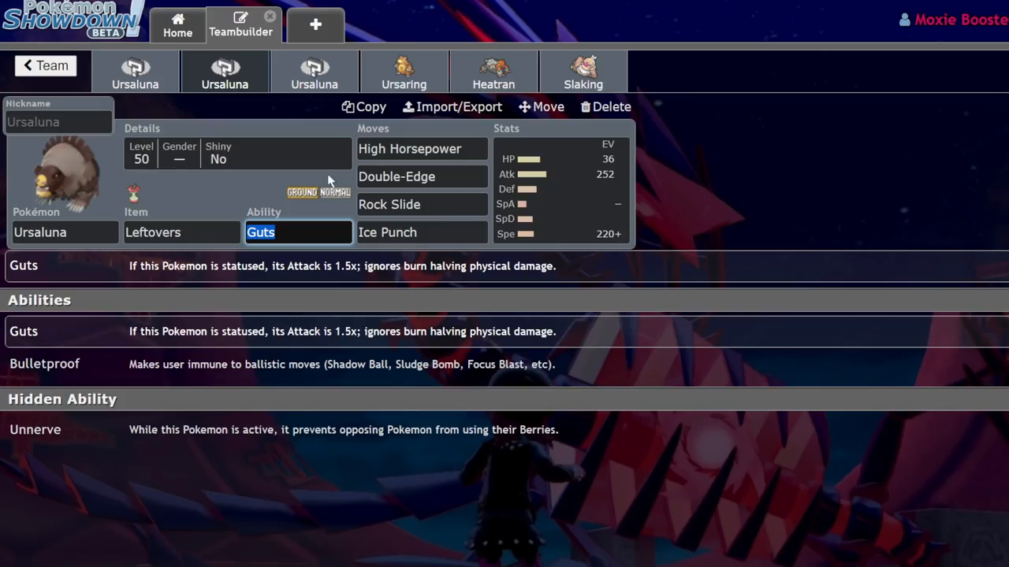
pyautogui.click(421, 232)
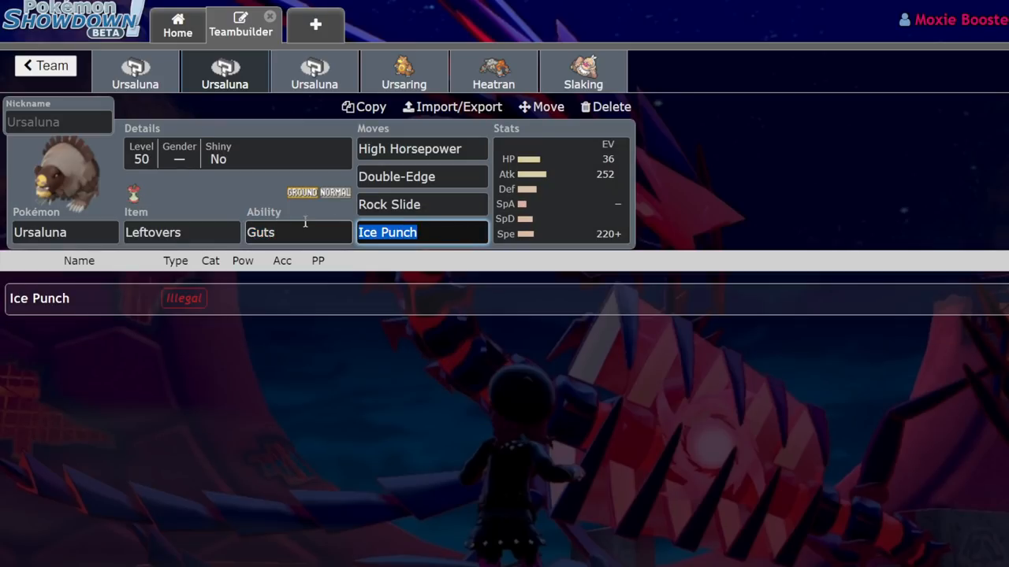
# Swap Ice Punch for Bulk Up and set 252 HP / 116 Atk / 140 SpD EVs.
pyautogui.write('bu')
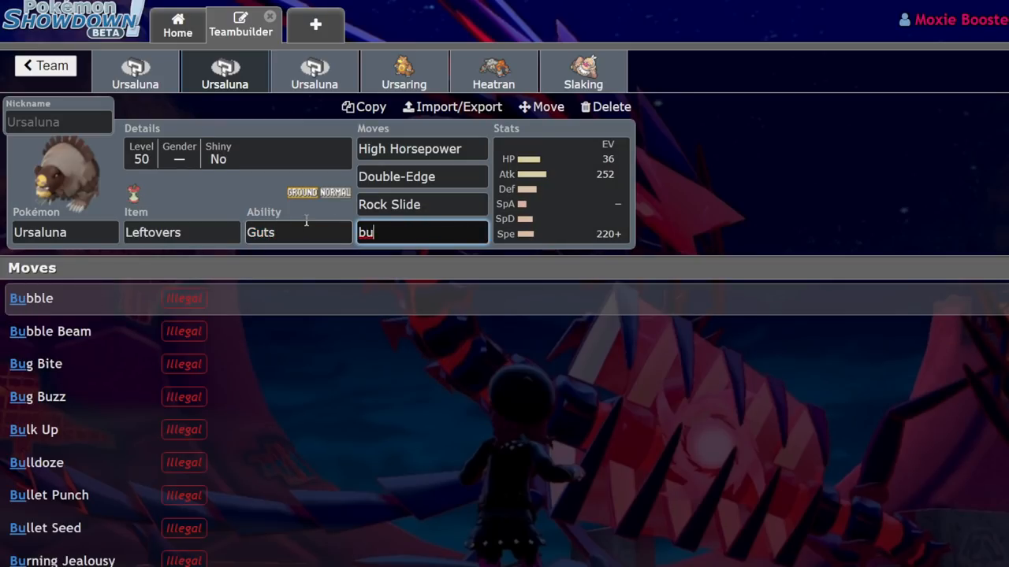
pyautogui.click(33, 429)
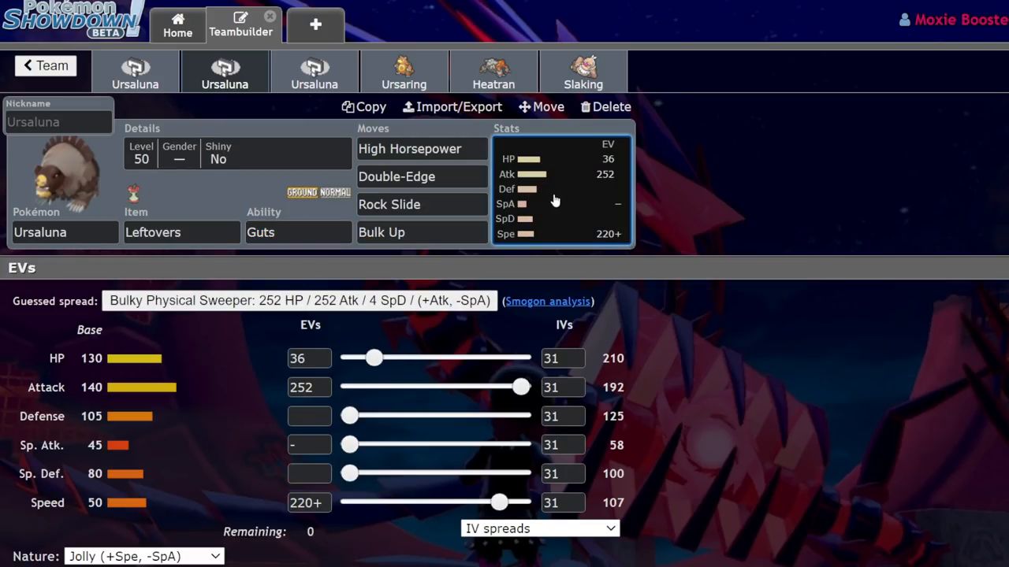
pyautogui.moveTo(254, 407)
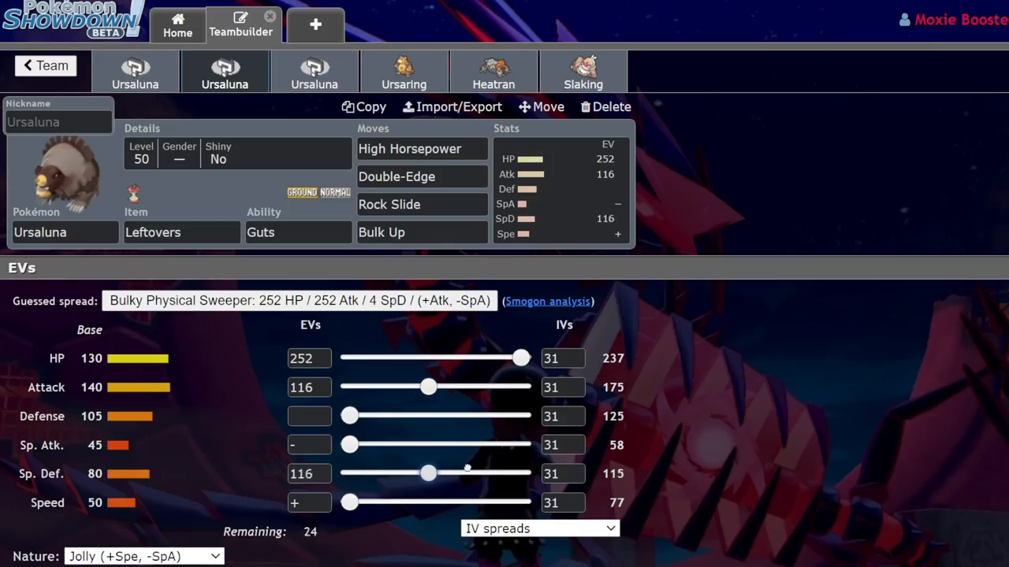
pyautogui.moveTo(428, 474); pyautogui.dragTo(445, 474)
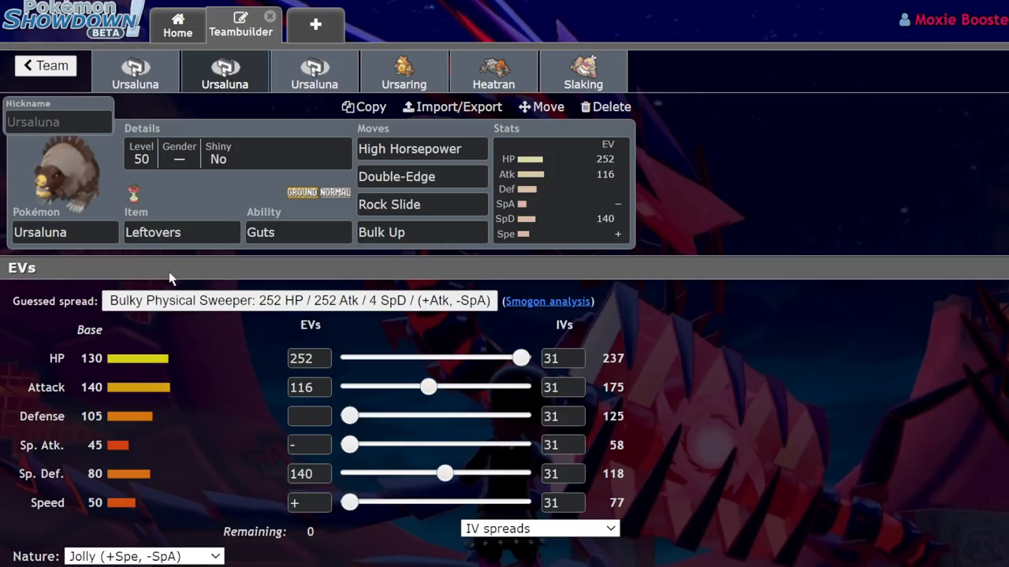
pyautogui.click(421, 232)
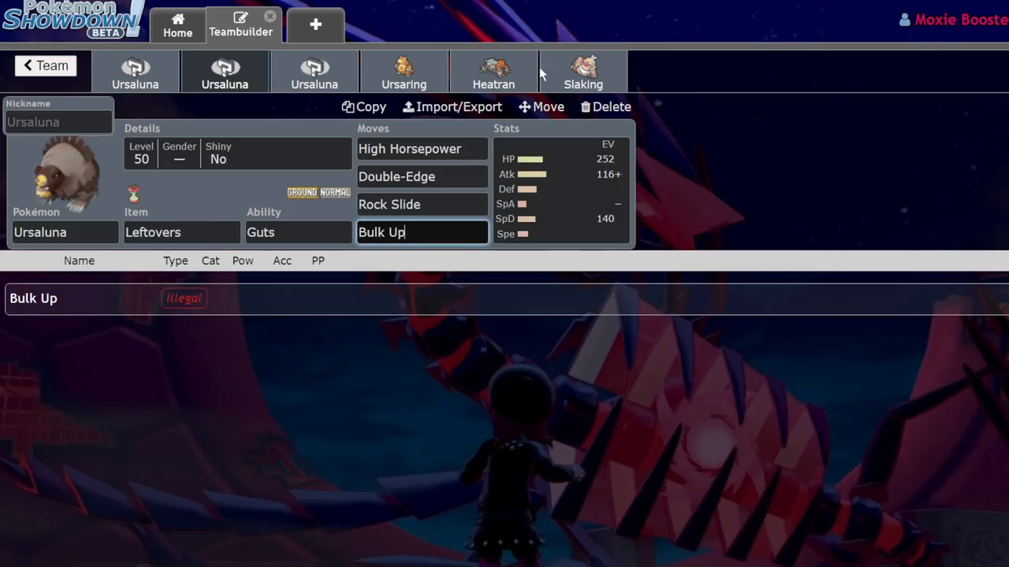
pyautogui.click(181, 231)
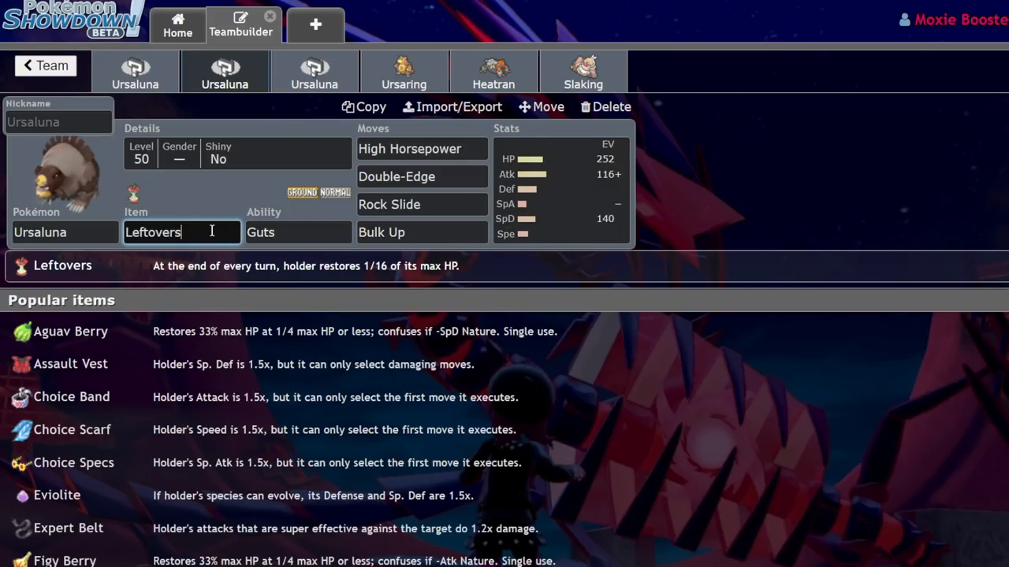
pyautogui.click(298, 232)
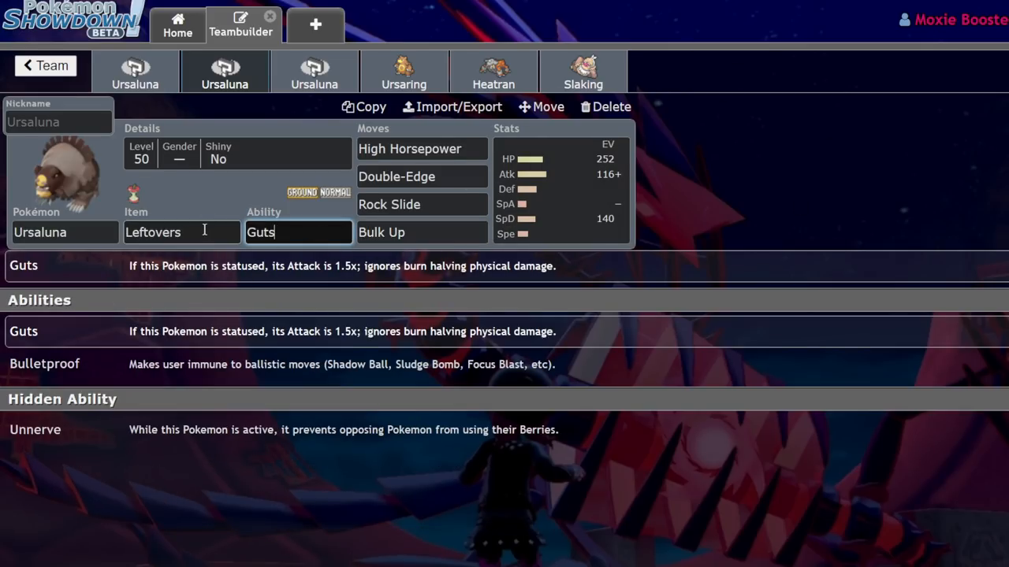
pyautogui.click(181, 232)
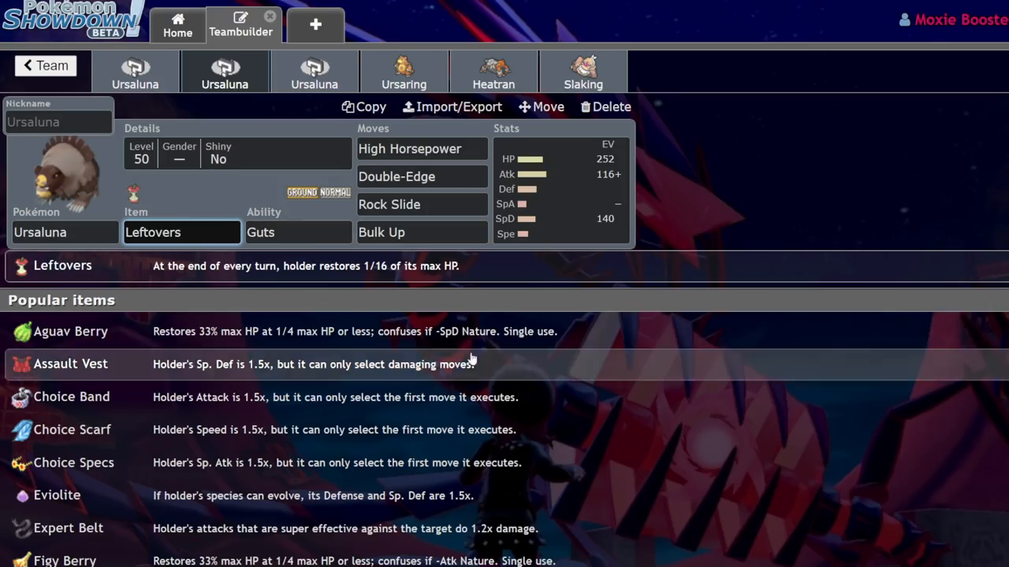
pyautogui.moveTo(739, 158)
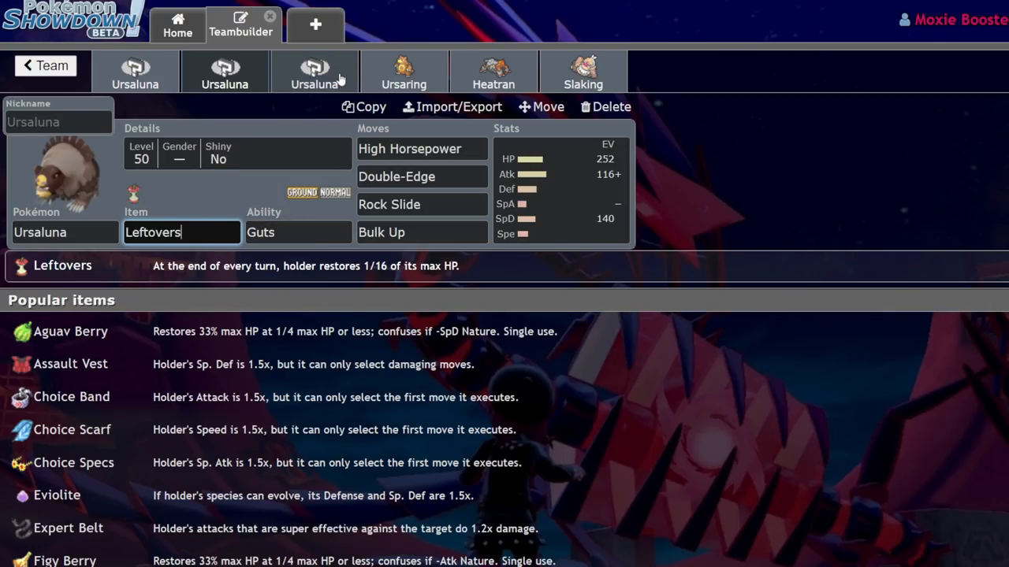
# View the Flame Orb set, then the Assault Vest set's Adamant 252 HP / 252+ Atk / 4 SpD spread.
pyautogui.click(71, 364)
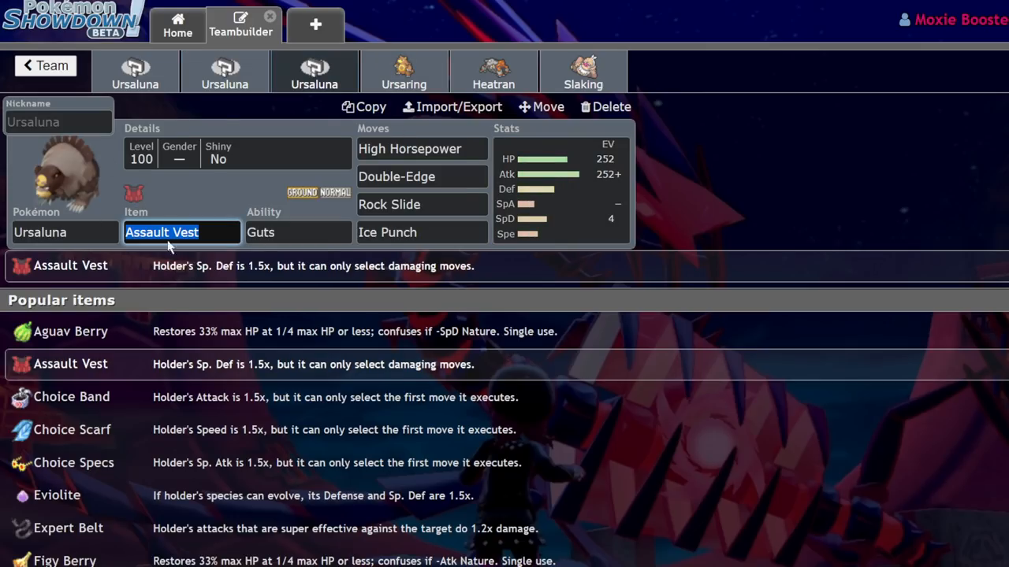
pyautogui.moveTo(330, 164)
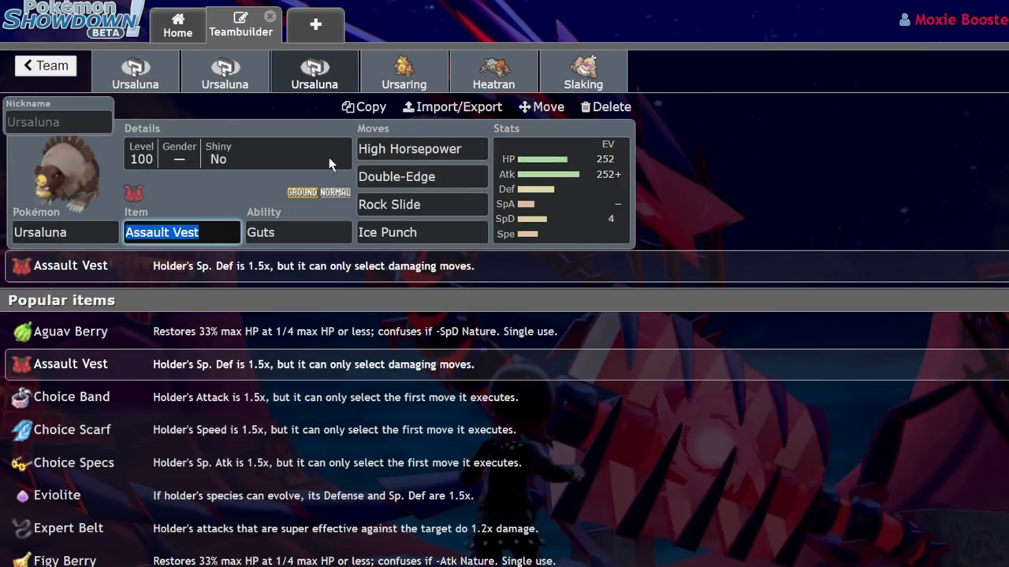
pyautogui.moveTo(662, 212)
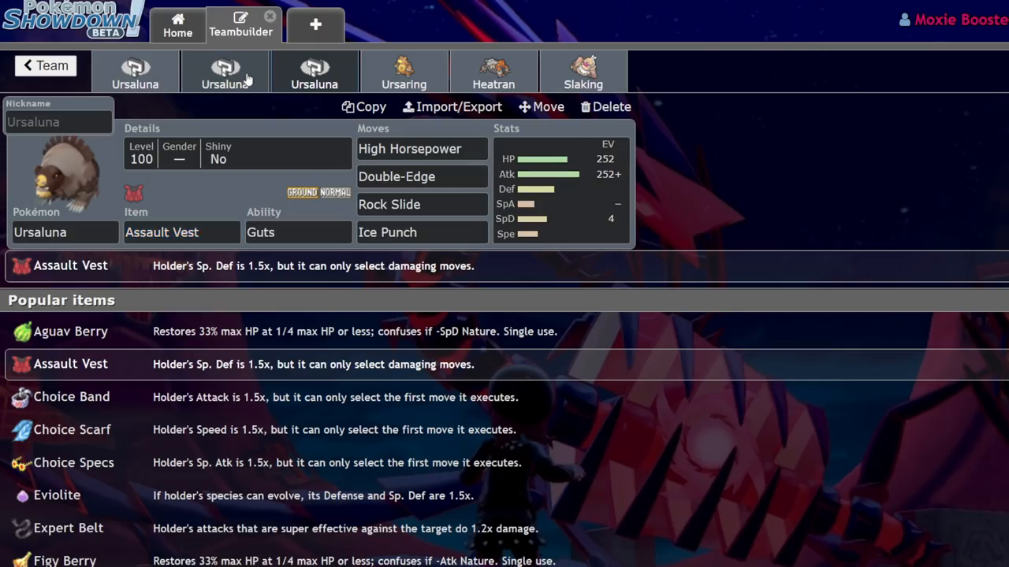
pyautogui.click(225, 71)
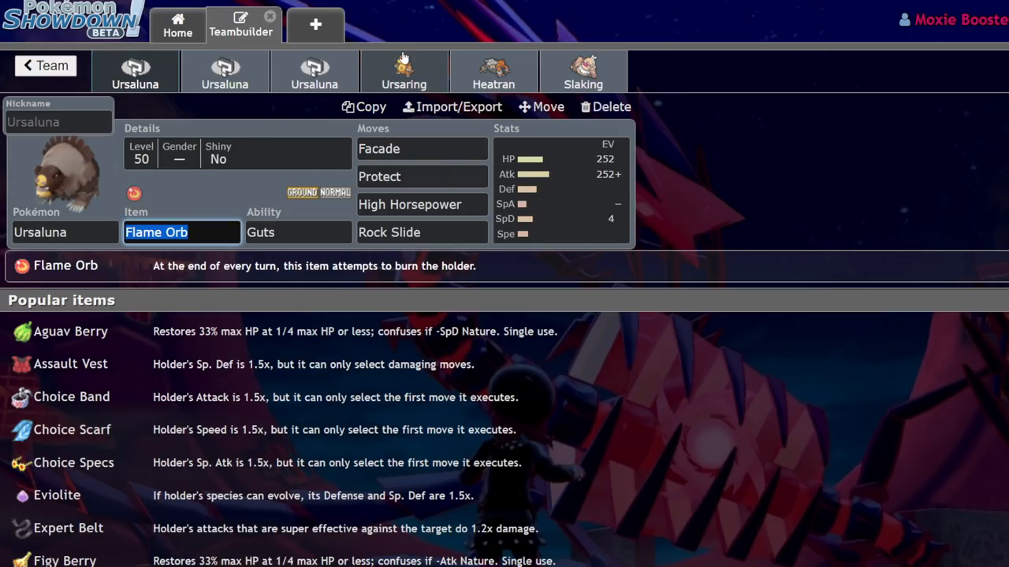
pyautogui.click(70, 364)
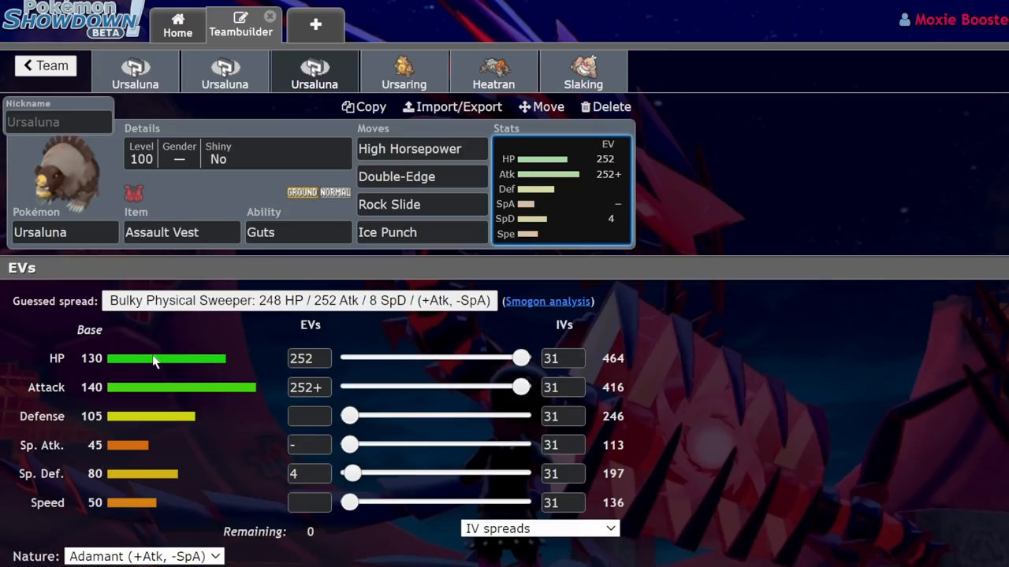
pyautogui.moveTo(155, 360)
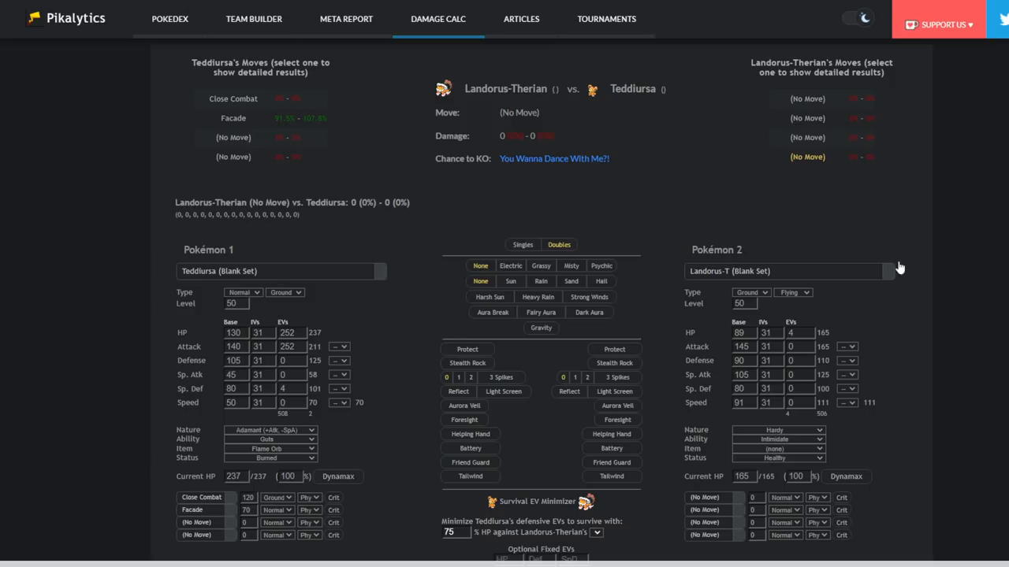
# Search 'tapu f' and load Tapu Fini's Pikalytics set as the opposing Pokémon.
pyautogui.click(788, 271)
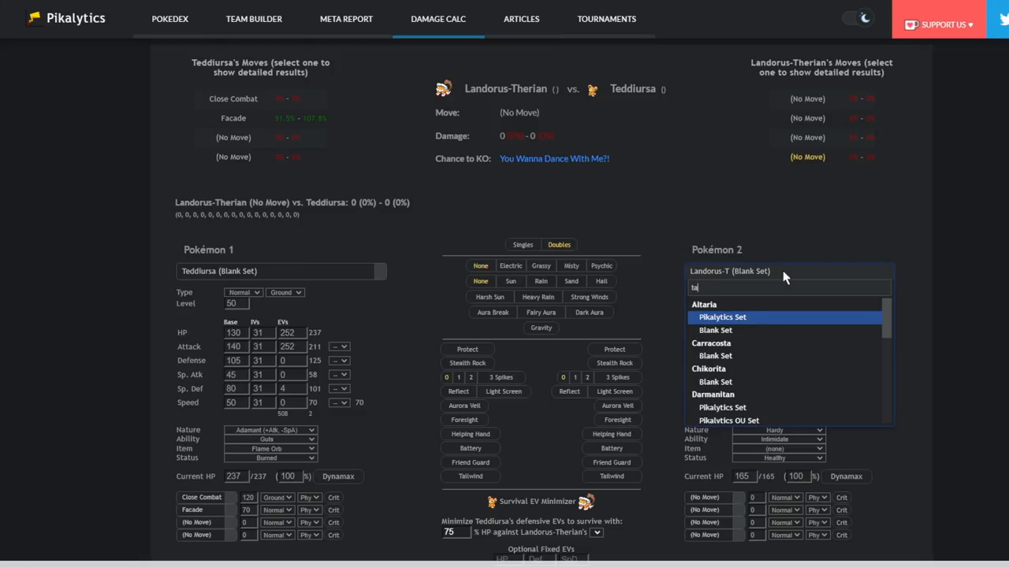
pyautogui.press('backspace')
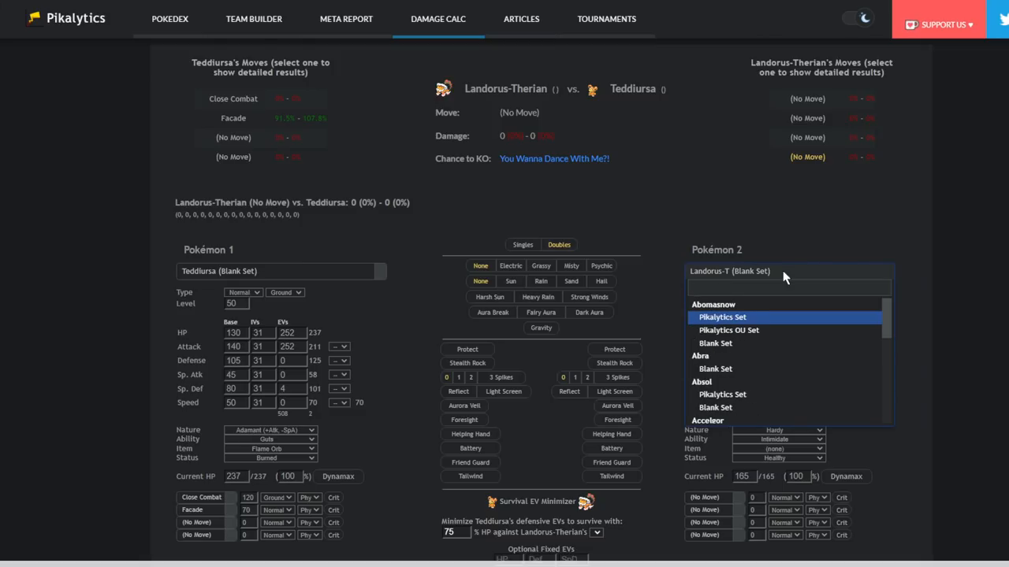
pyautogui.write('tapu fi')
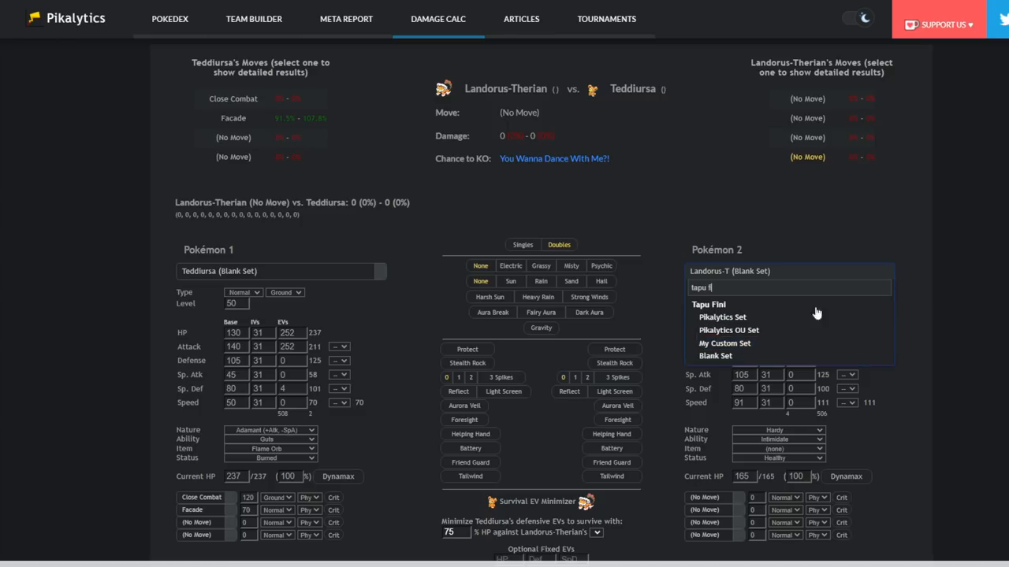
pyautogui.moveTo(741, 316)
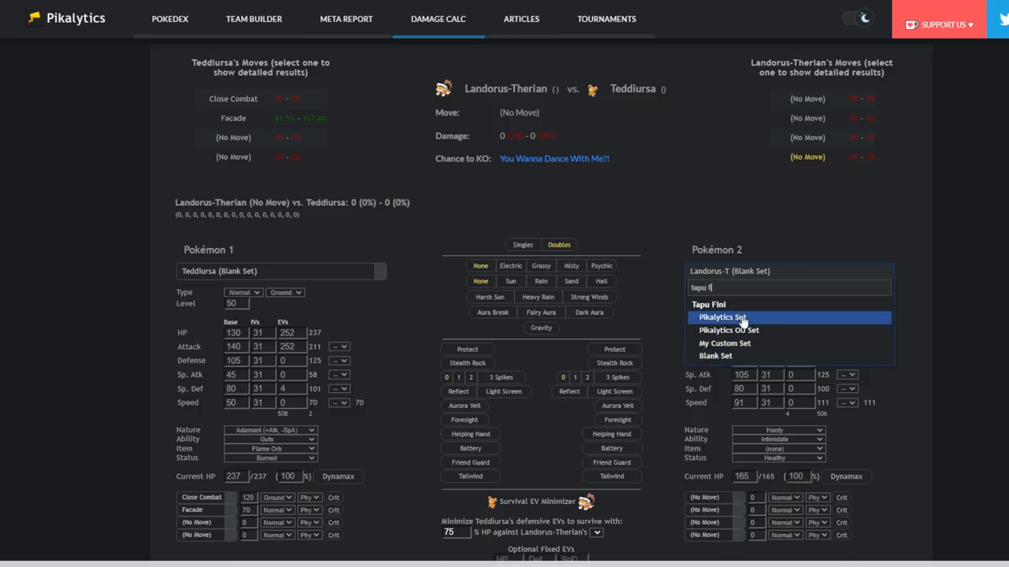
pyautogui.click(722, 316)
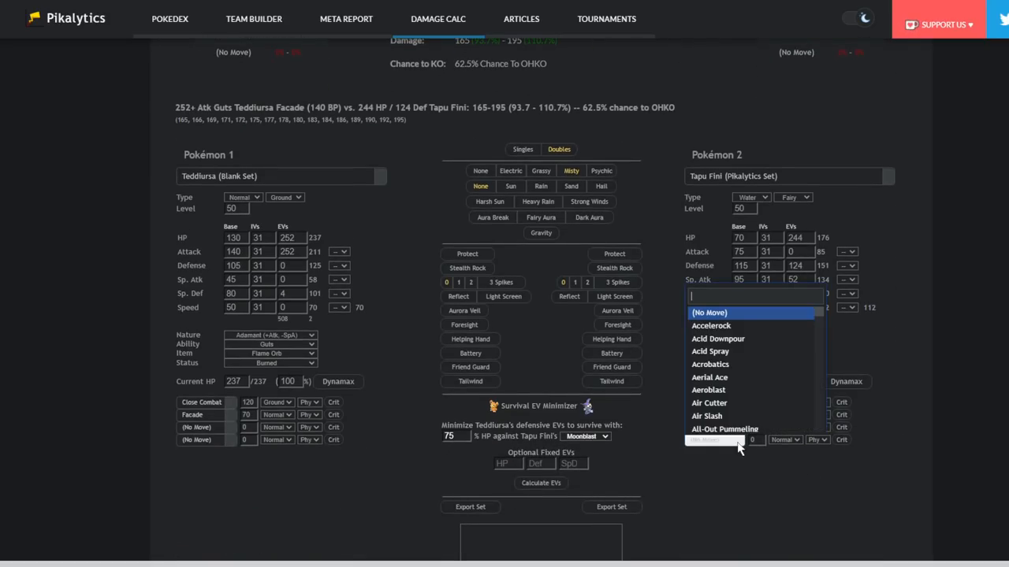
# Give Teddiursa an Assault Vest and view Tapu Fini's Hydro Pump damage against it.
pyautogui.write('hyd')
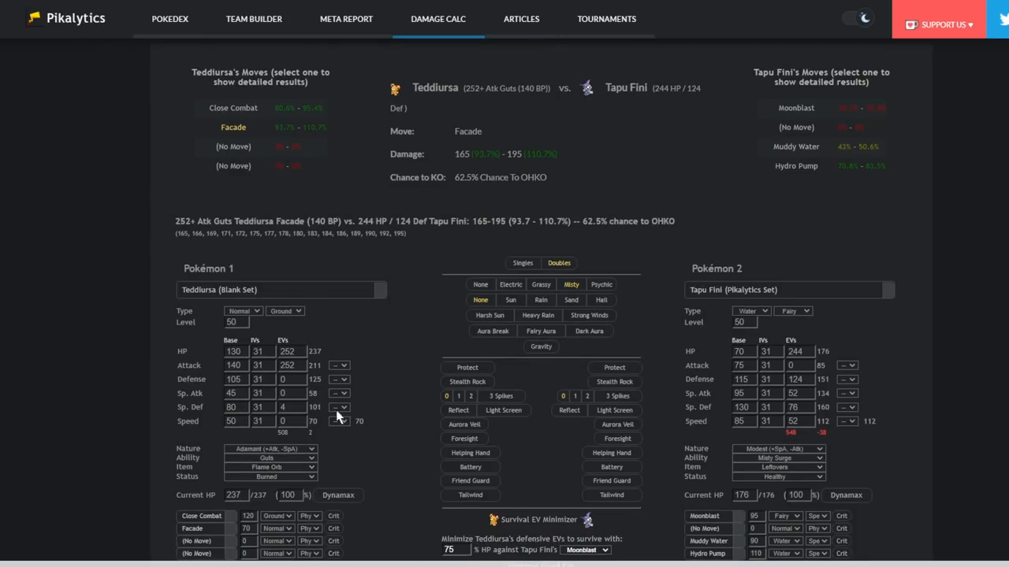
pyautogui.scroll(-3)
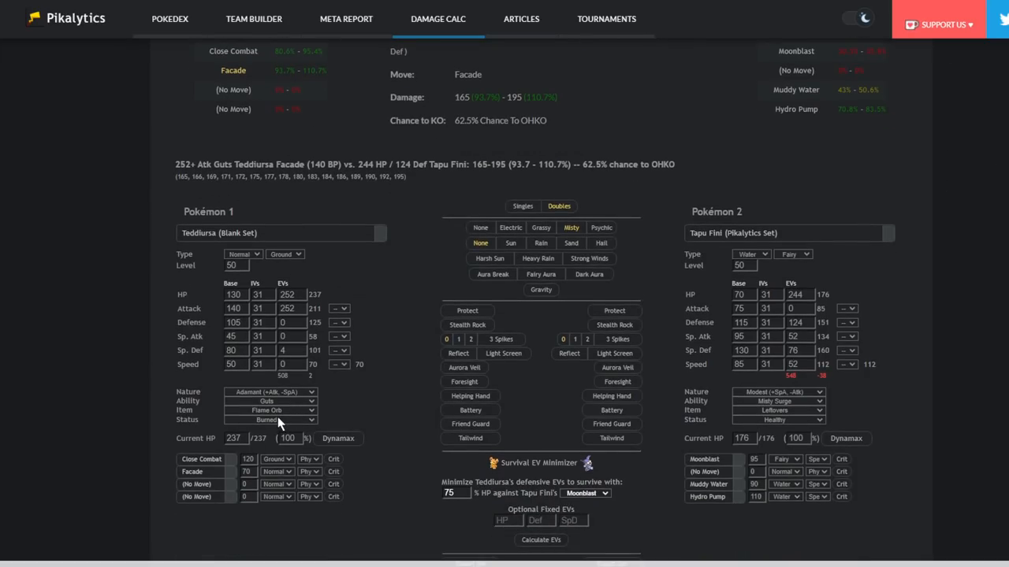
pyautogui.click(270, 410)
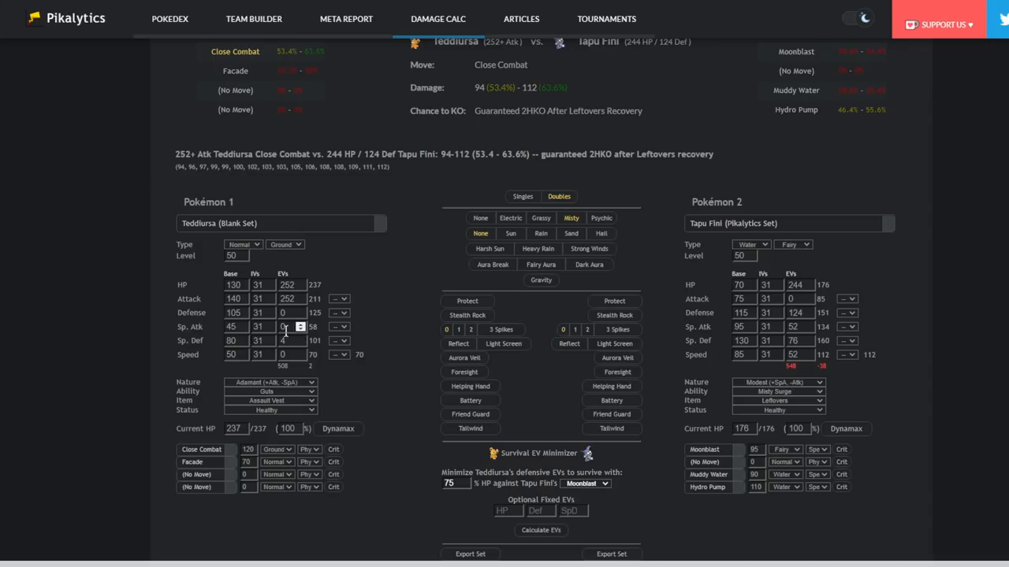
pyautogui.scroll(-3)
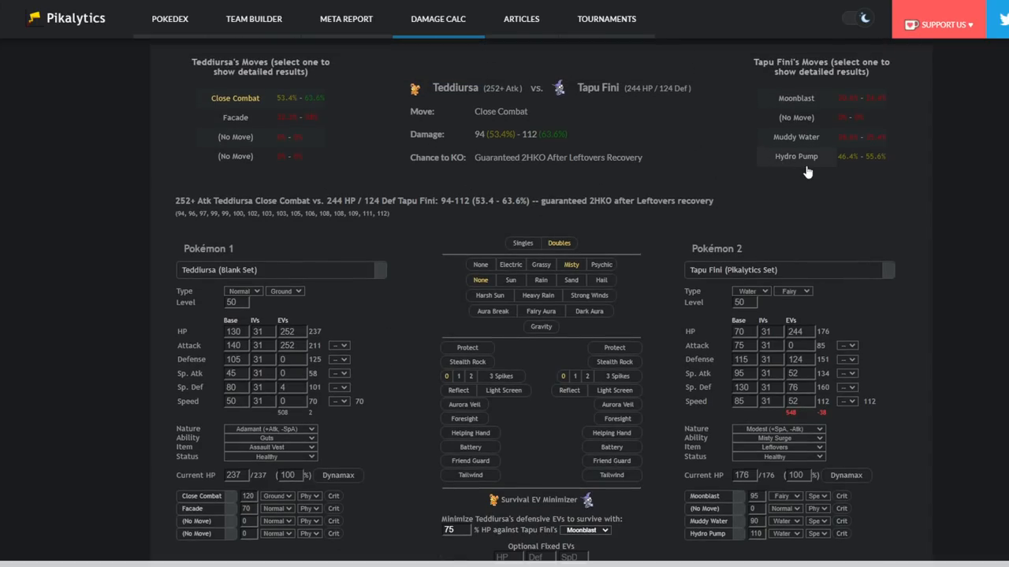
pyautogui.click(796, 155)
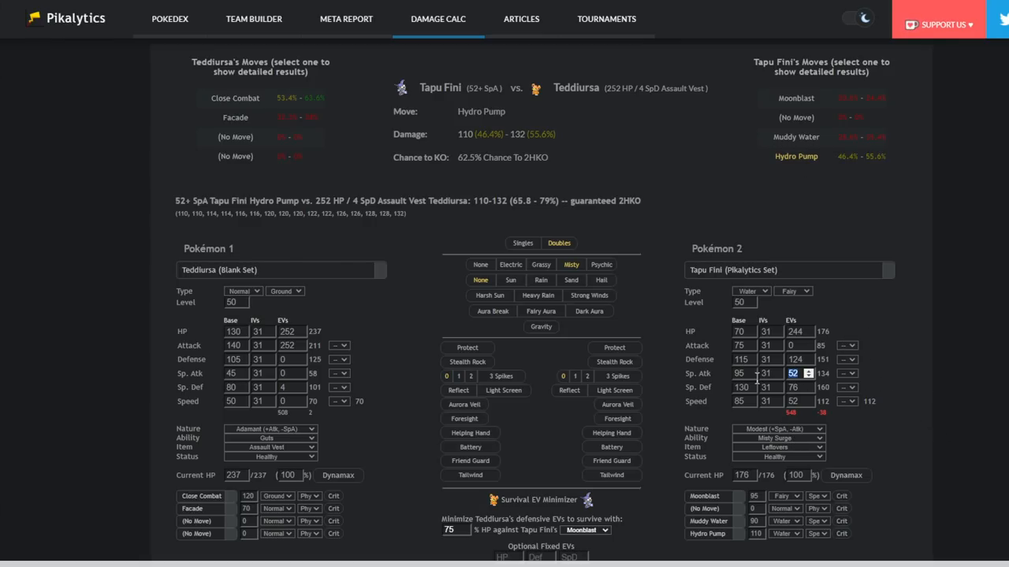
# Set Tapu Fini's Sp. Atk EVs to 252, recalc Hydro Pump, and open the Pokédex usage page.
pyautogui.click(809, 370)
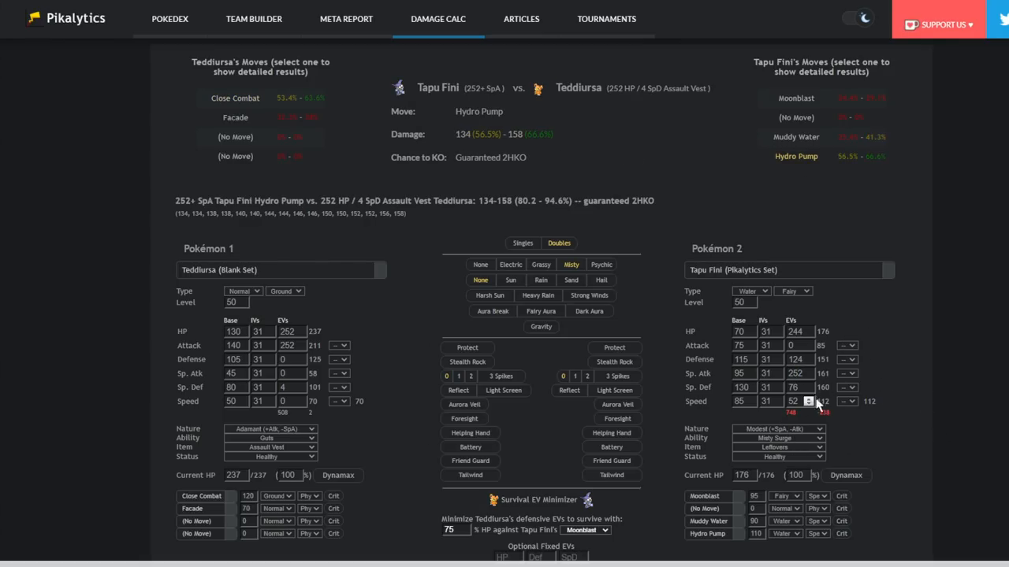
pyautogui.click(796, 156)
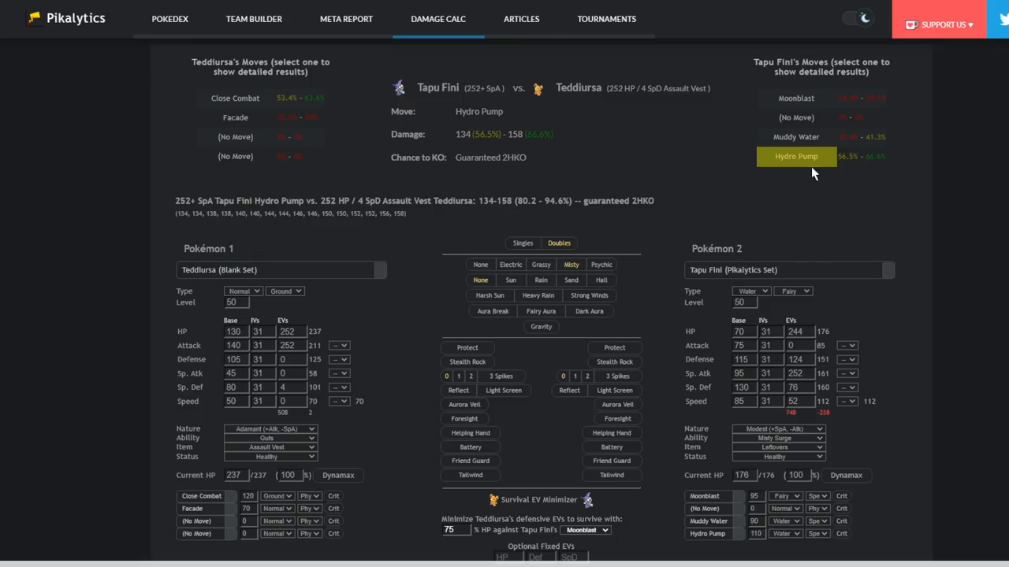
pyautogui.click(170, 18)
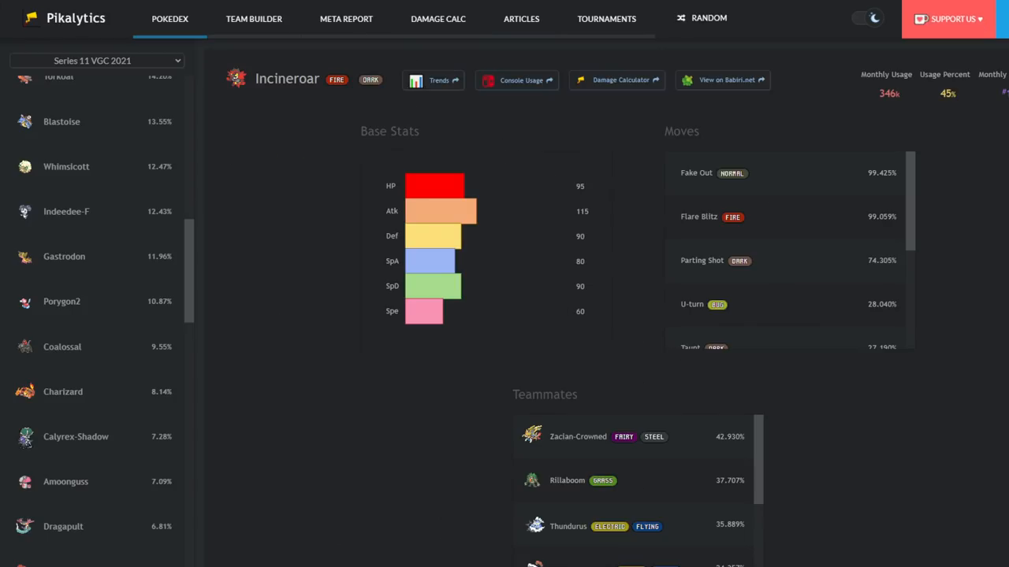
# Scroll through the VGC 2021 usage rankings, then return to the damage calculator.
pyautogui.scroll(-3)
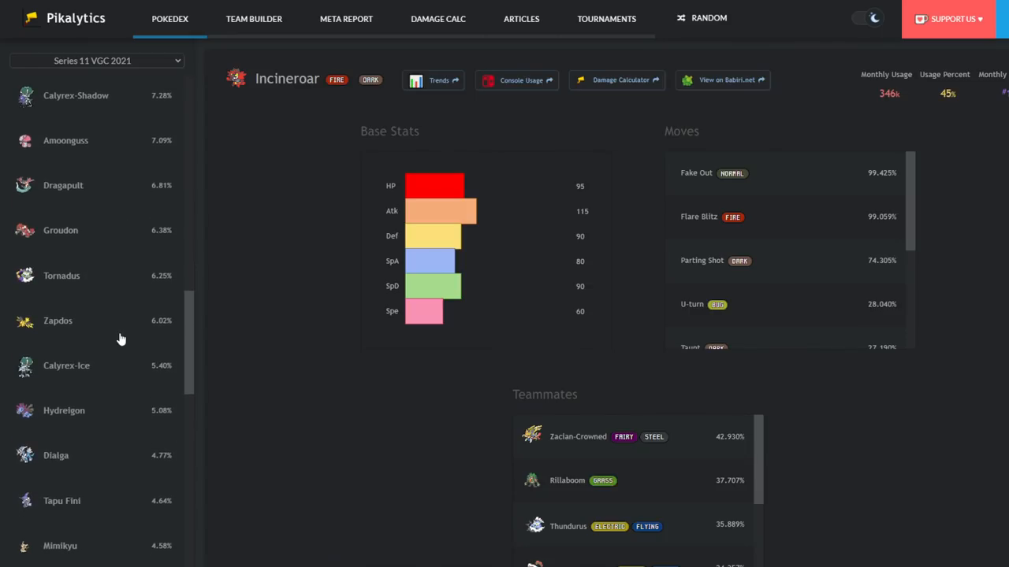
pyautogui.scroll(-3)
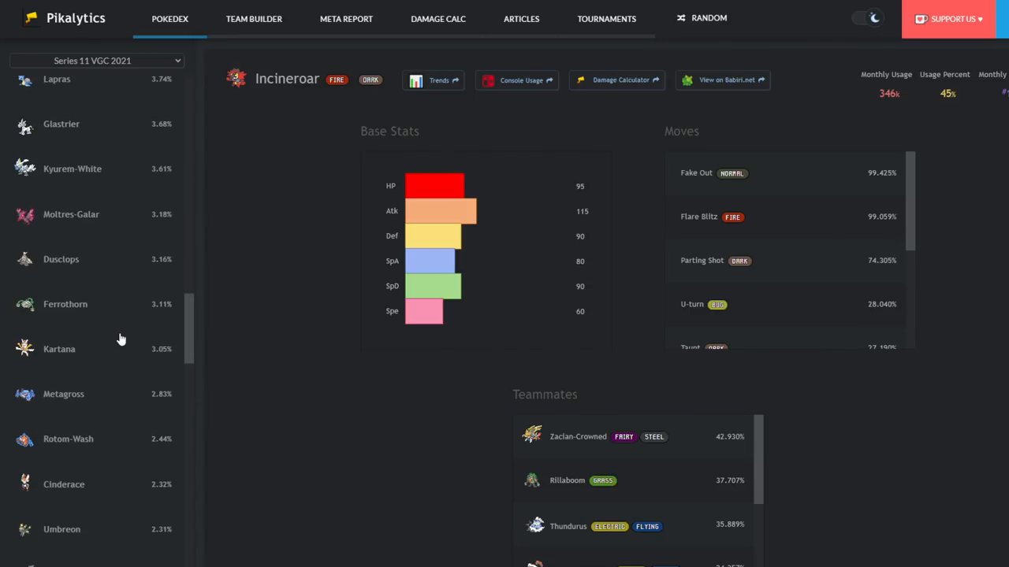
pyautogui.scroll(-3)
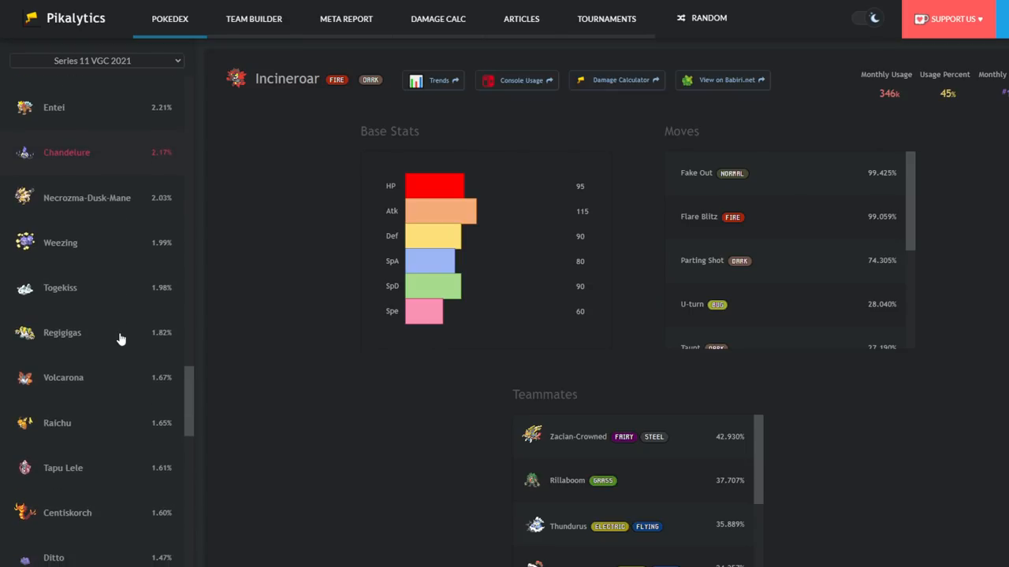
pyautogui.scroll(-3)
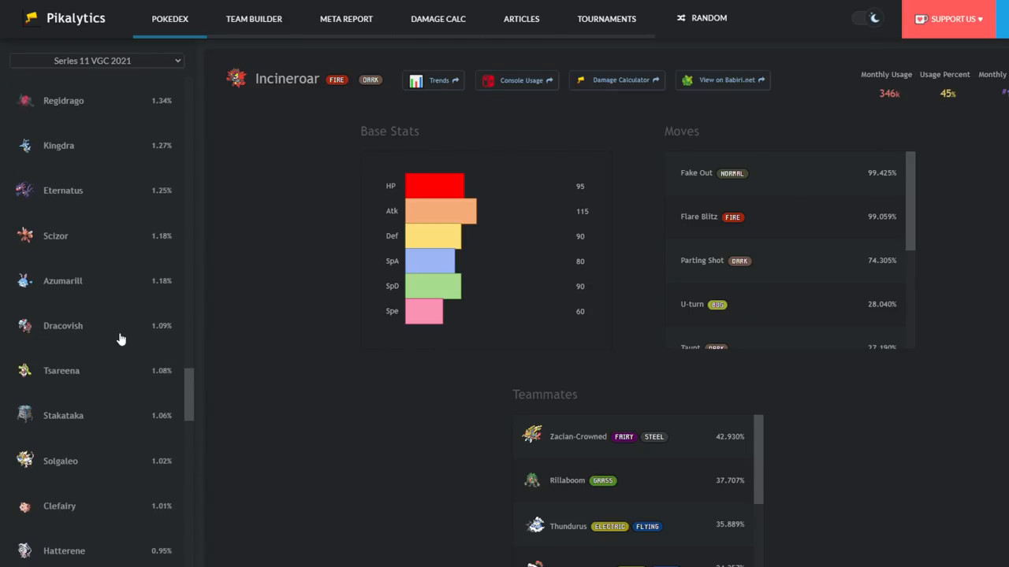
pyautogui.scroll(-3)
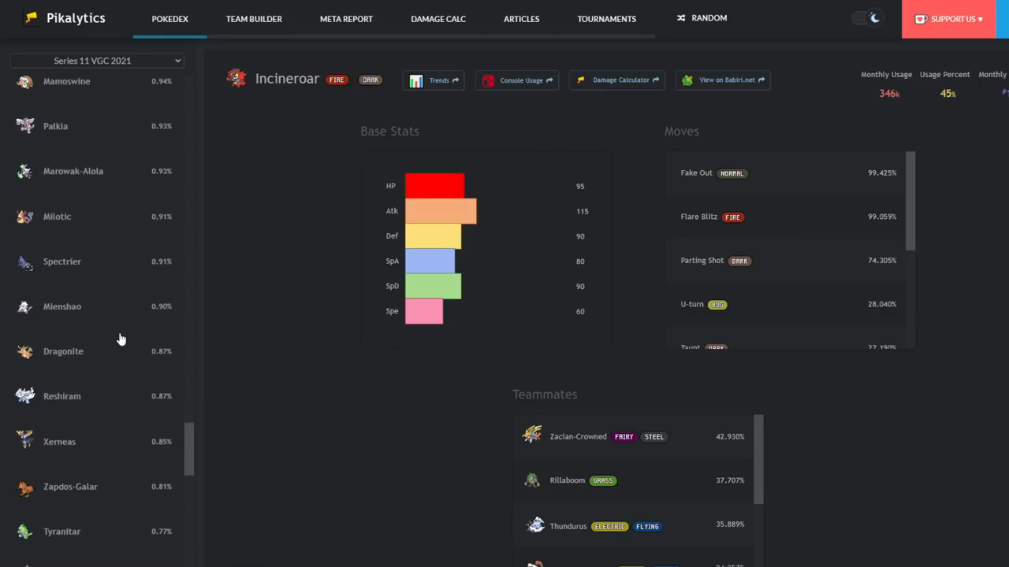
pyautogui.scroll(-3)
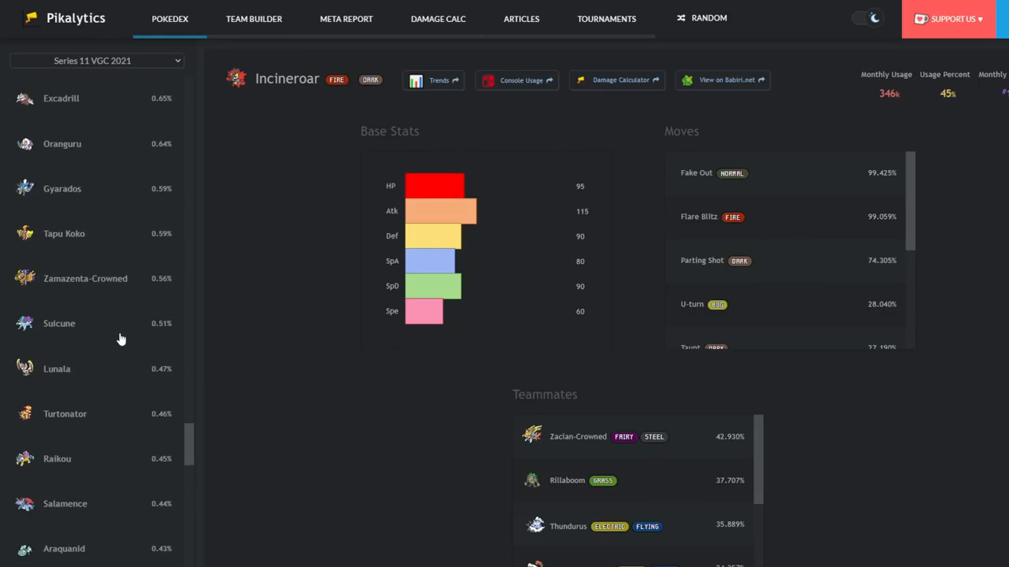
pyautogui.scroll(-3)
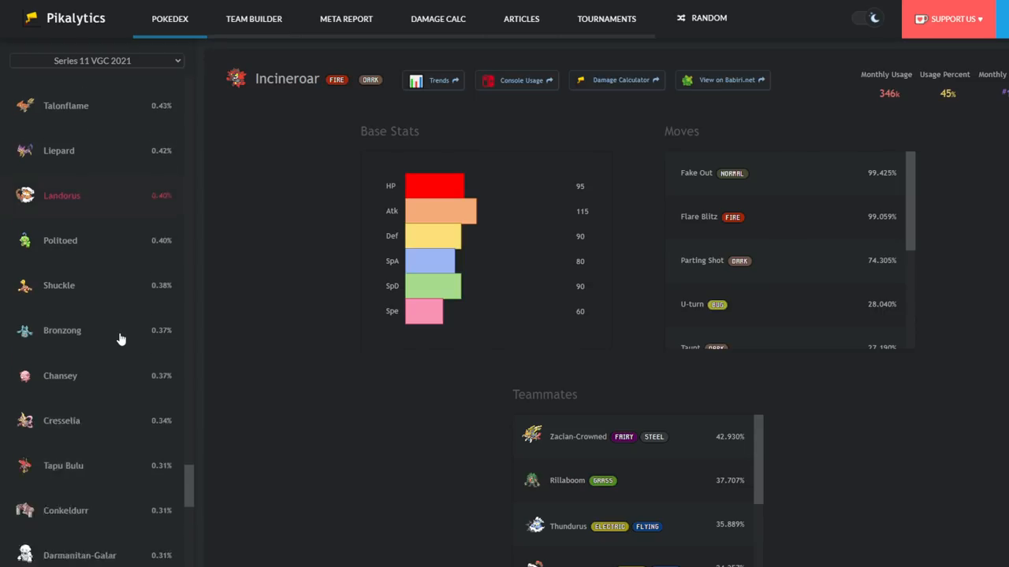
pyautogui.scroll(-3)
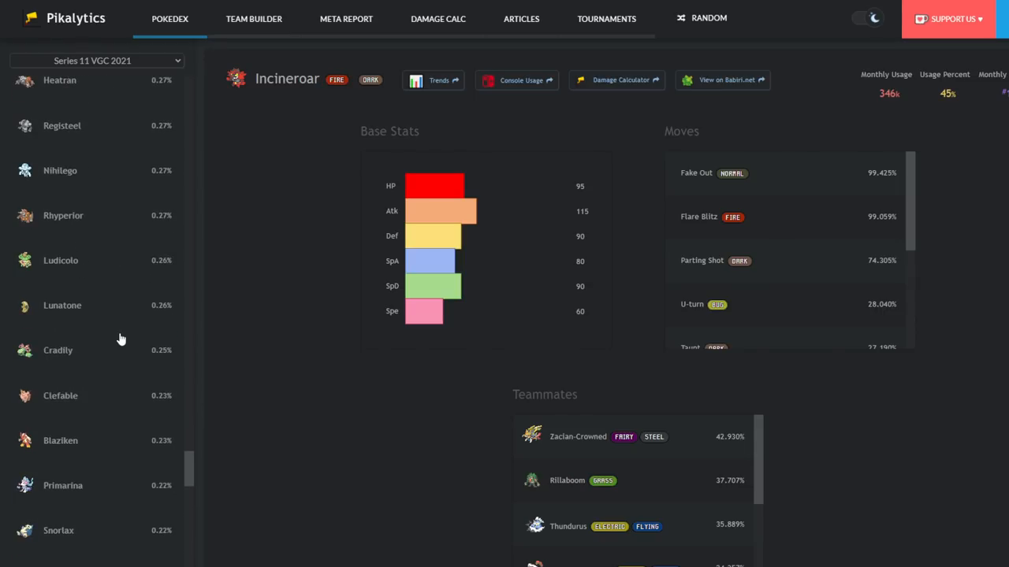
pyautogui.click(437, 18)
pyautogui.write('prima')
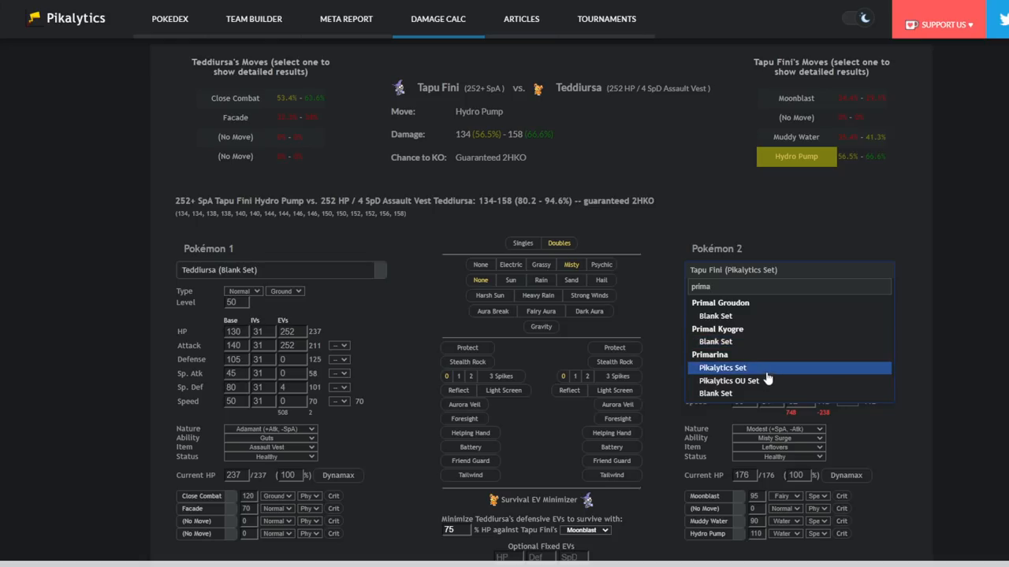
# Load Primarina's Pikalytics set and replace its Energy Ball with Hydro Pump.
pyautogui.click(722, 367)
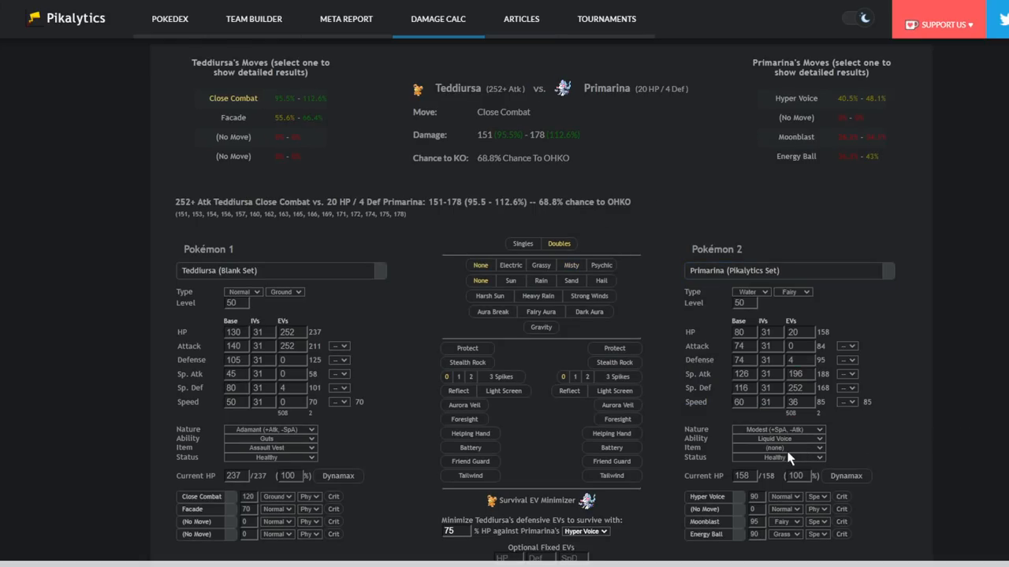
pyautogui.click(778, 447)
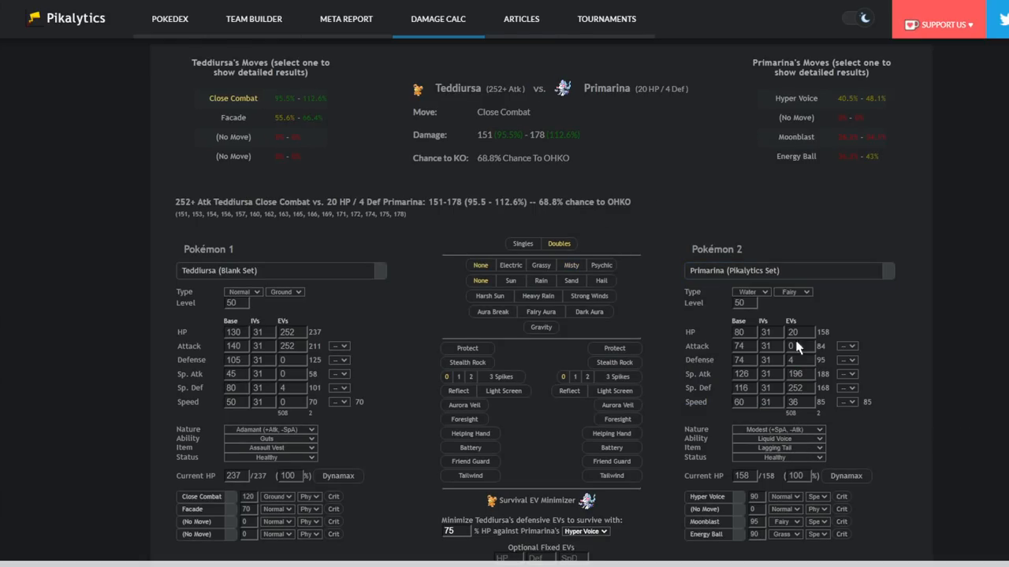
pyautogui.click(774, 448)
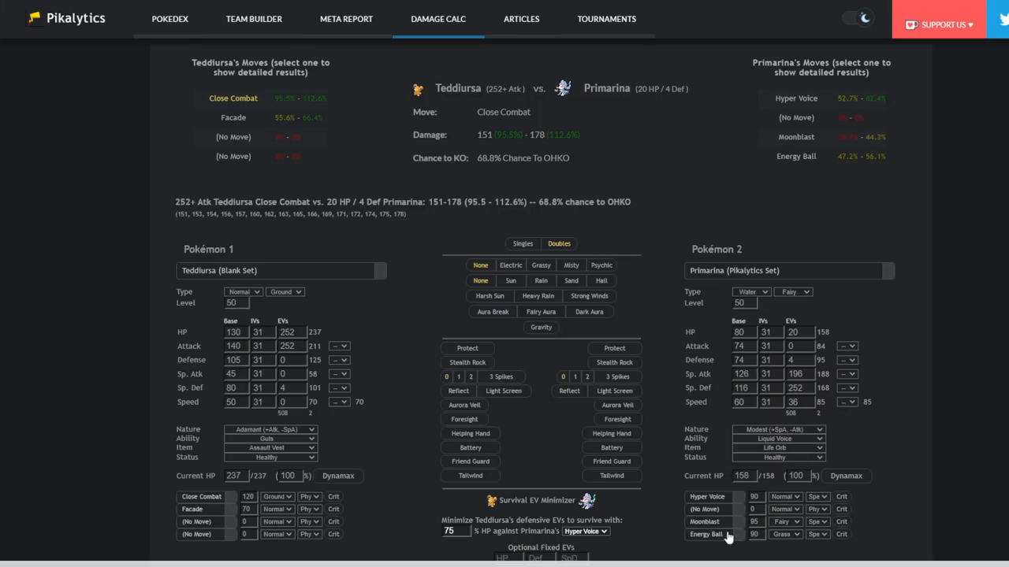
pyautogui.write('hyd')
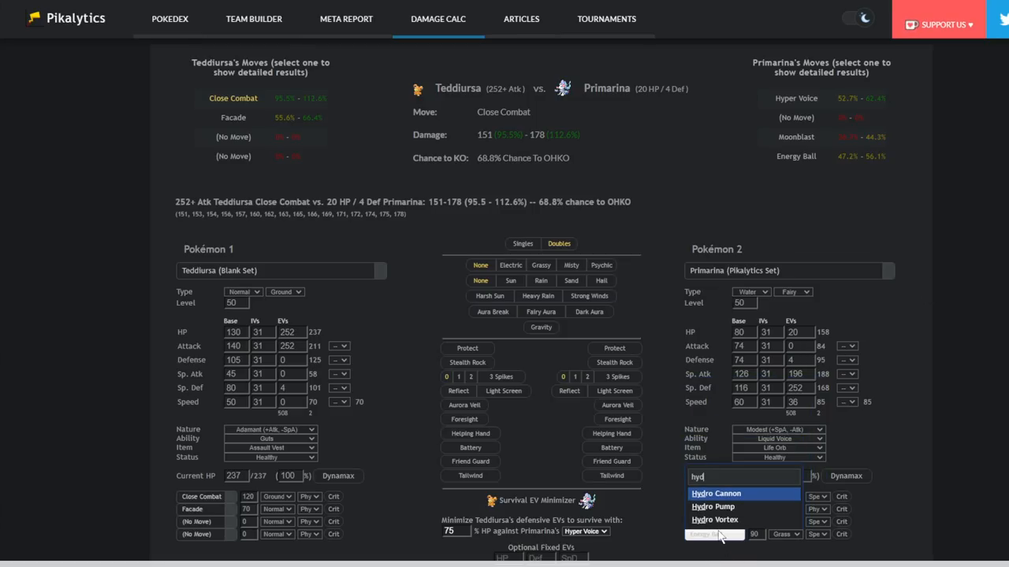
pyautogui.click(712, 507)
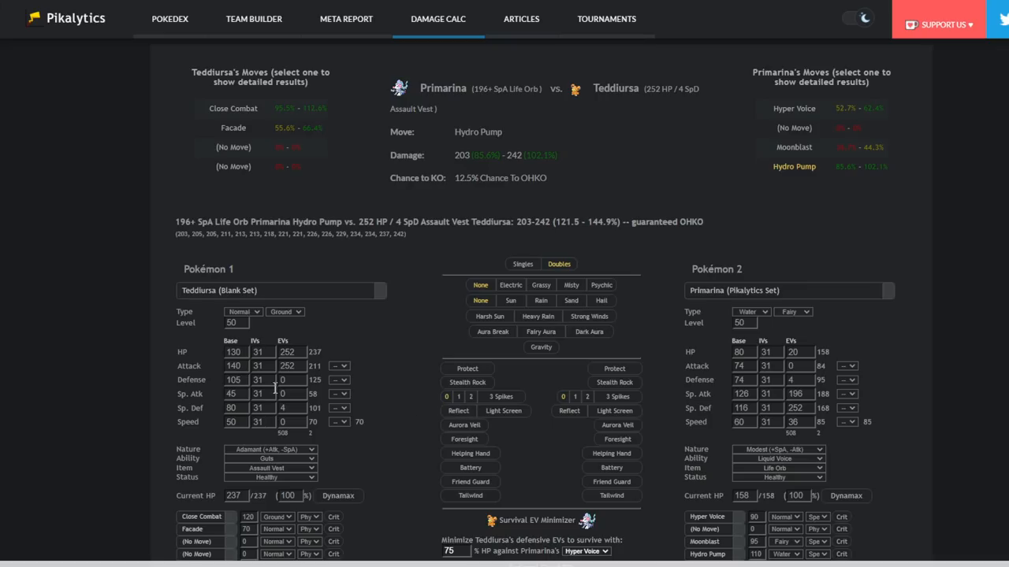
# Set Teddiursa to 220 HP / 36 Sp. Def EVs and compare Facade with Close Combat results.
pyautogui.click(282, 352)
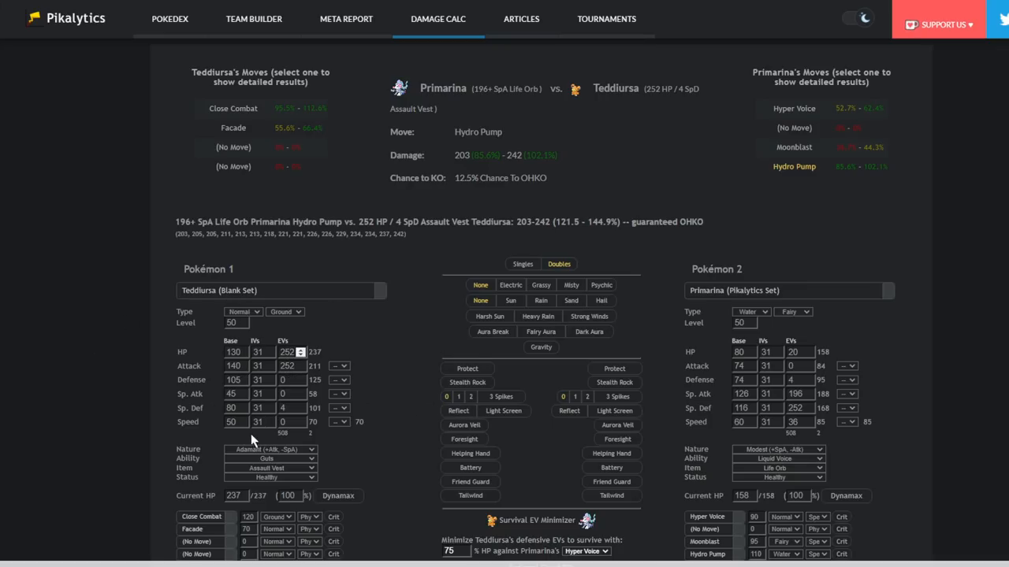
pyautogui.moveTo(359, 361)
pyautogui.write('244')
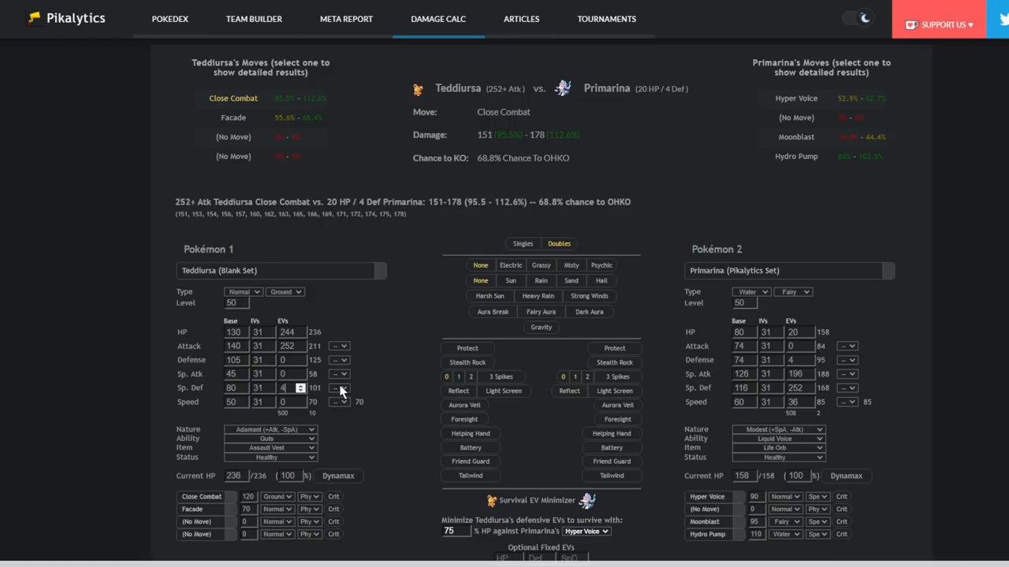
pyautogui.click(300, 384)
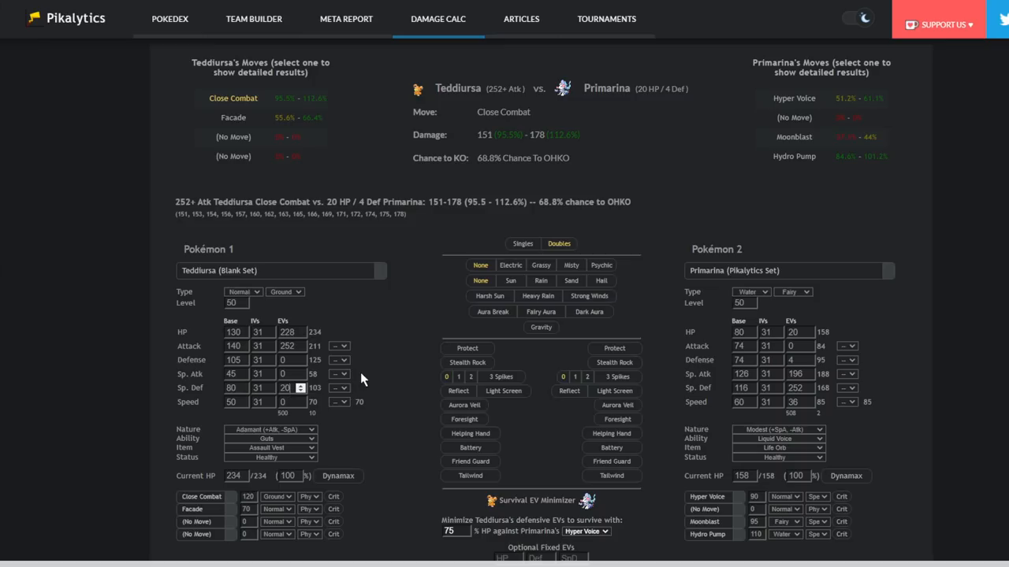
pyautogui.click(303, 377)
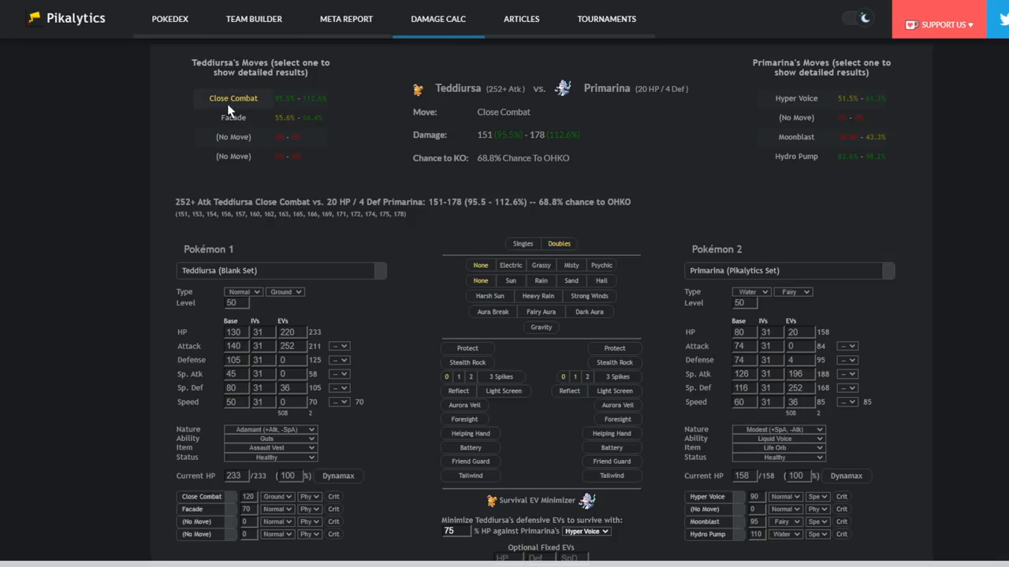
pyautogui.click(233, 118)
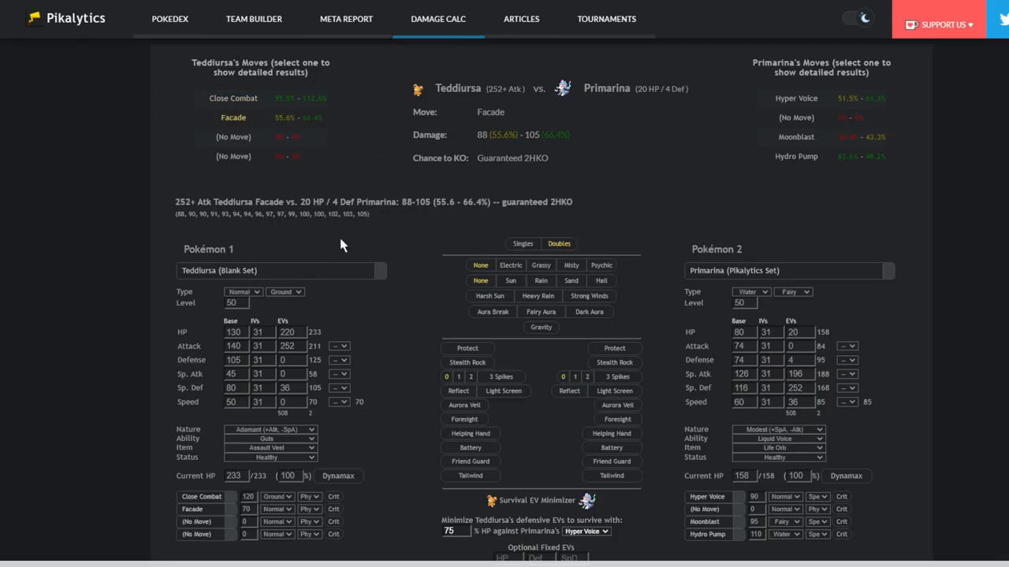
pyautogui.click(233, 98)
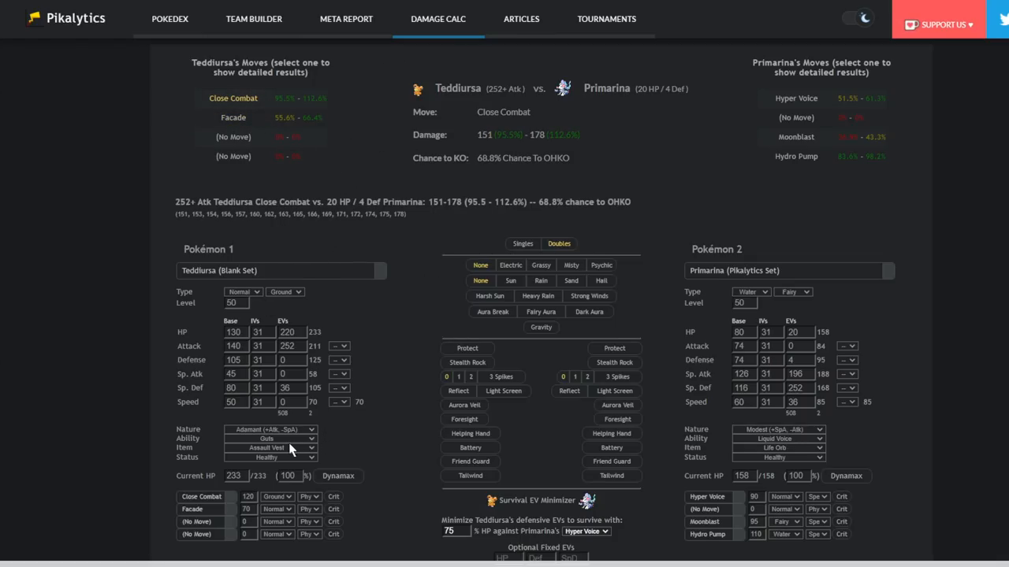
pyautogui.moveTo(381, 446)
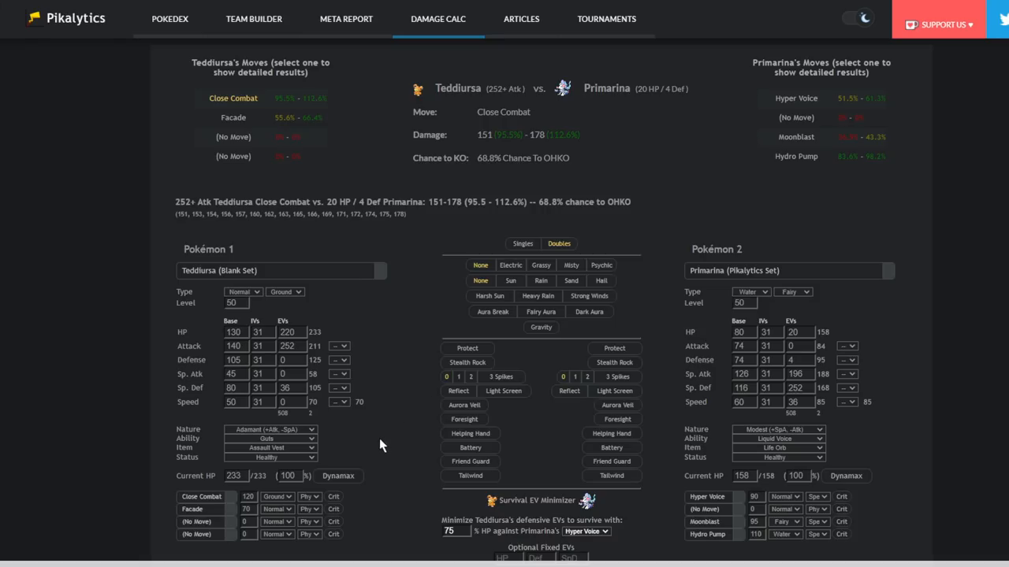
pyautogui.click(234, 98)
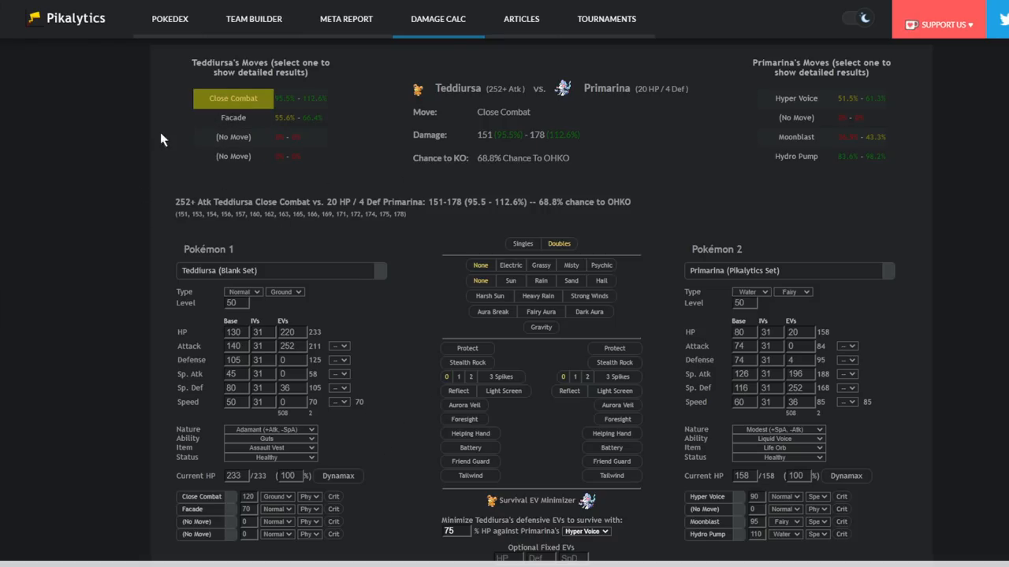
pyautogui.moveTo(595, 276)
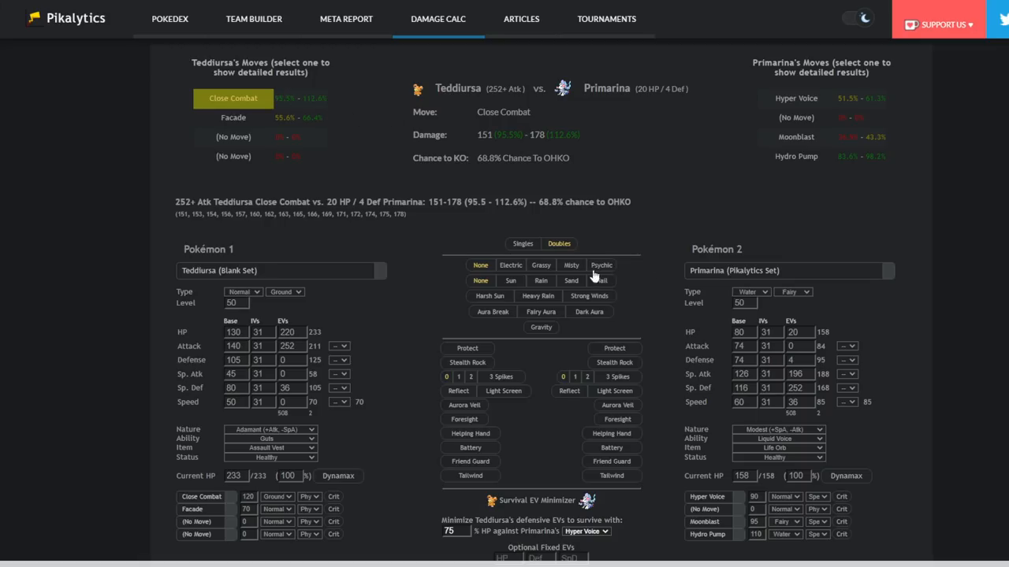
pyautogui.moveTo(406, 197)
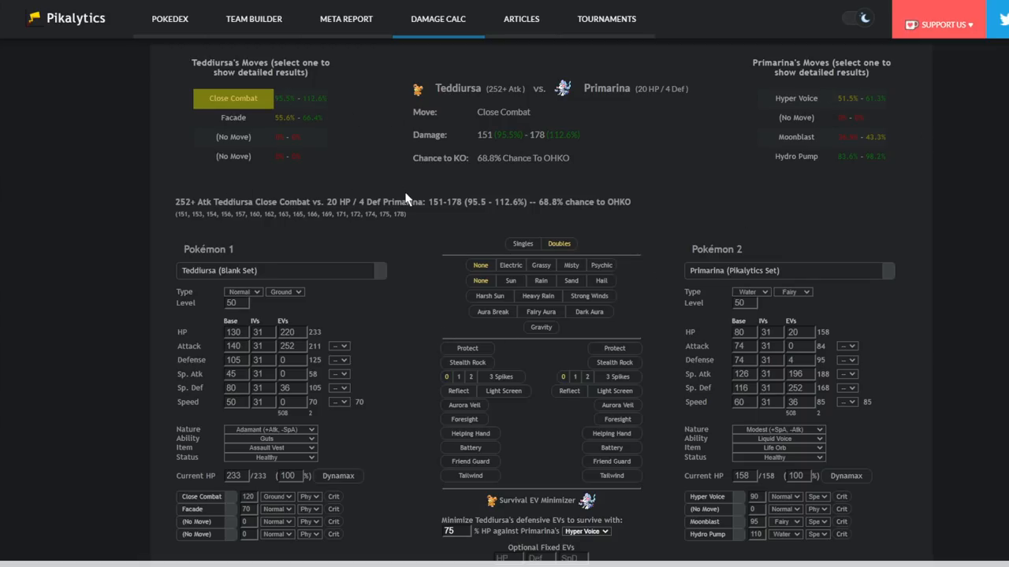
pyautogui.moveTo(939, 81)
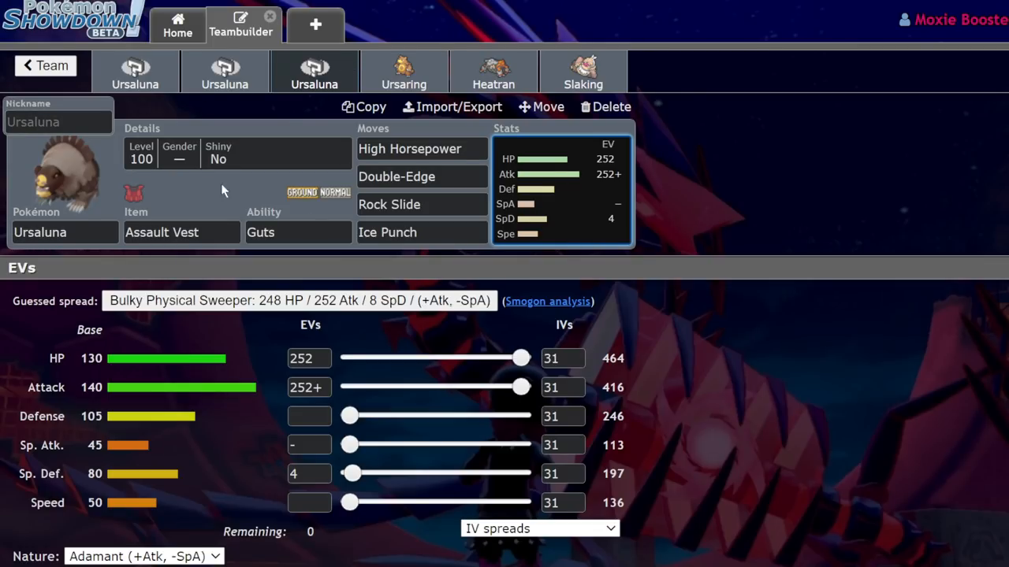
# Make the level 50 Ursaluna Jolly and clear its HP and Sp. Def EVs.
pyautogui.click(224, 71)
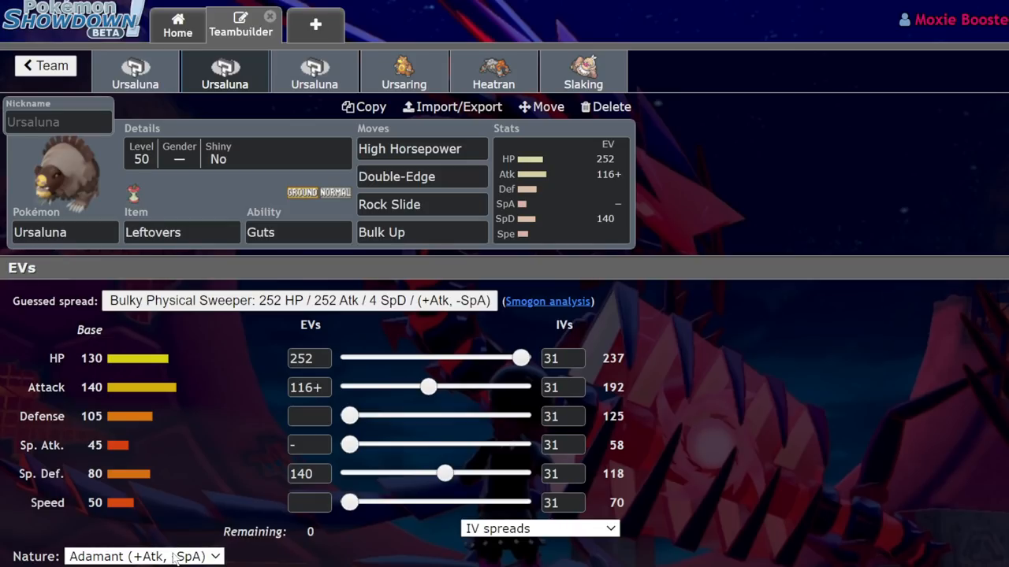
pyautogui.moveTo(165, 424)
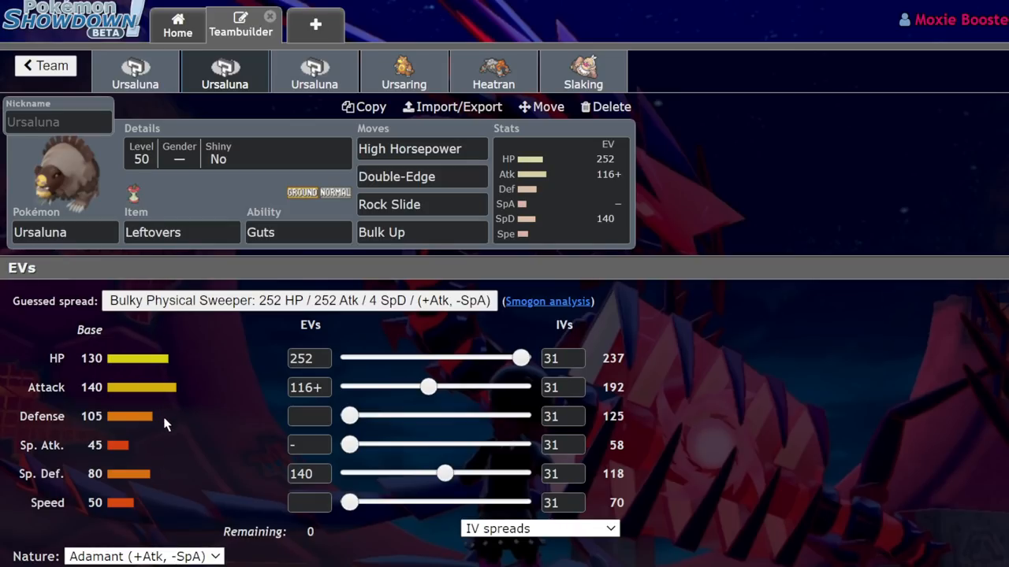
pyautogui.click(144, 556)
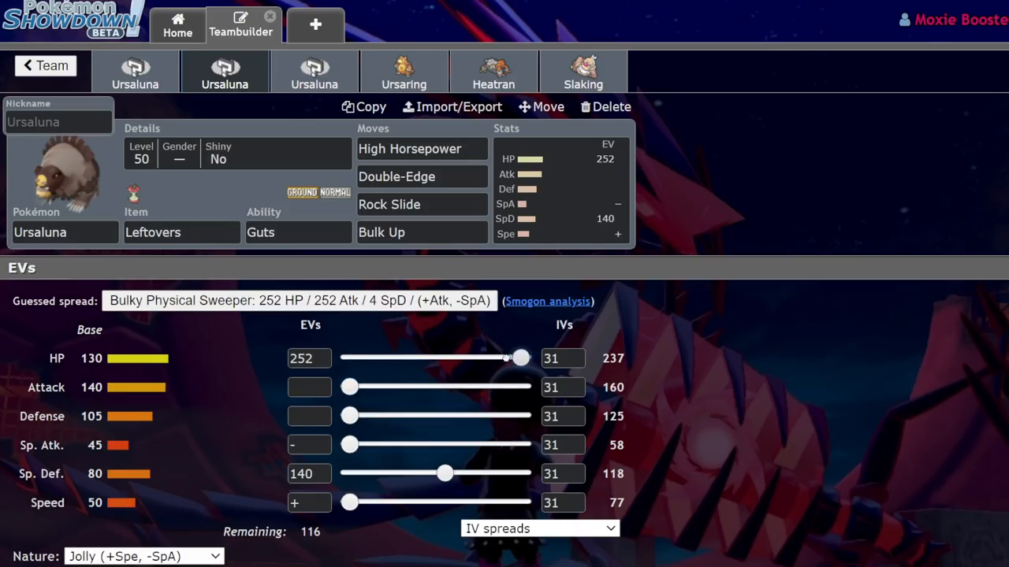
pyautogui.moveTo(519, 358); pyautogui.dragTo(349, 358)
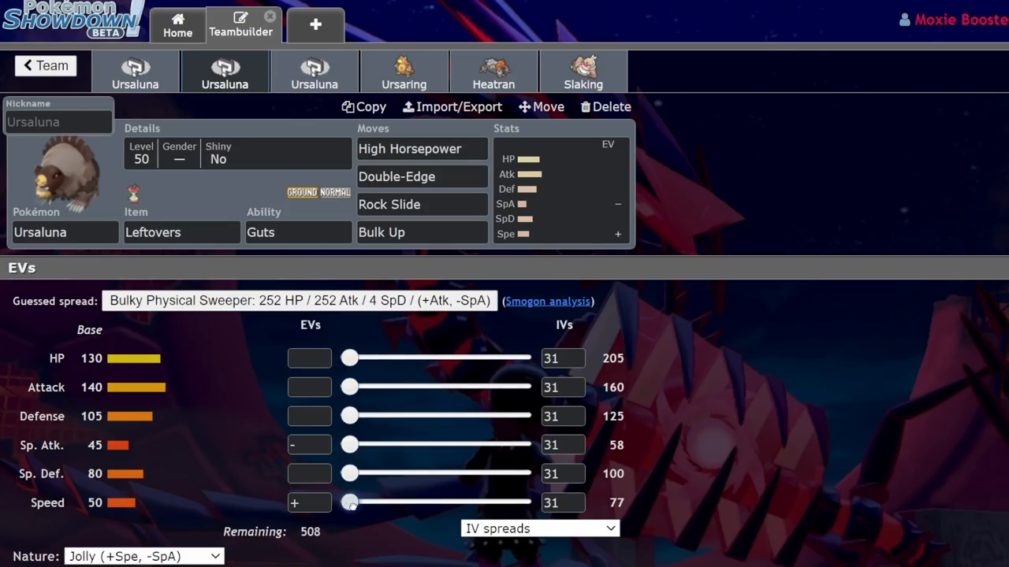
# Give Ursaluna 220 Speed and 252 Attack EVs, then view Ursaring's set.
pyautogui.moveTo(350, 502); pyautogui.dragTo(498, 503)
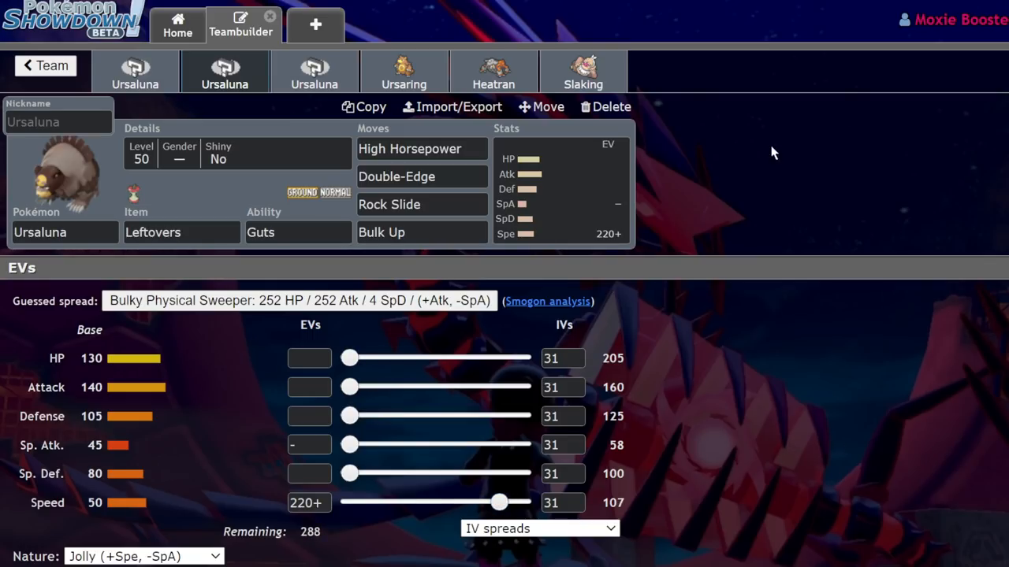
pyautogui.moveTo(914, 197)
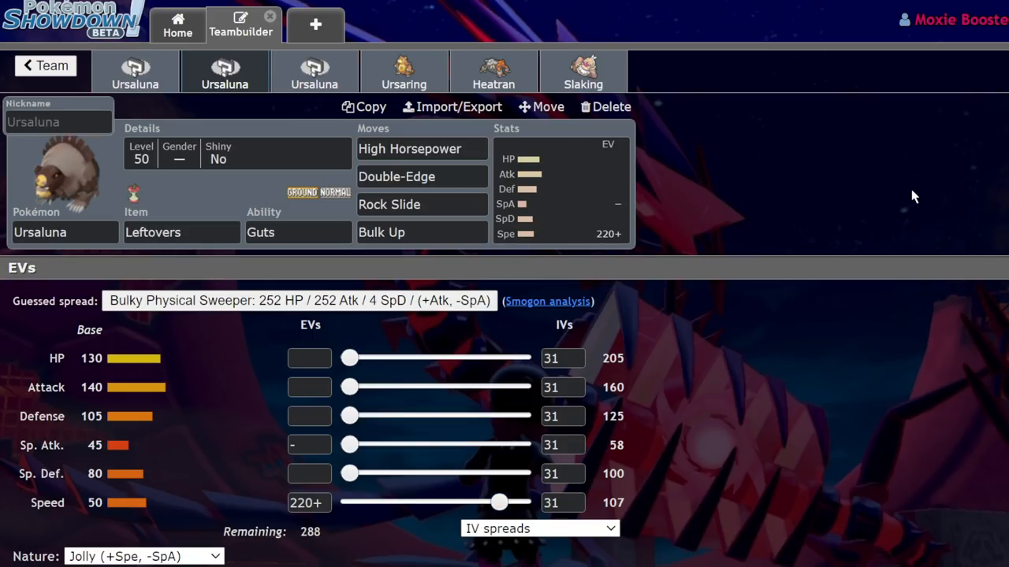
pyautogui.moveTo(349, 387); pyautogui.dragTo(520, 387)
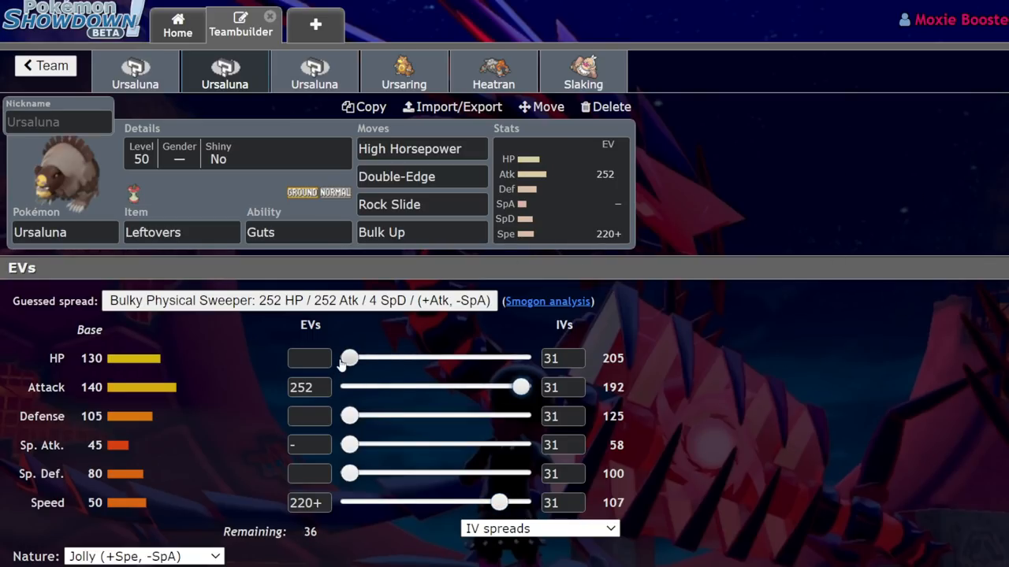
pyautogui.click(422, 232)
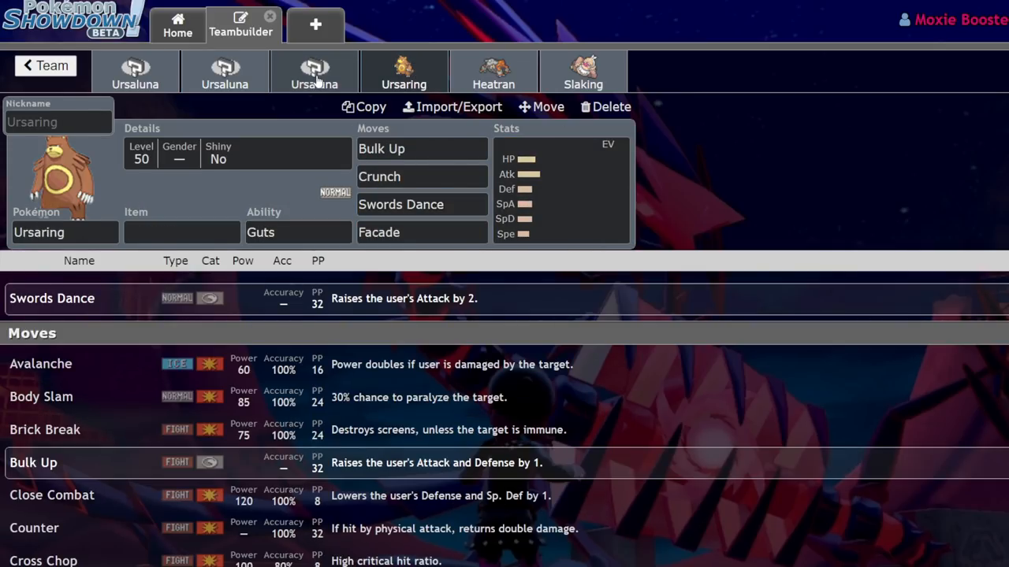
# Switch between the level 100 and level 50 Ursaluna sets and bring up ability choices.
pyautogui.click(315, 71)
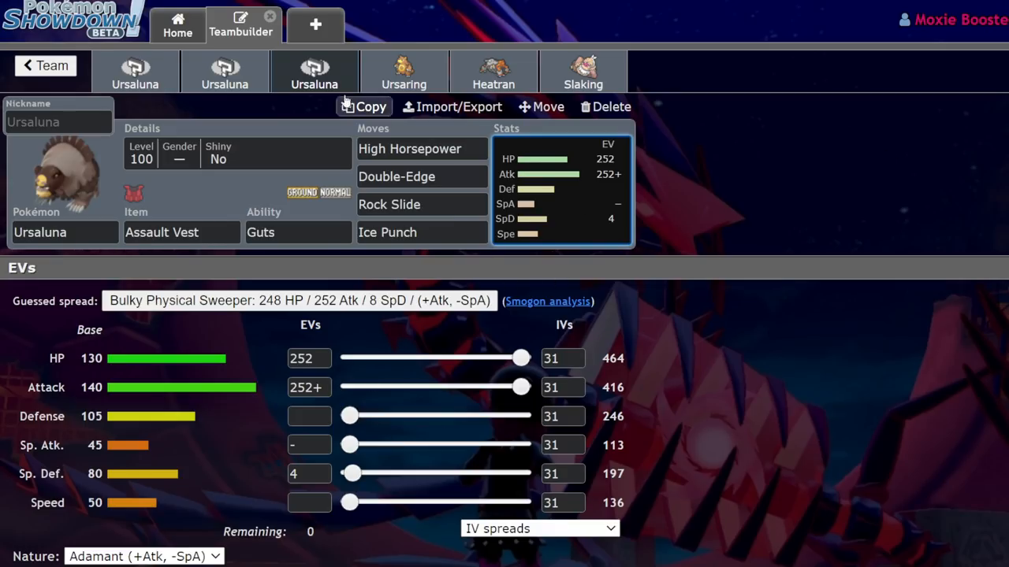
pyautogui.click(225, 71)
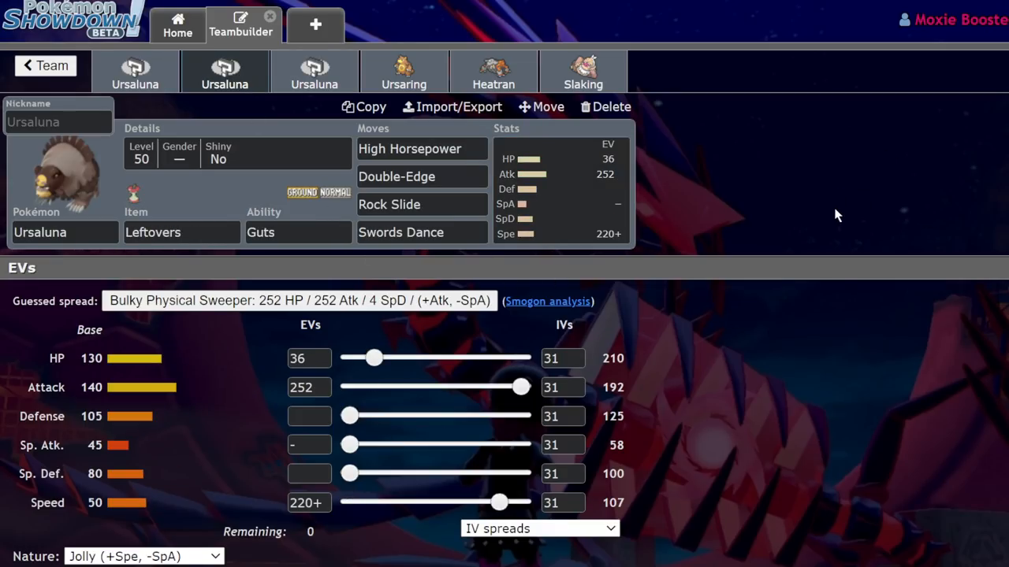
pyautogui.moveTo(872, 228)
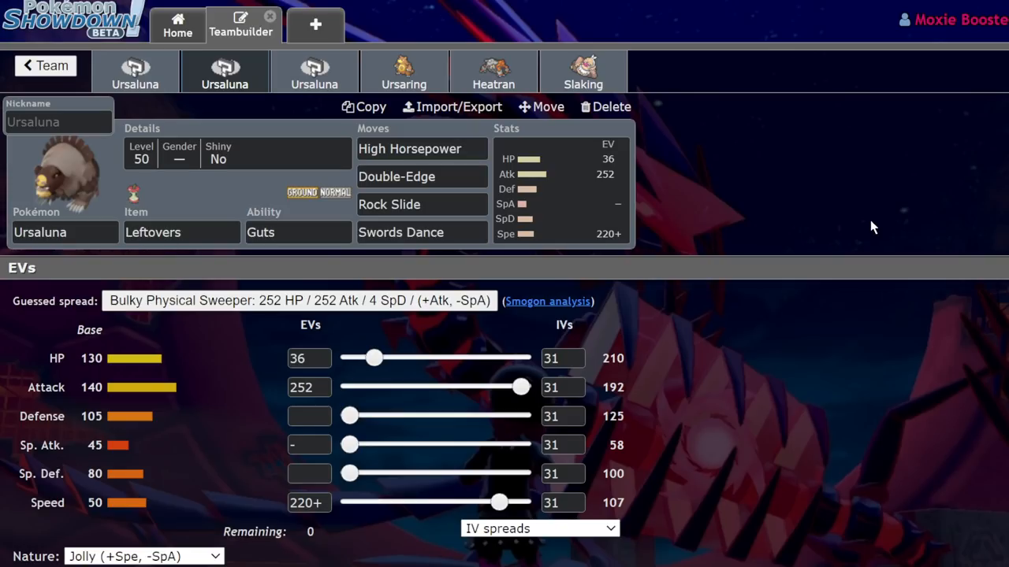
pyautogui.click(298, 232)
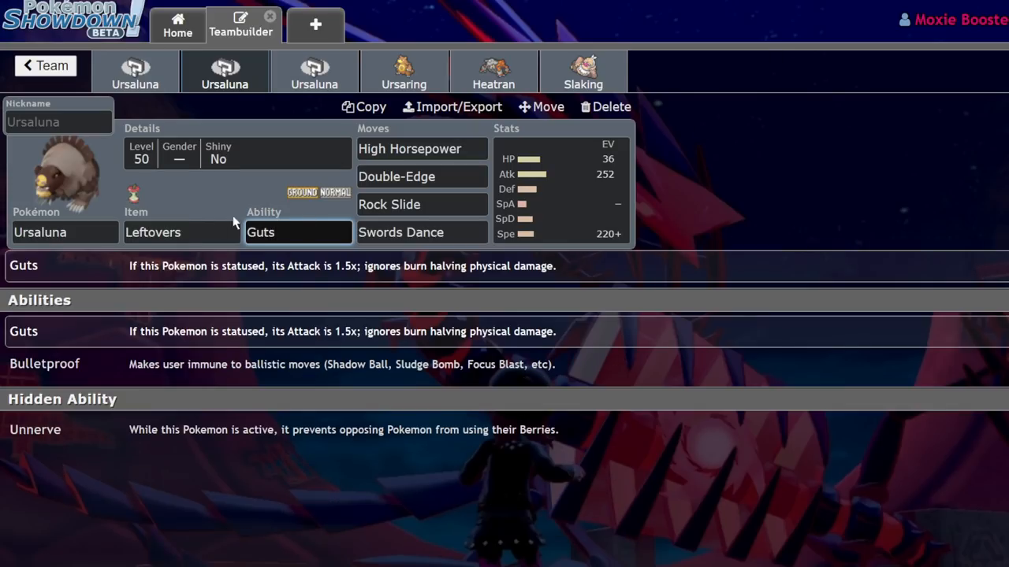
# Browse the held item list to replace Leftovers with Figy Berry.
pyautogui.click(181, 231)
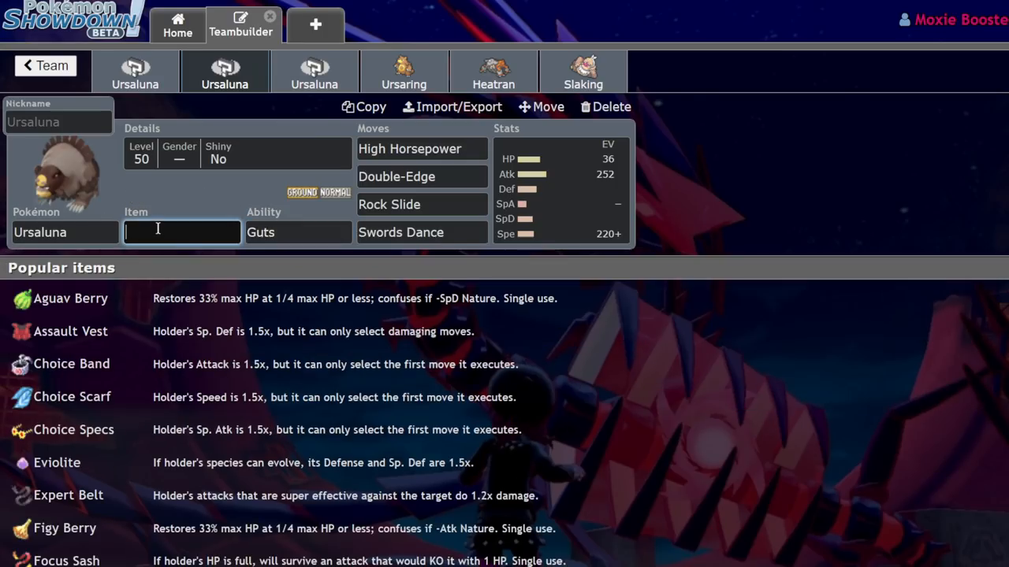
pyautogui.scroll(-3)
pyautogui.write('Figy Berry')
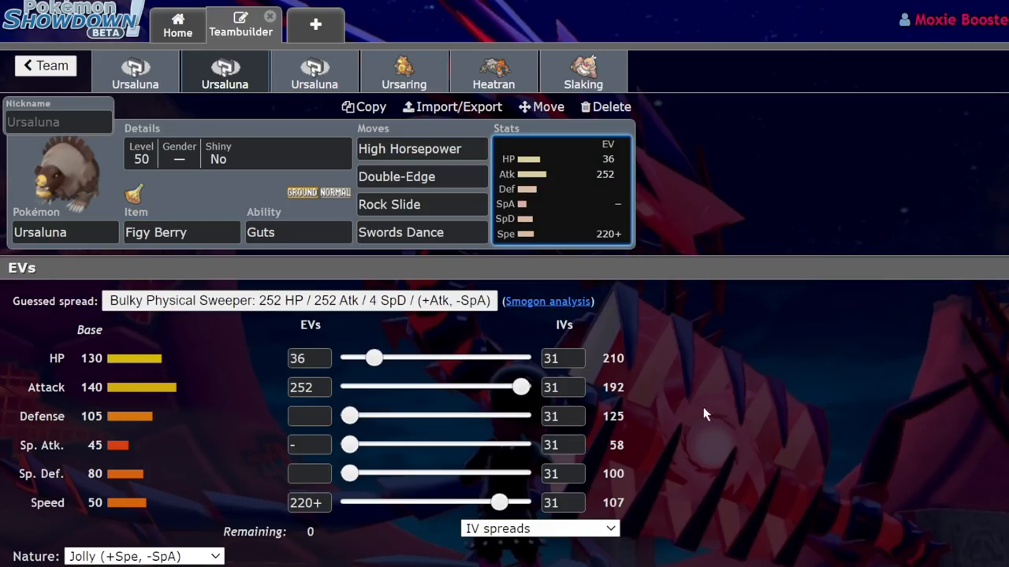
pyautogui.moveTo(410, 335)
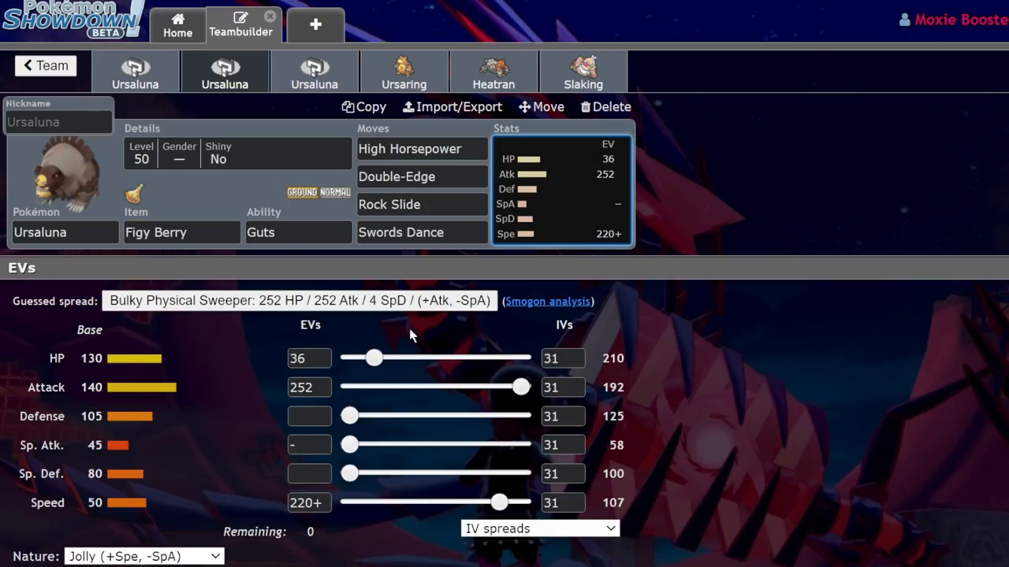
pyautogui.moveTo(785, 220)
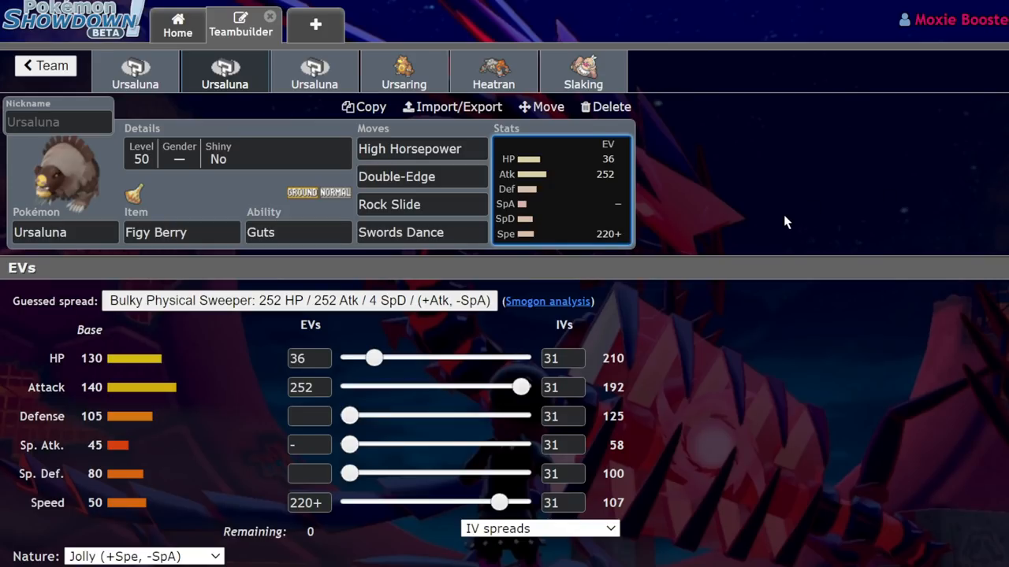